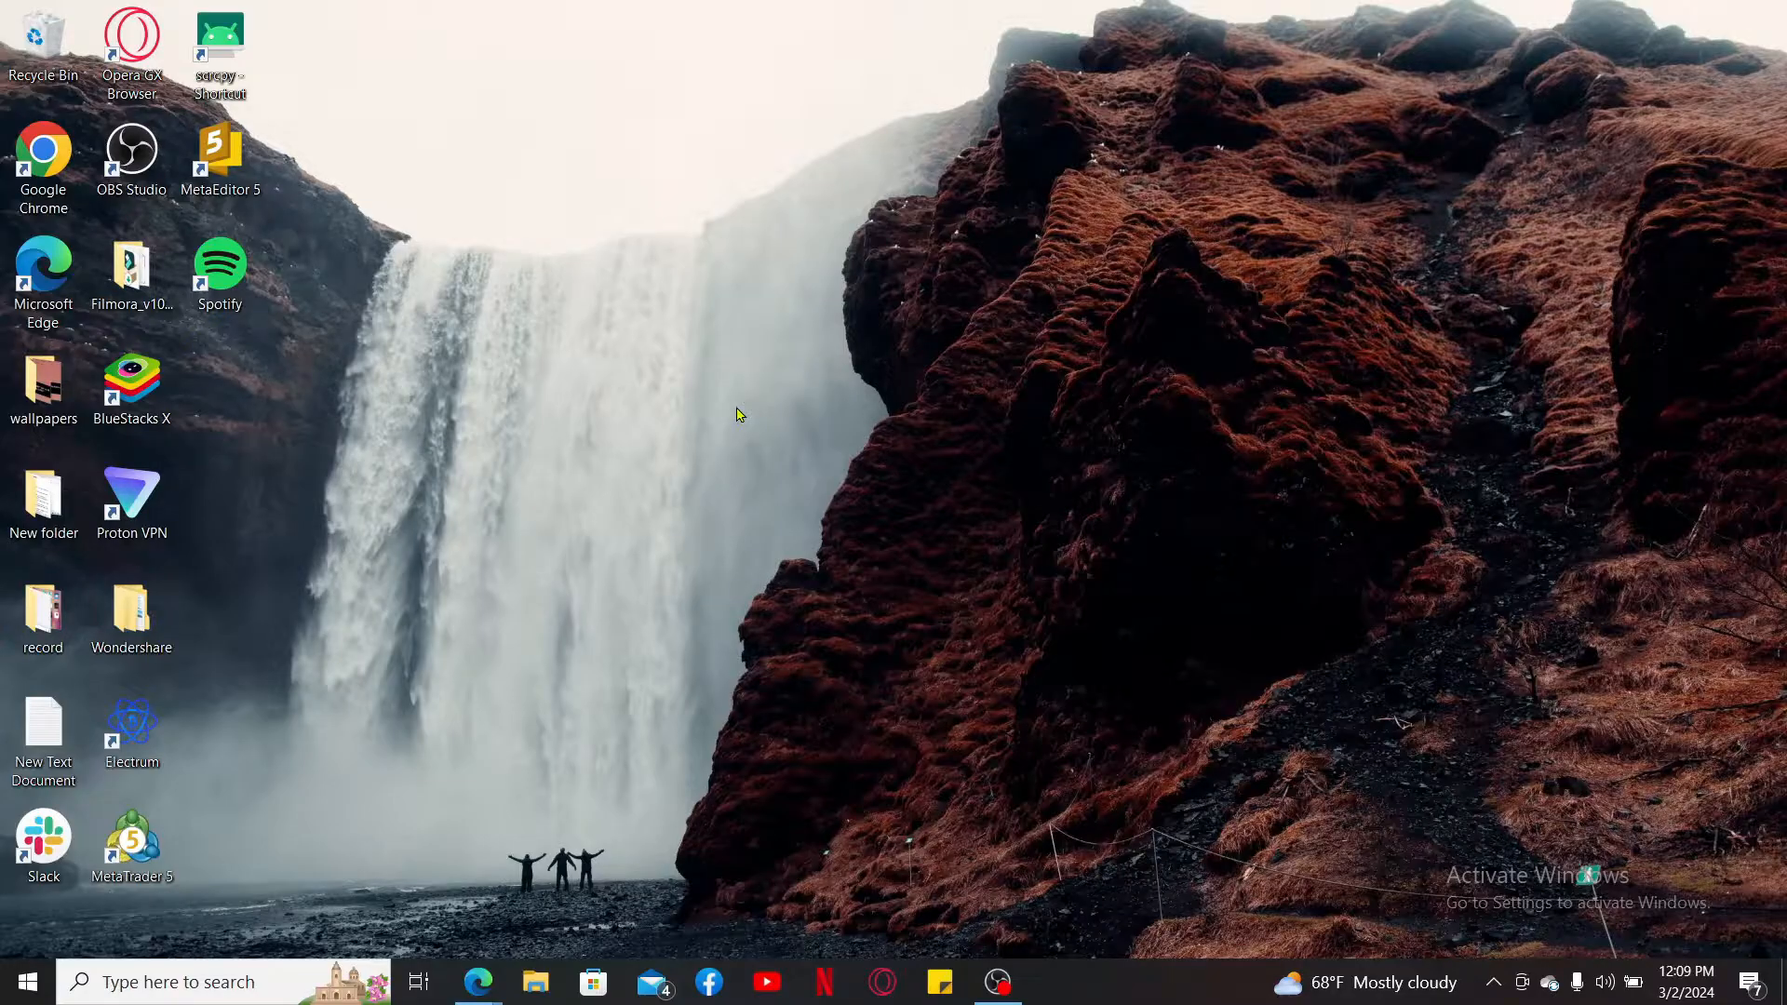
mouse_move(707, 398)
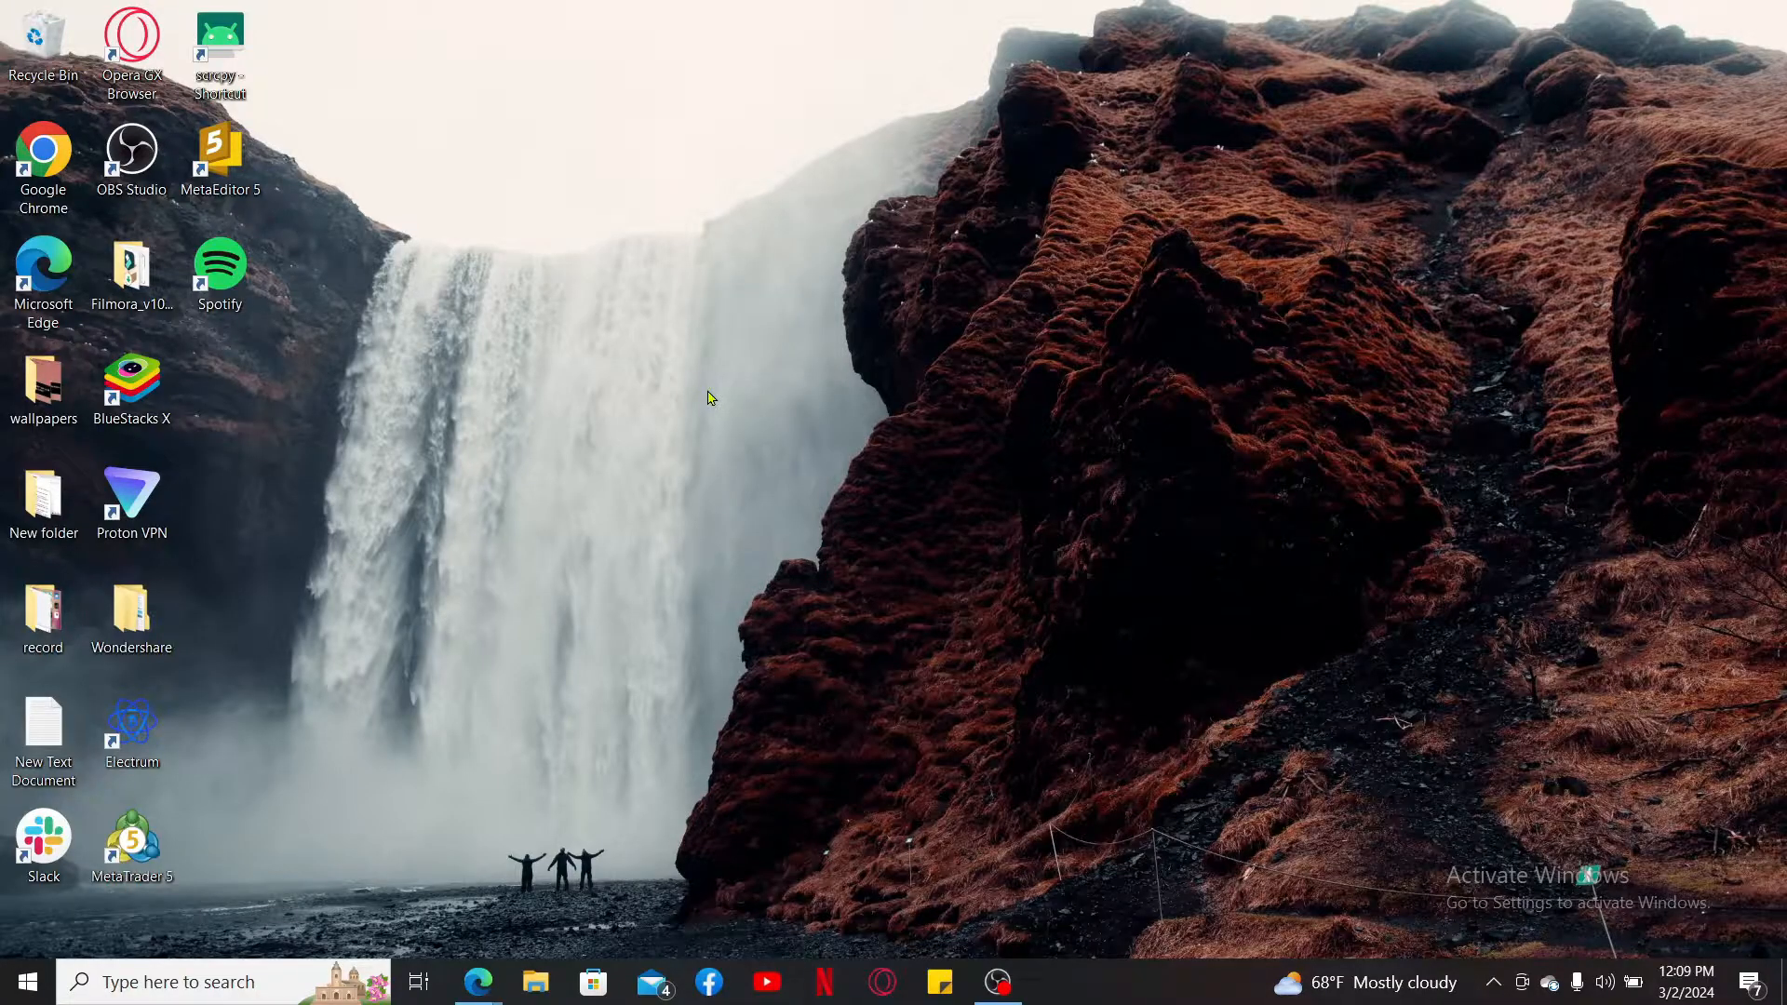
mouse_move(567, 774)
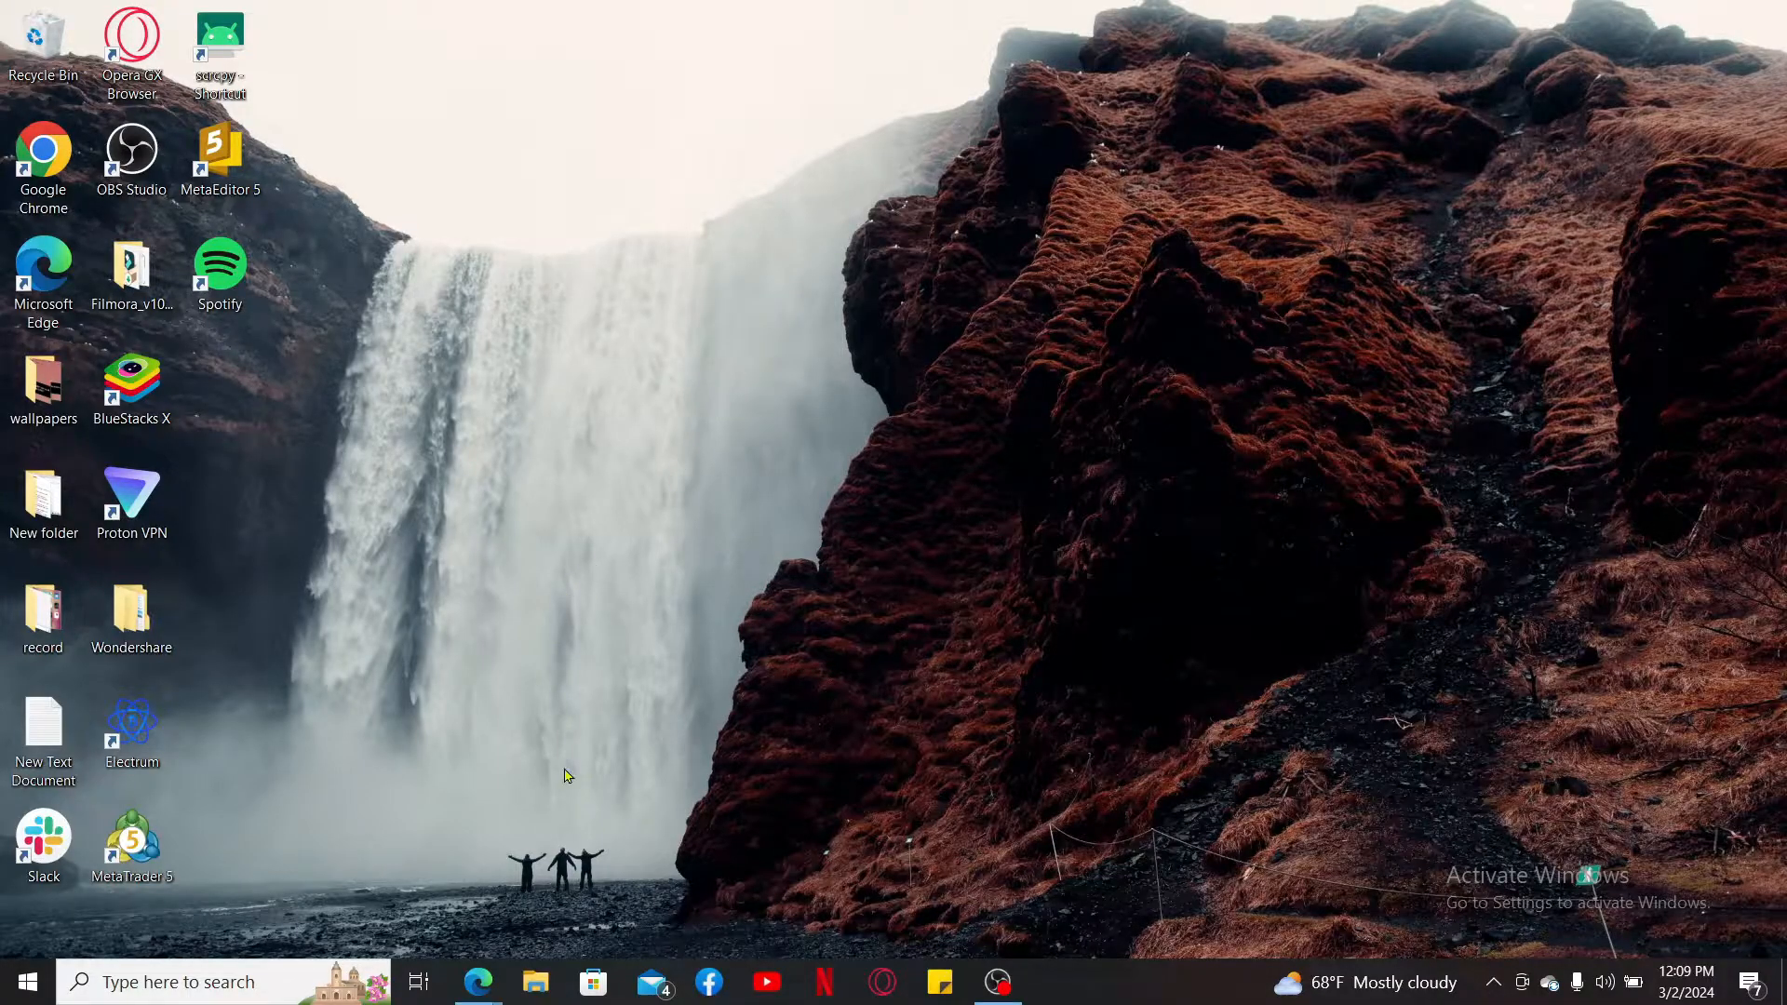
click(478, 981)
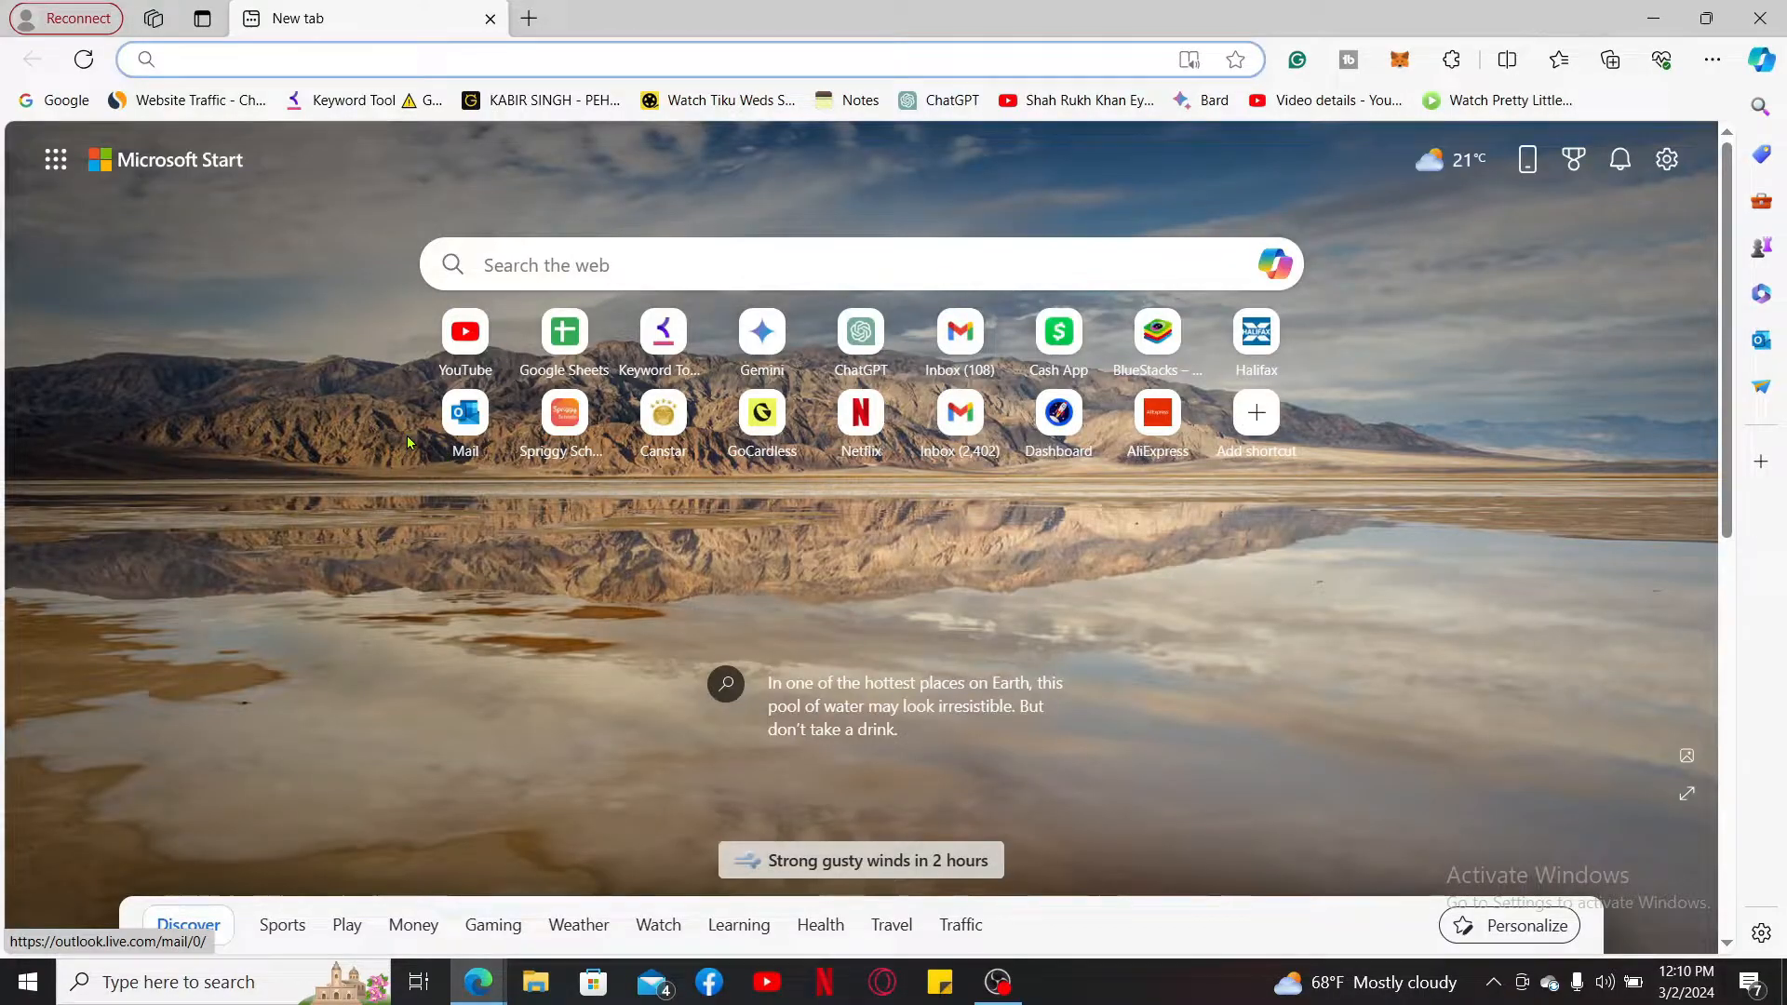
click(227, 59)
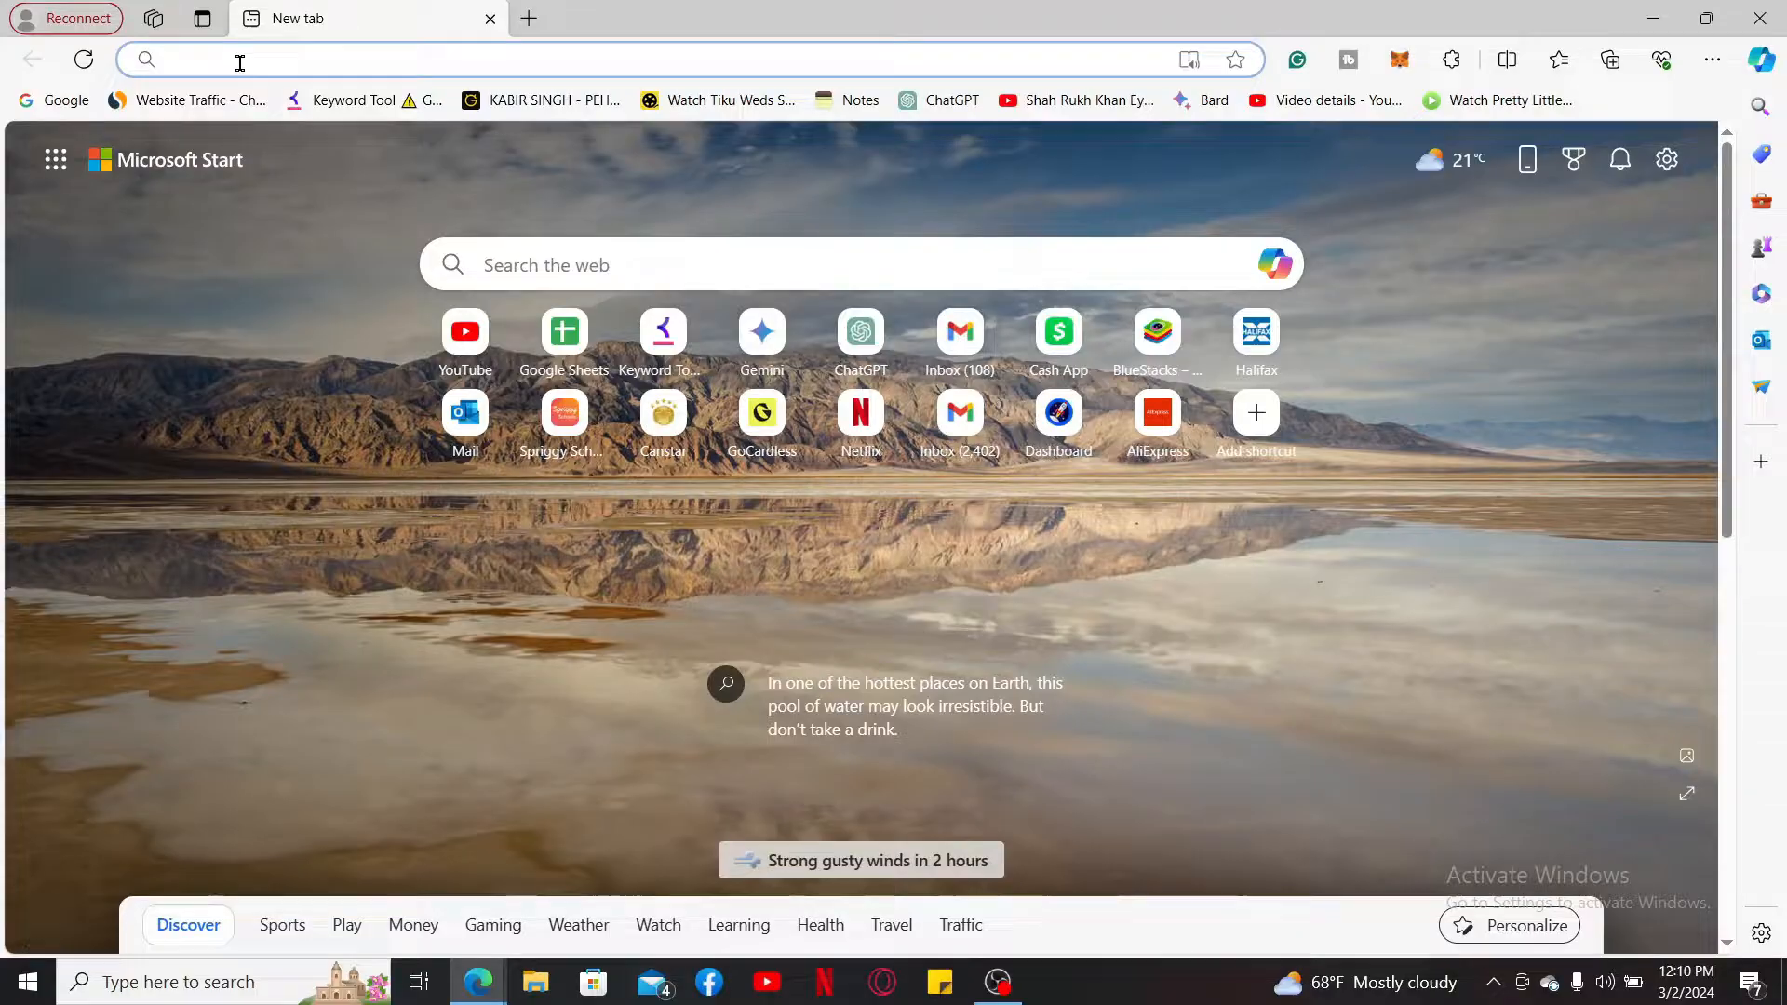
text(https://viber.com)
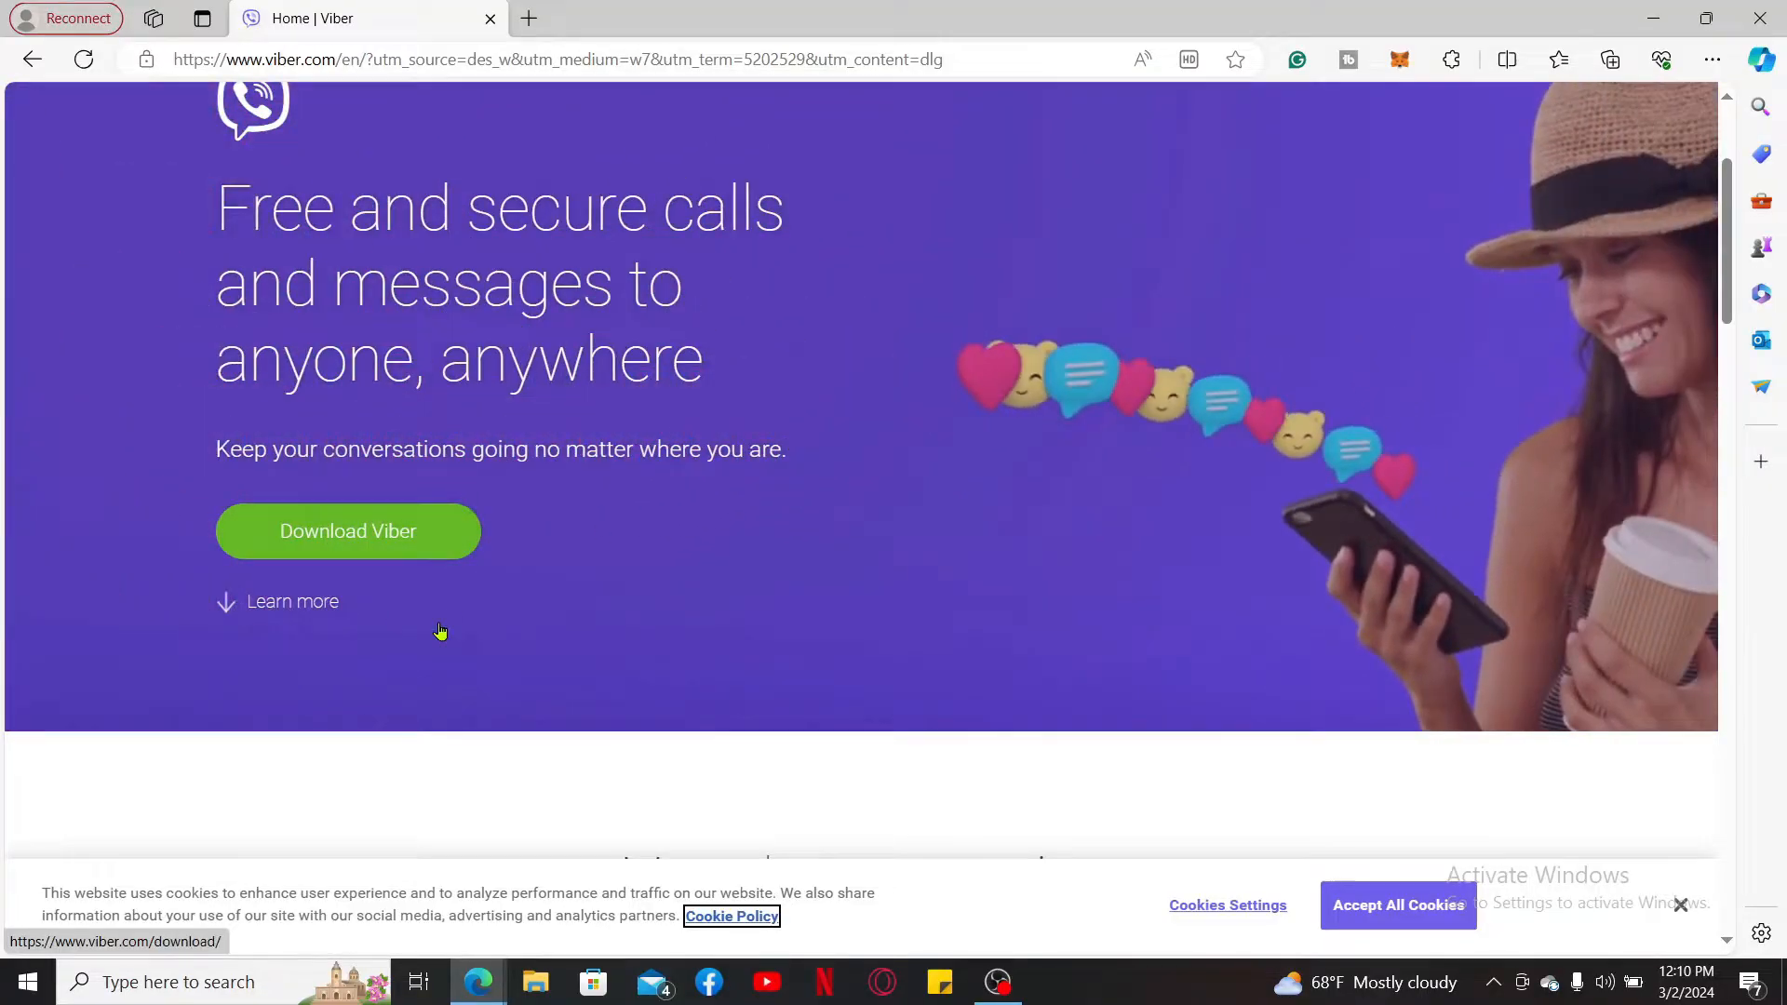
click(348, 531)
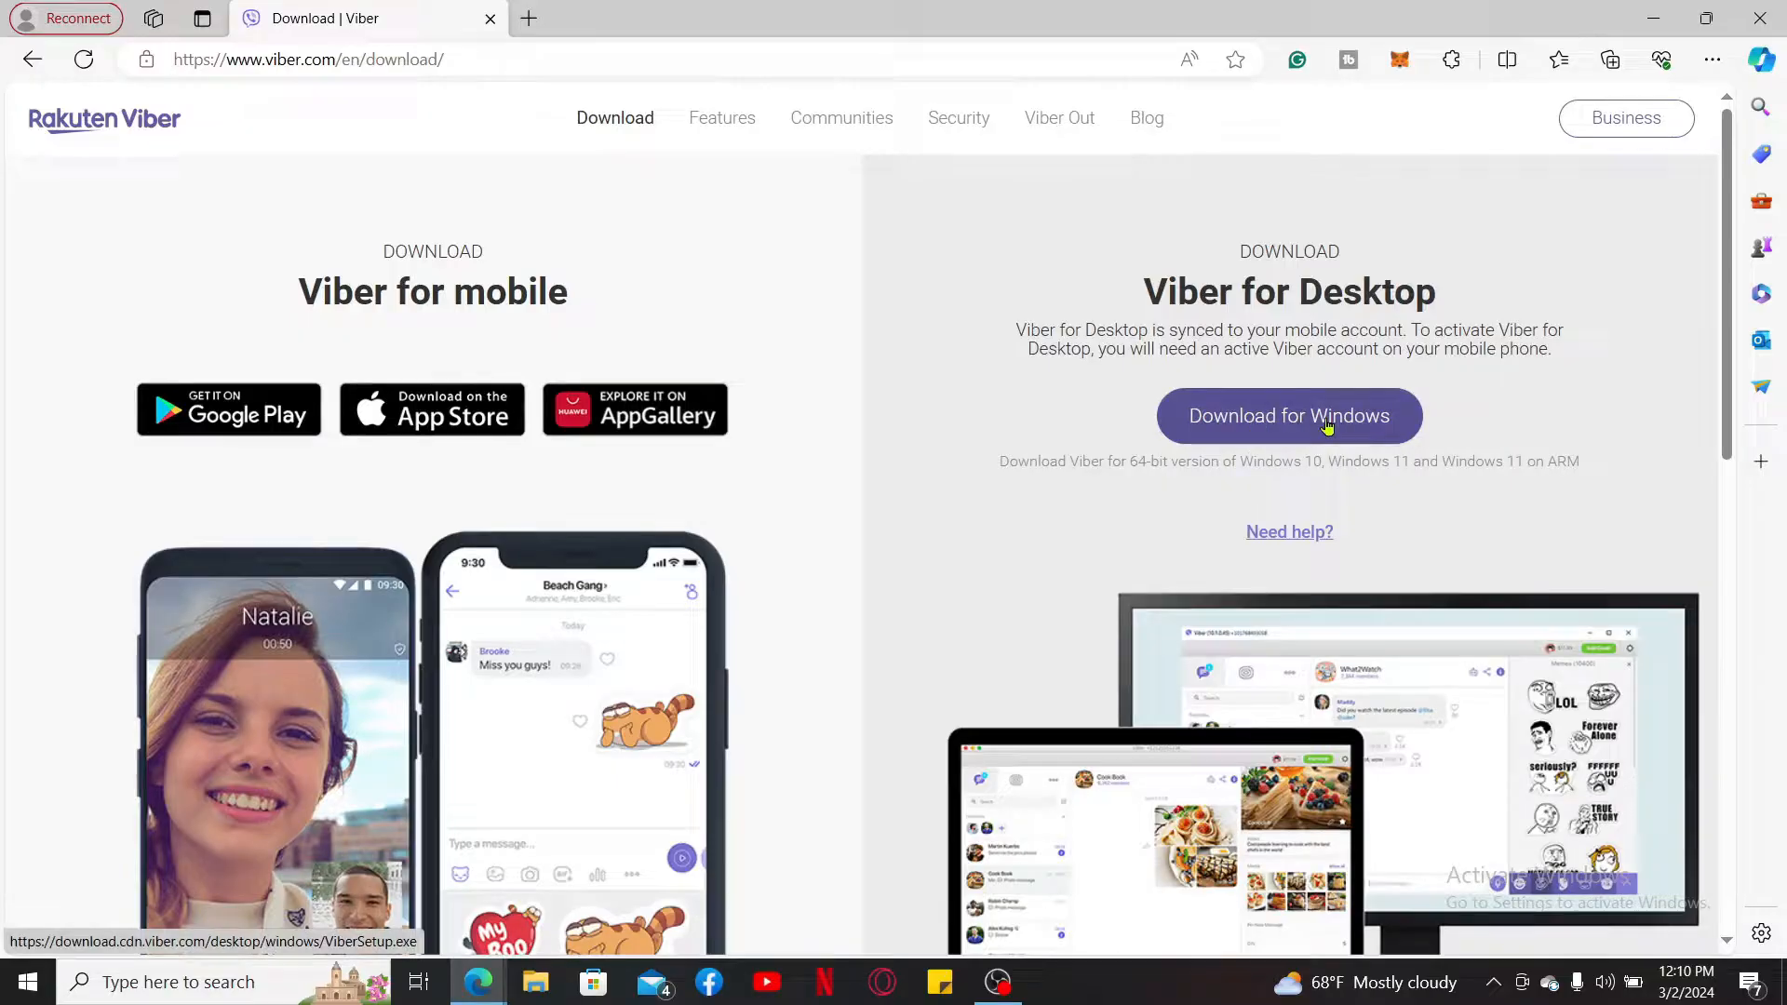
click(1288, 415)
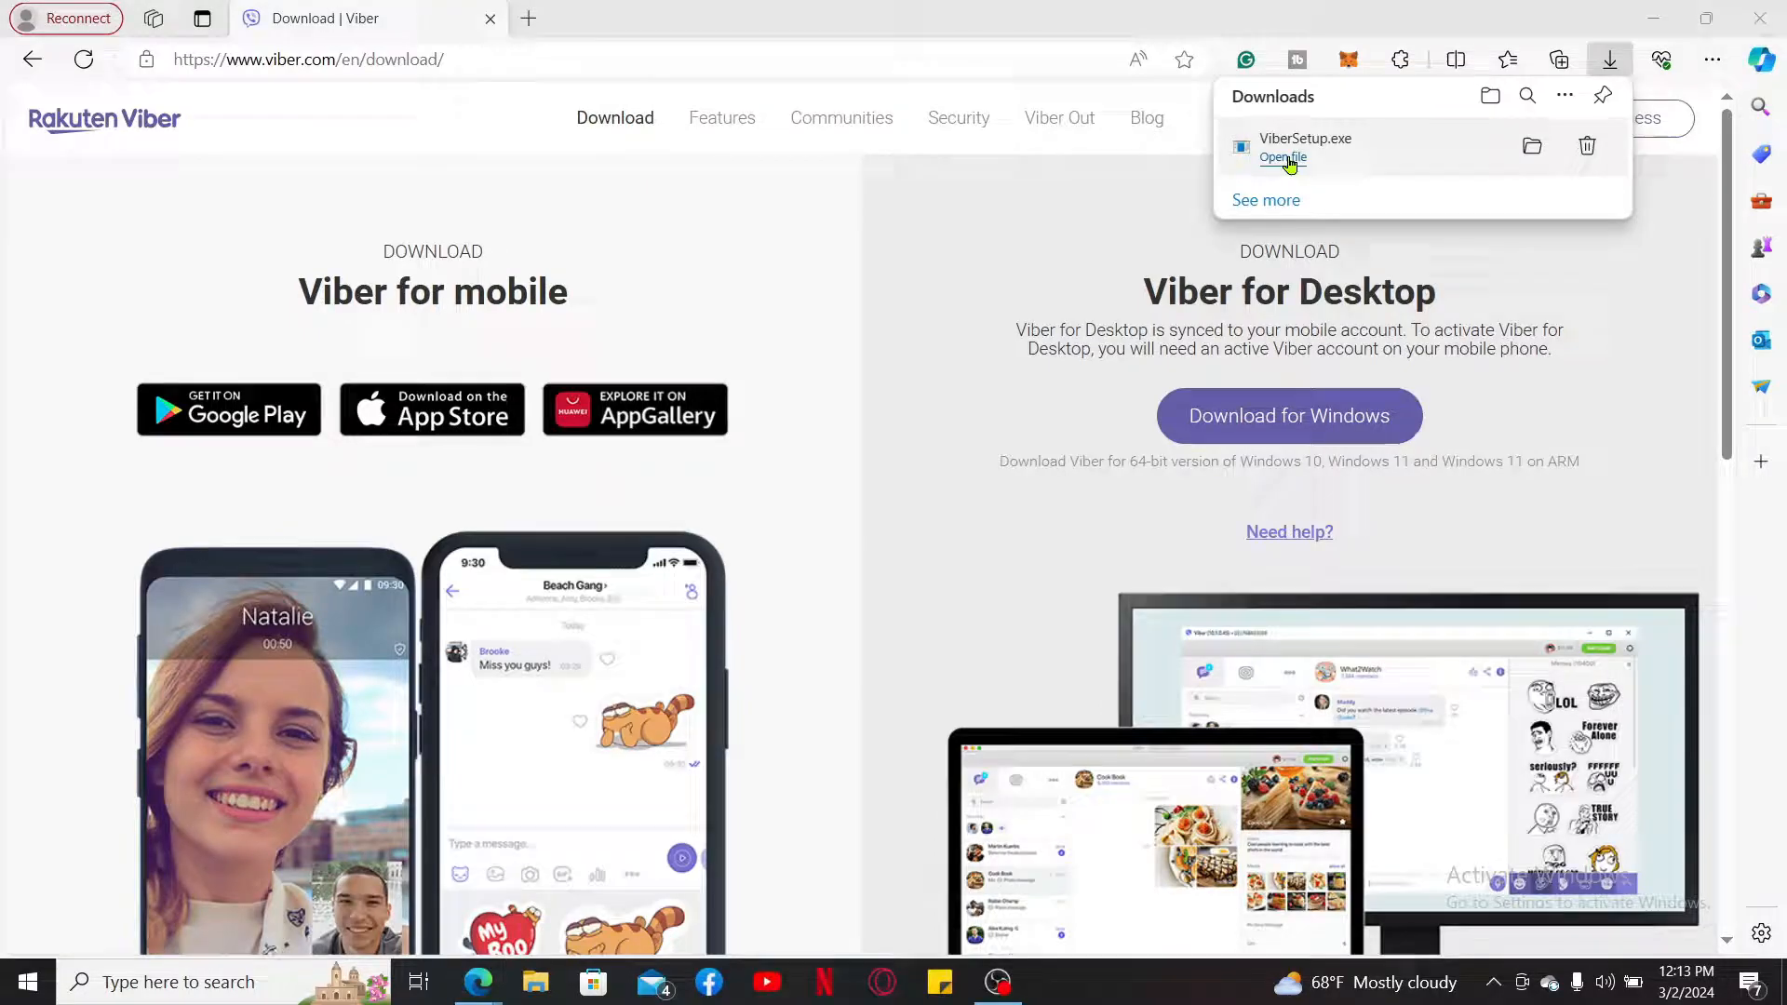
- Run ViberSetup.exe from Downloads and install Viber for Desktop
click(1282, 157)
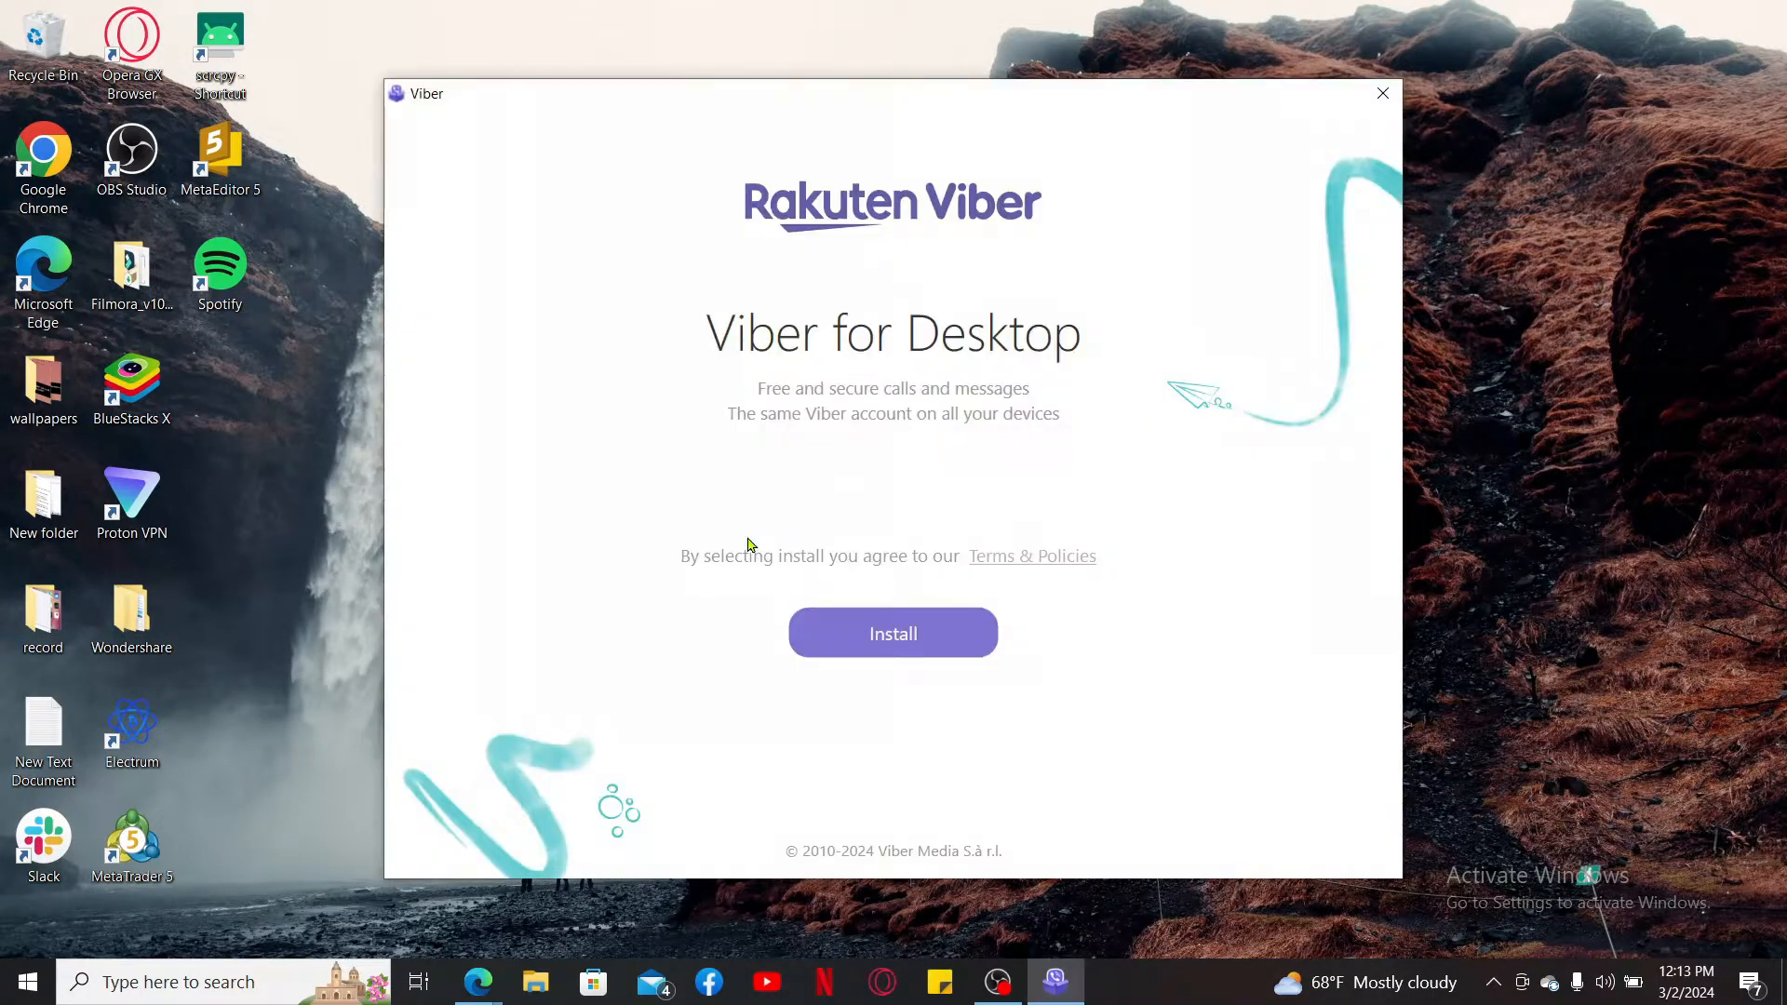
click(891, 632)
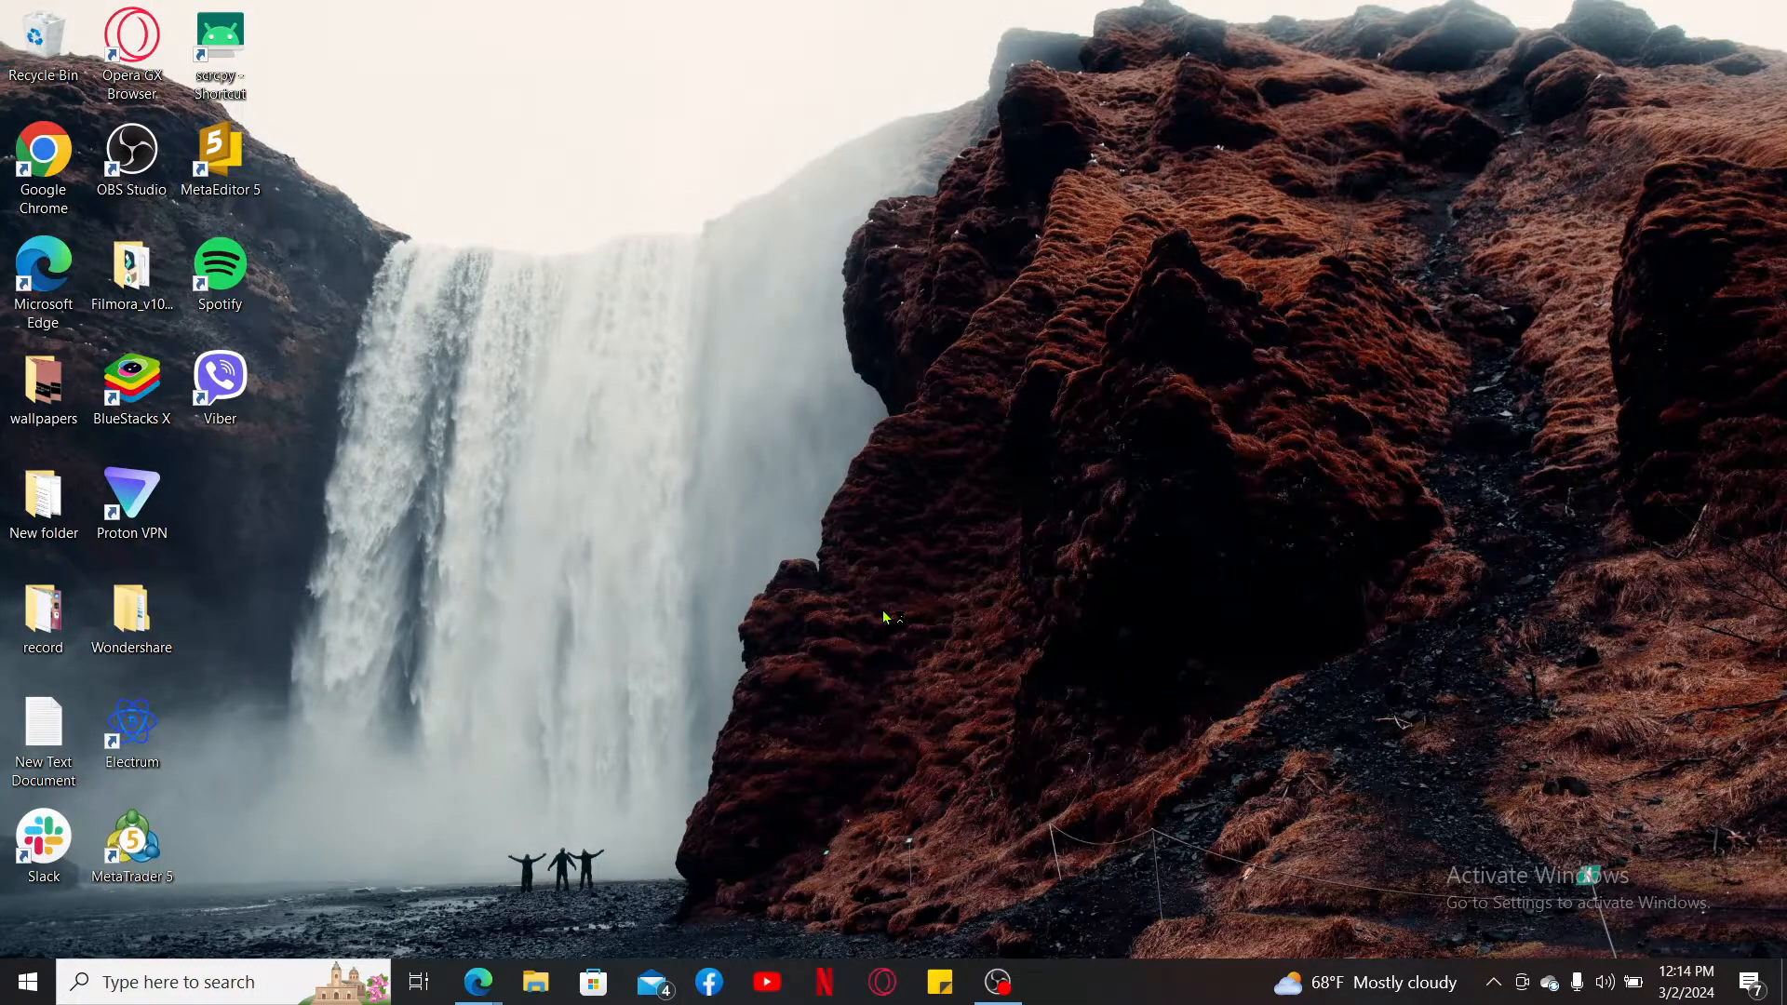
- Launch Viber from the desktop shortcut and decline the Bright VPN offer
click(220, 381)
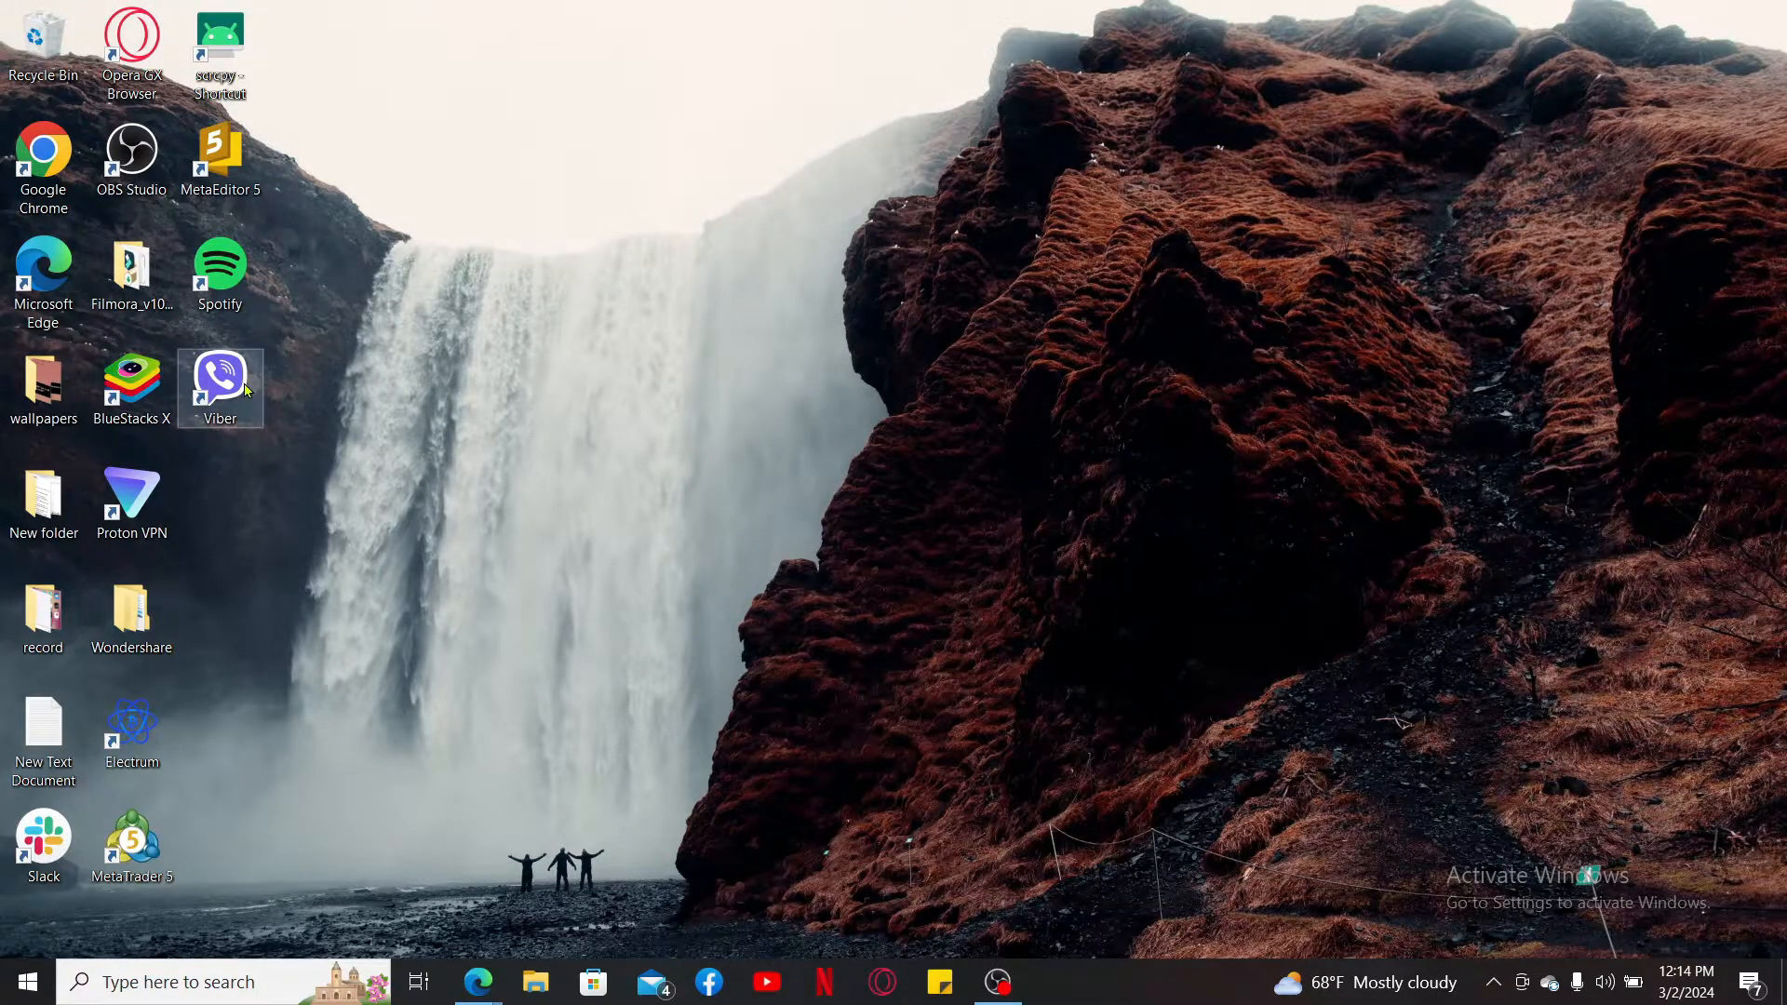
double_click(219, 380)
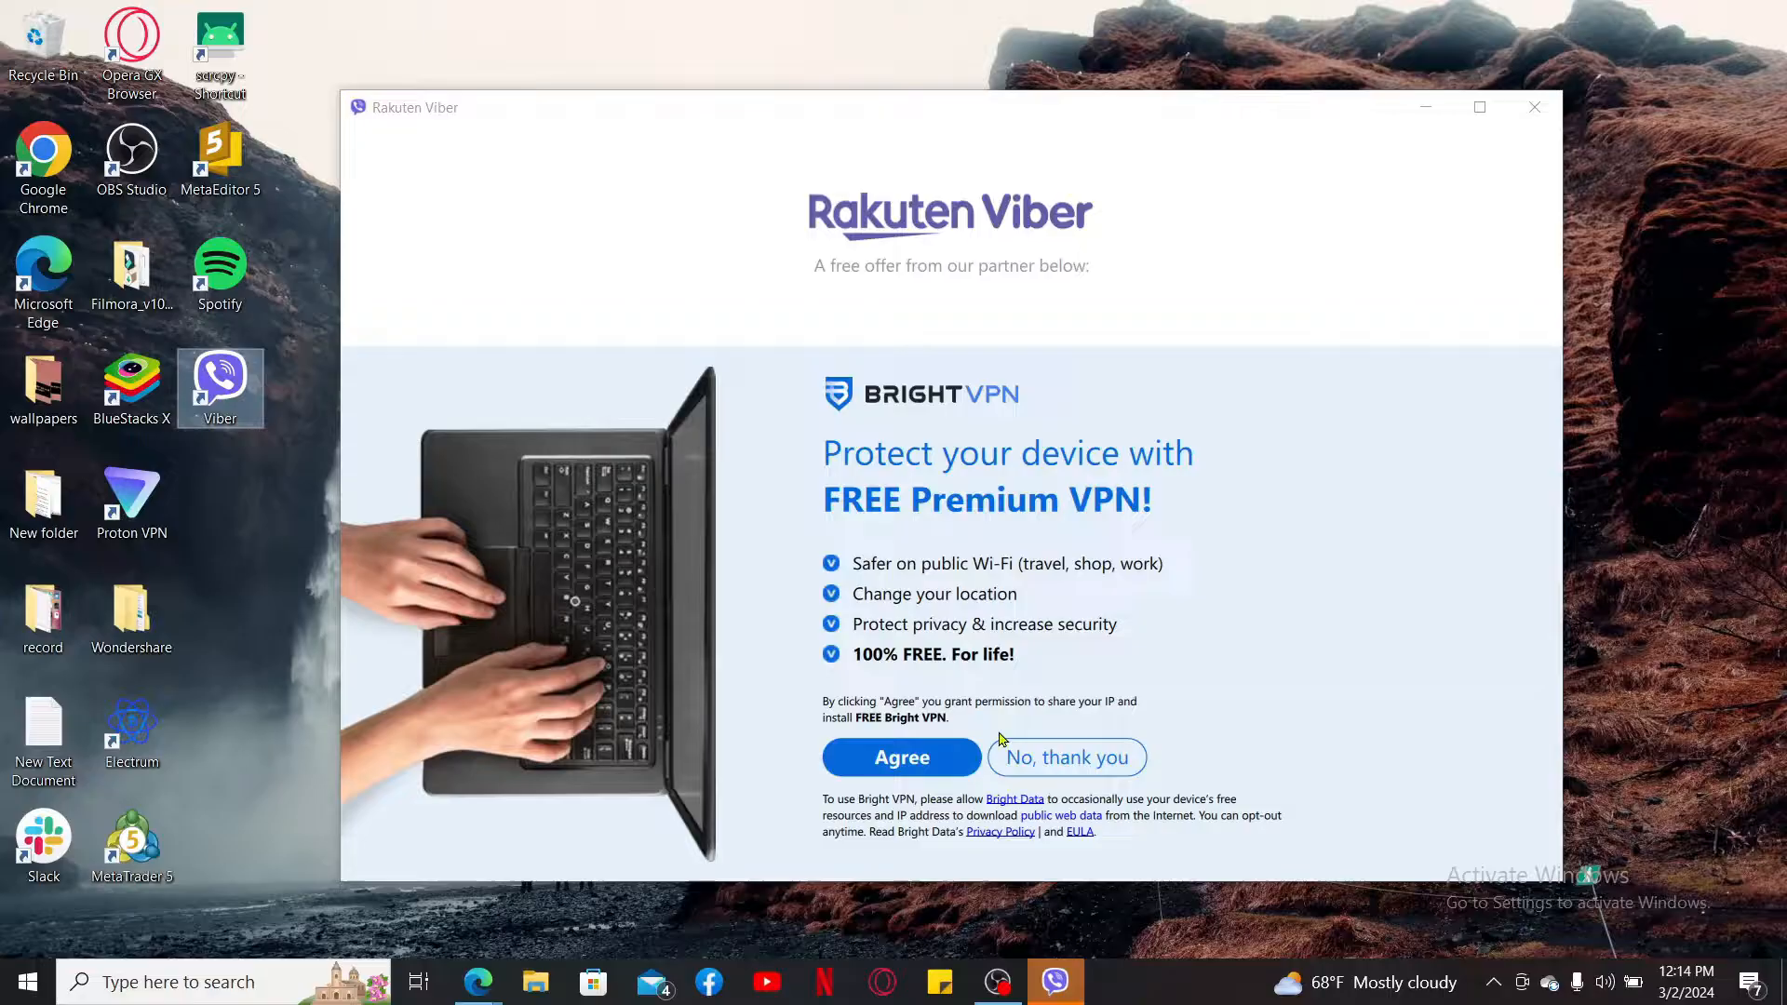
click(1064, 757)
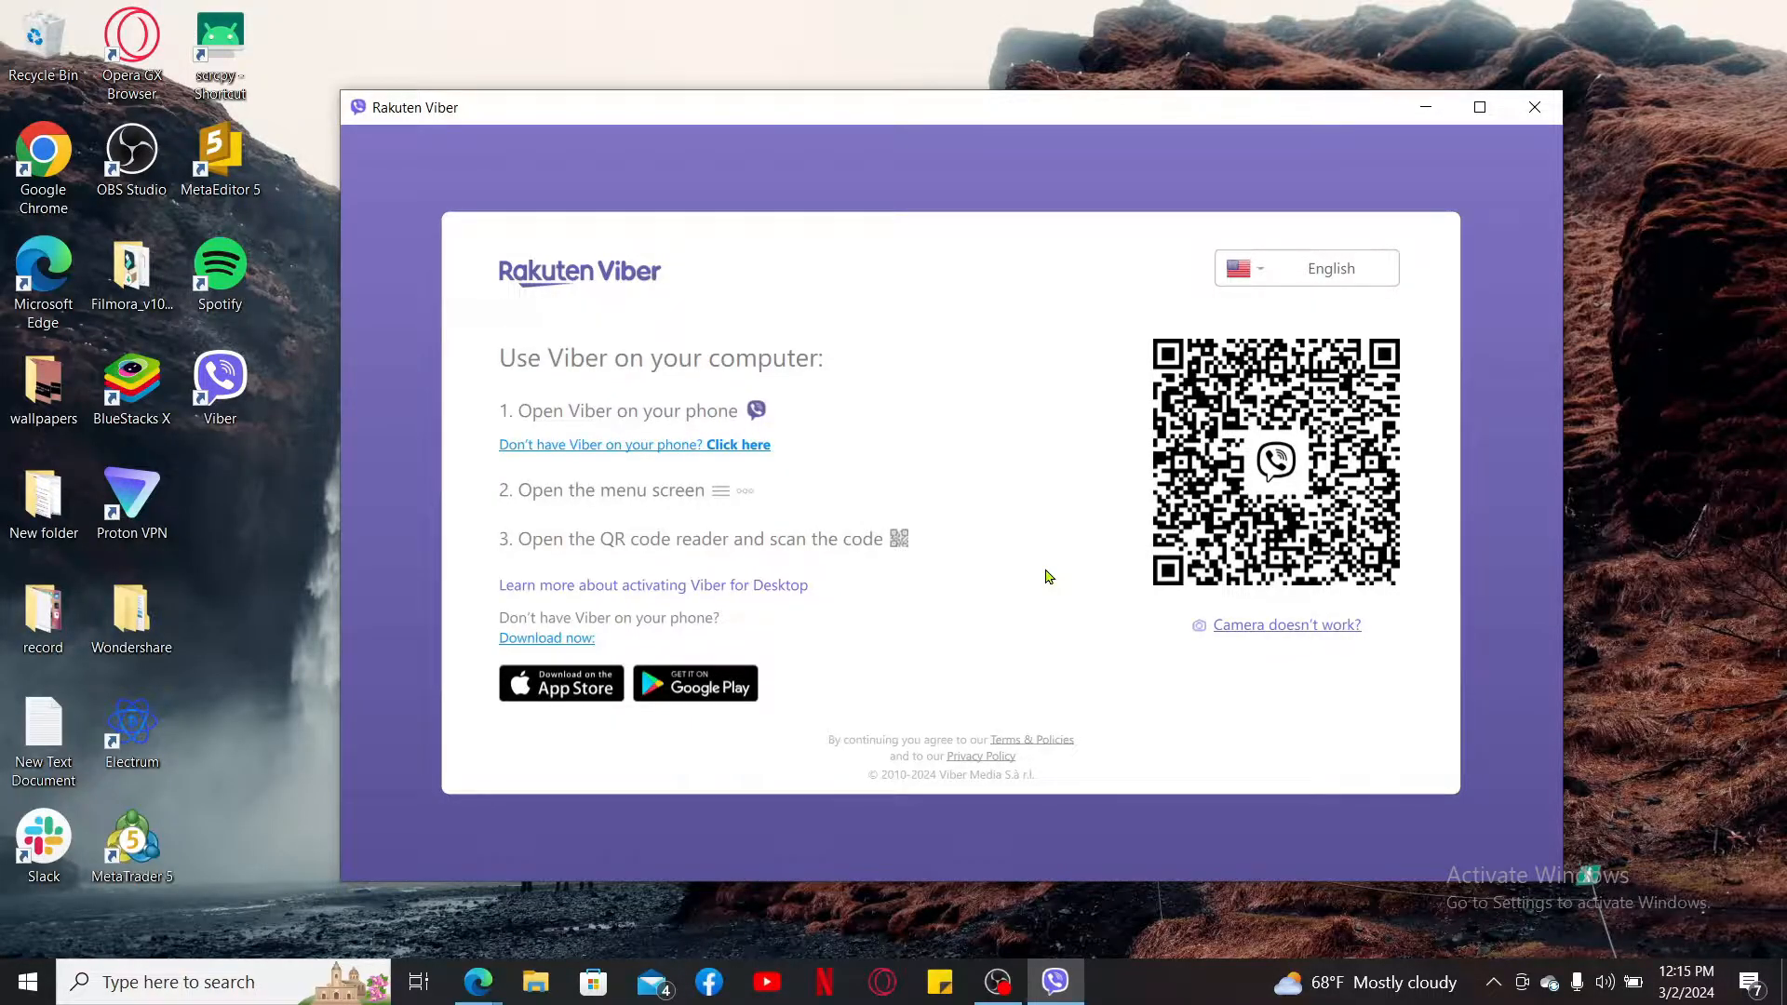
mouse_move(1053, 567)
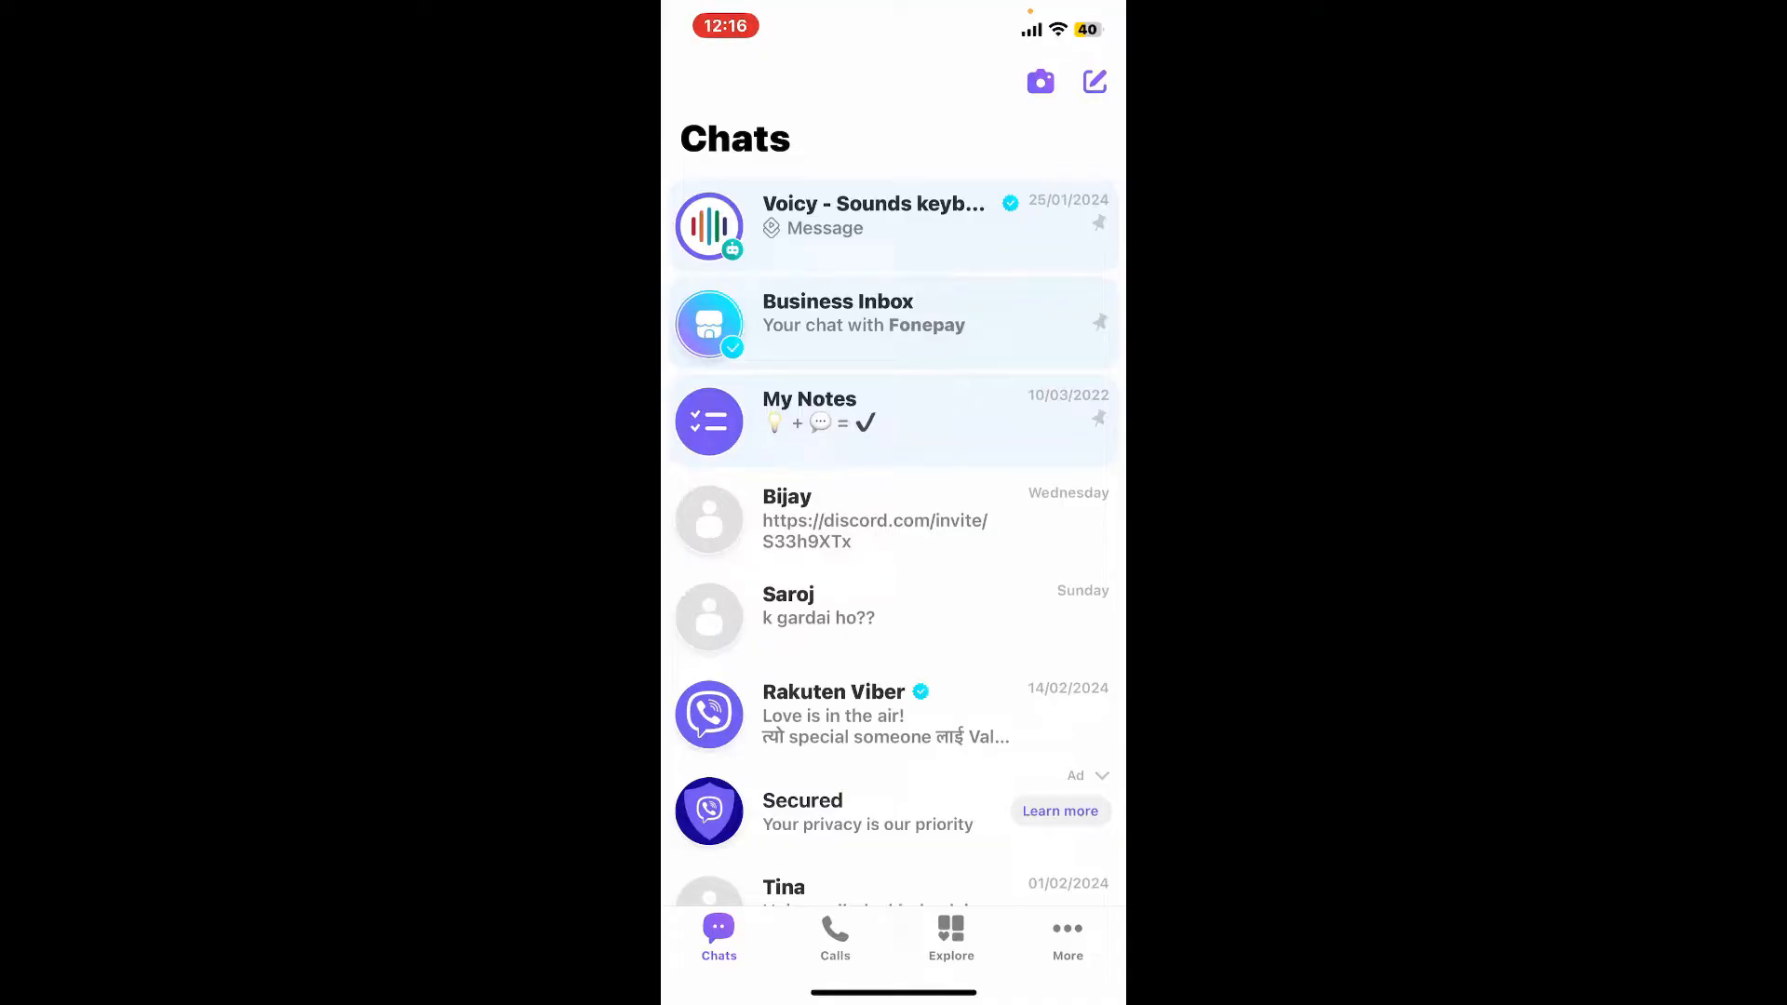
- From the phone's More screen, scan the desktop QR code to activate Viber for Desktop
click(1066, 934)
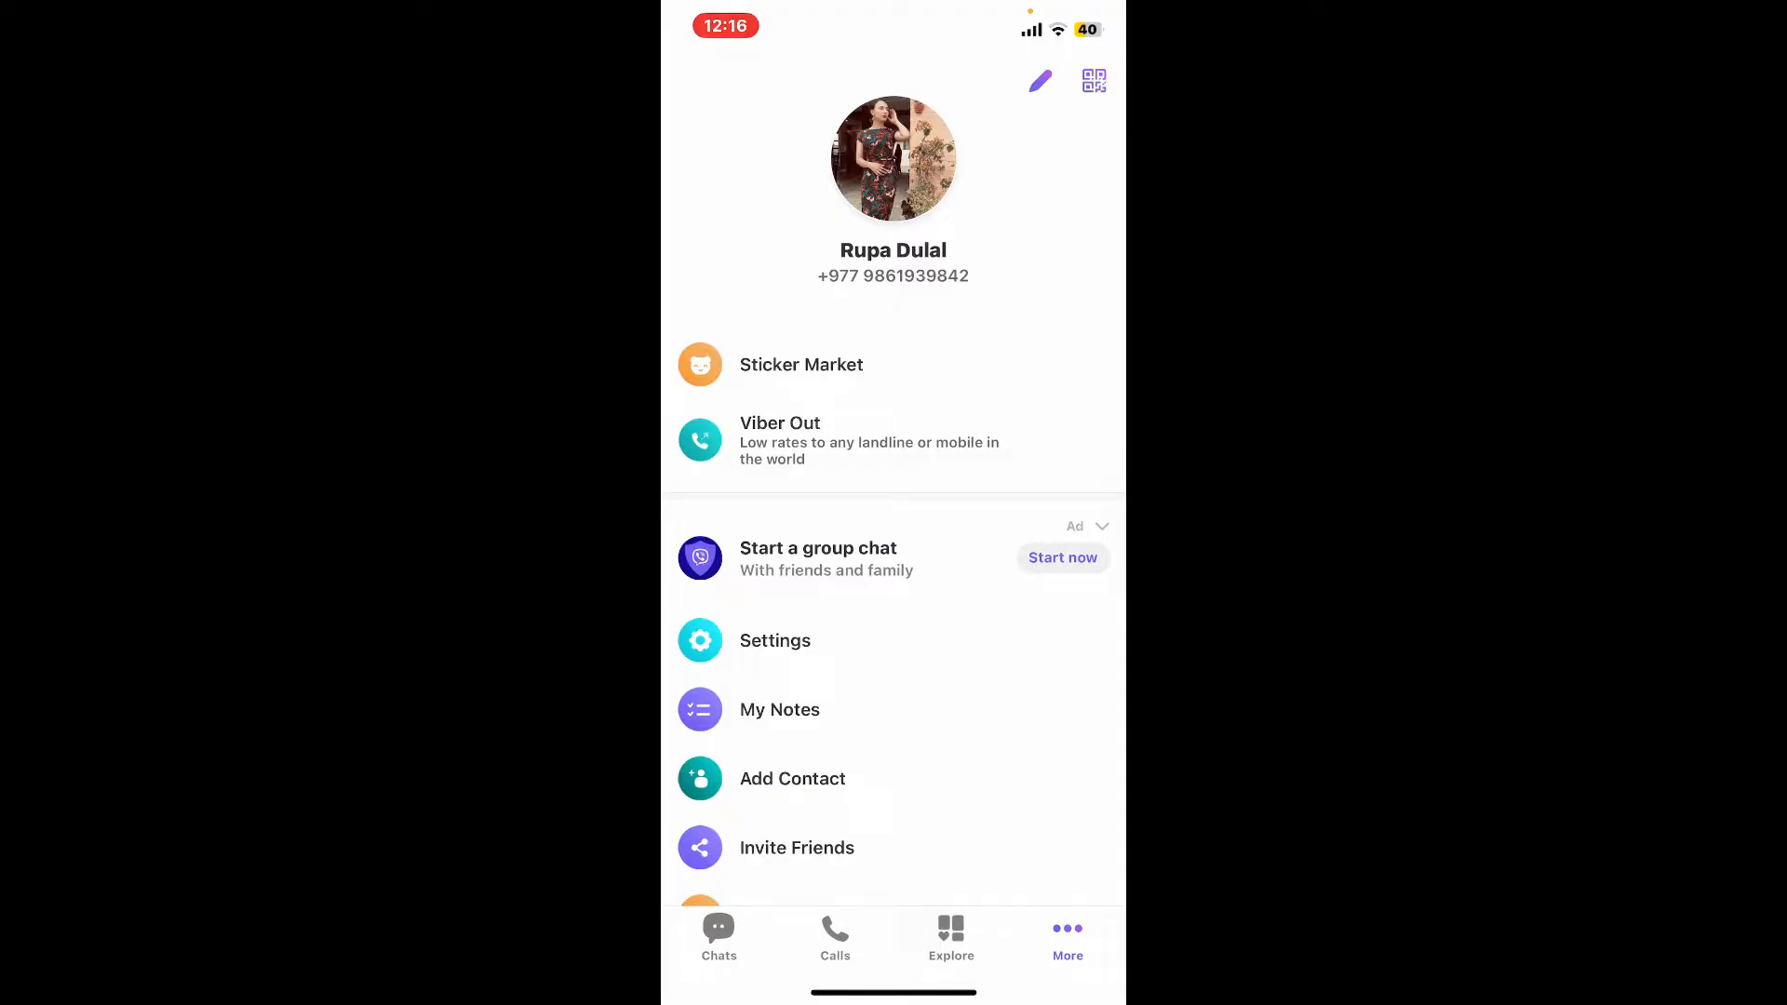
click(1091, 80)
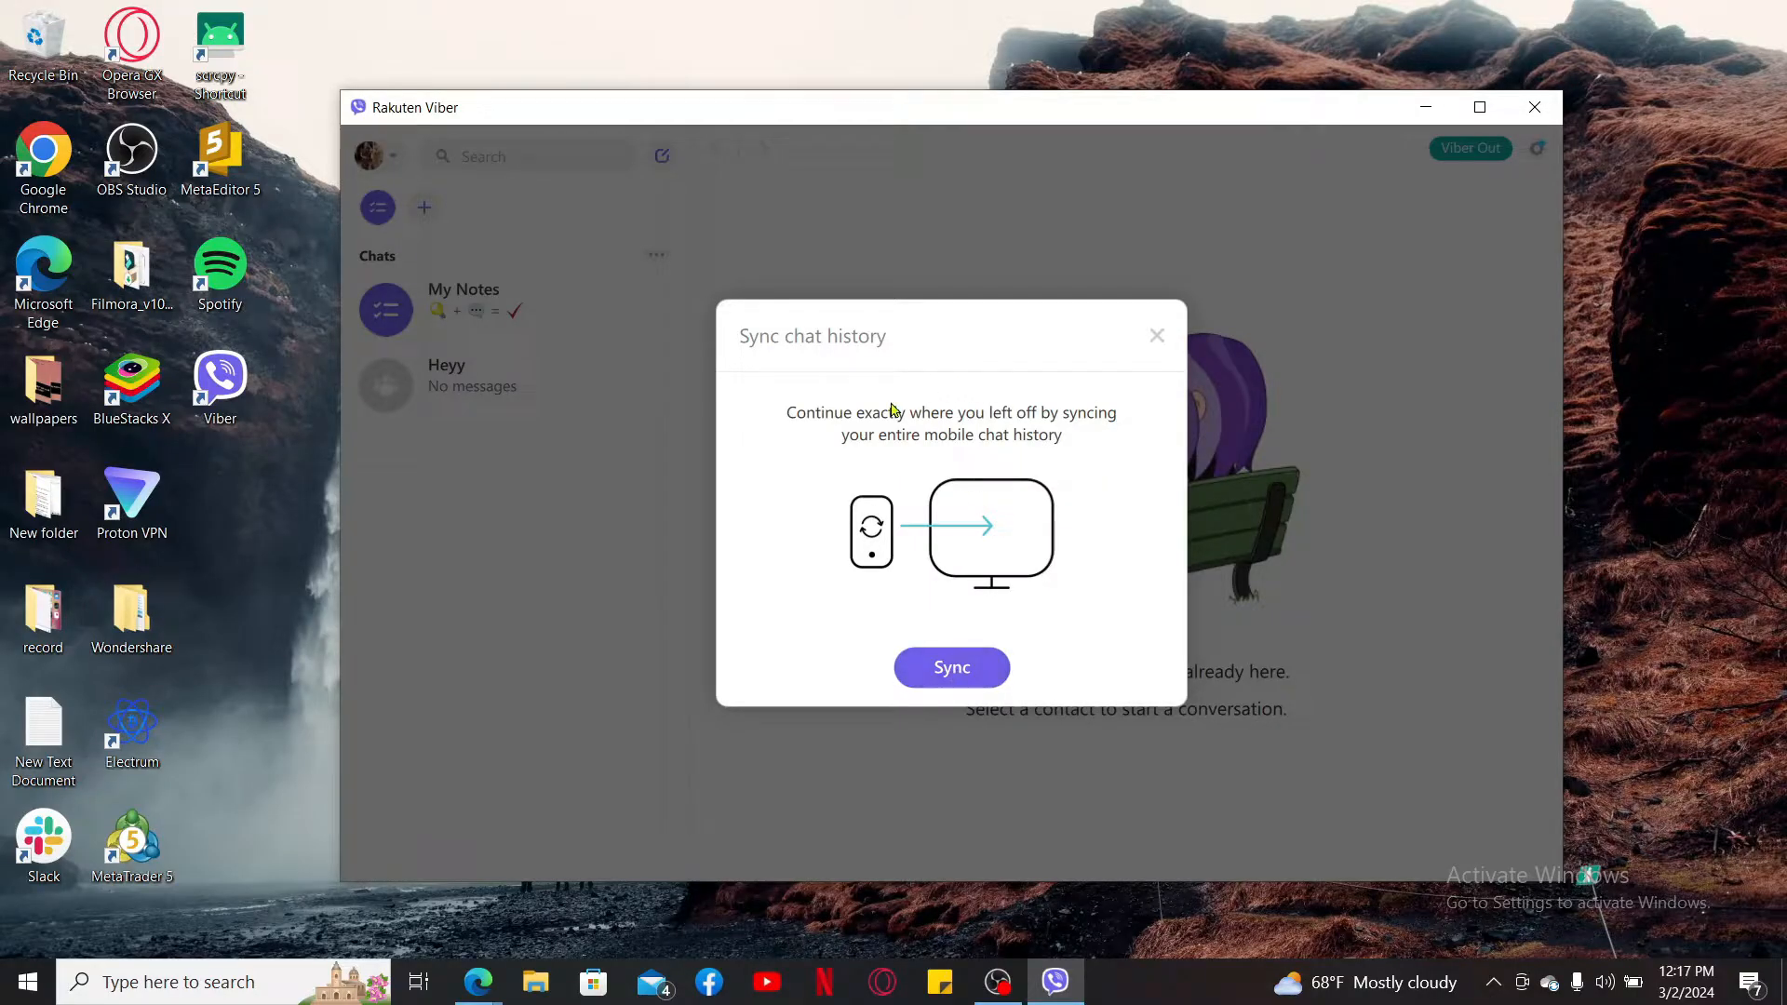
mouse_move(928, 604)
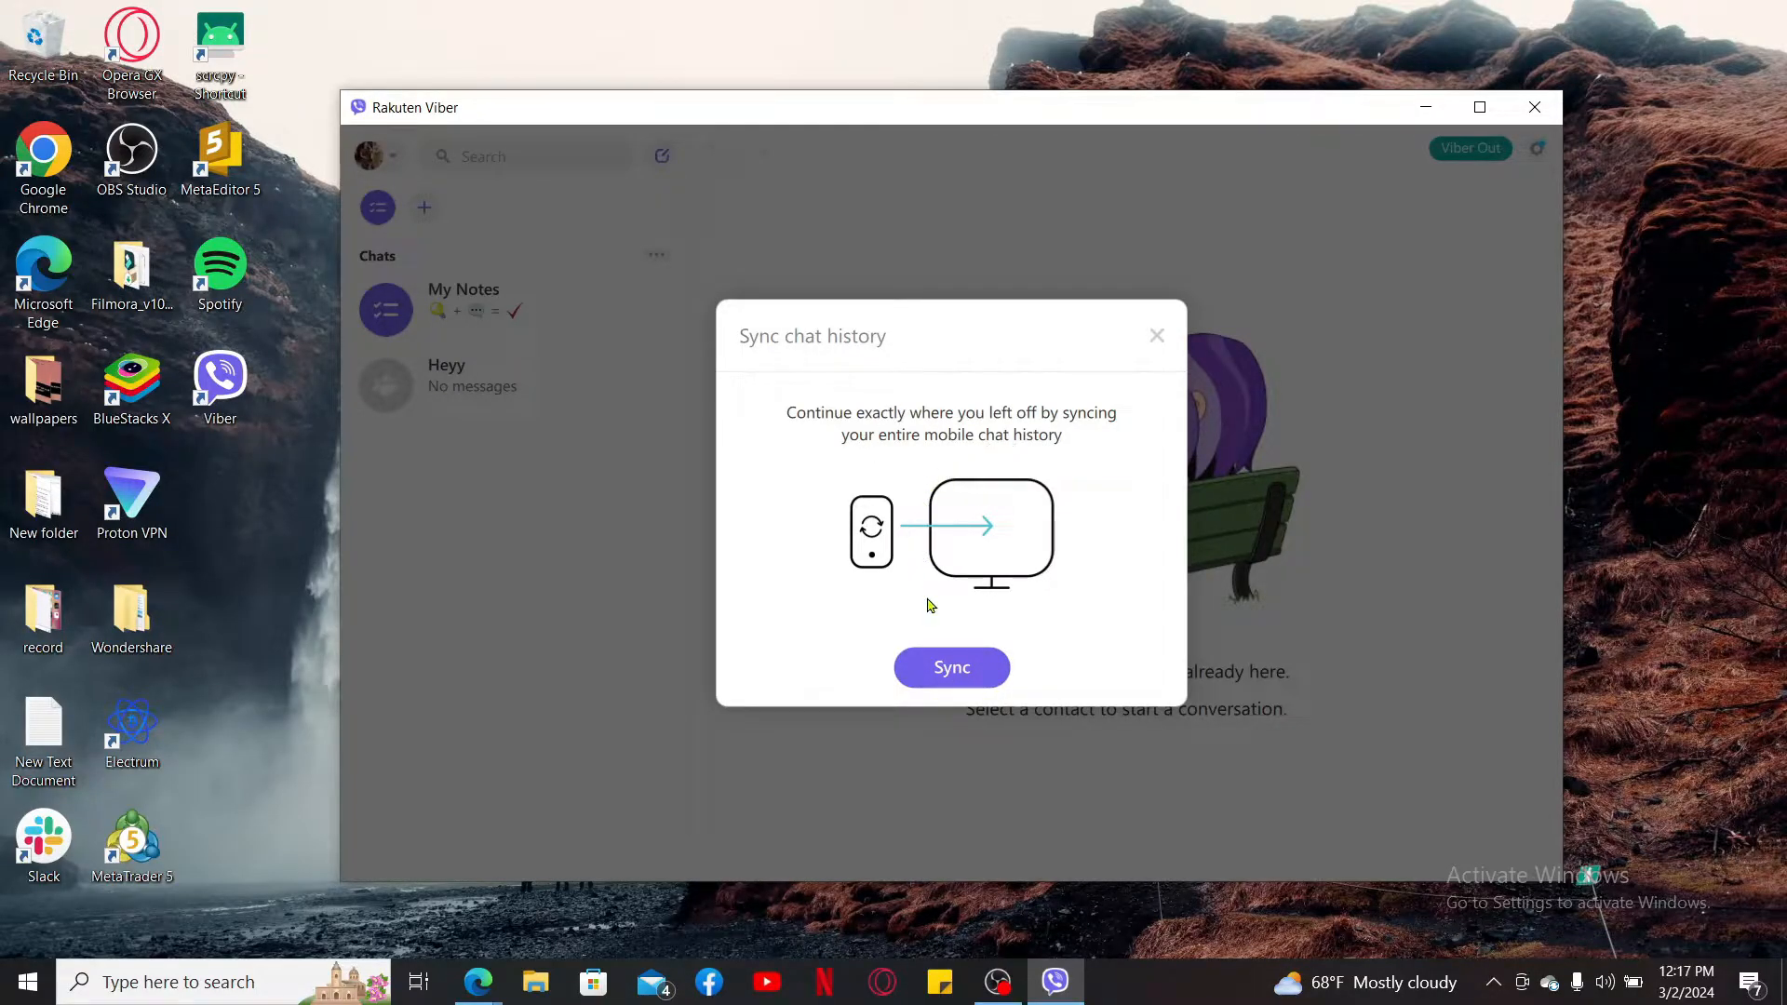
- Dismiss the Sync chat history prompt and open the Heyy group chat
click(1155, 335)
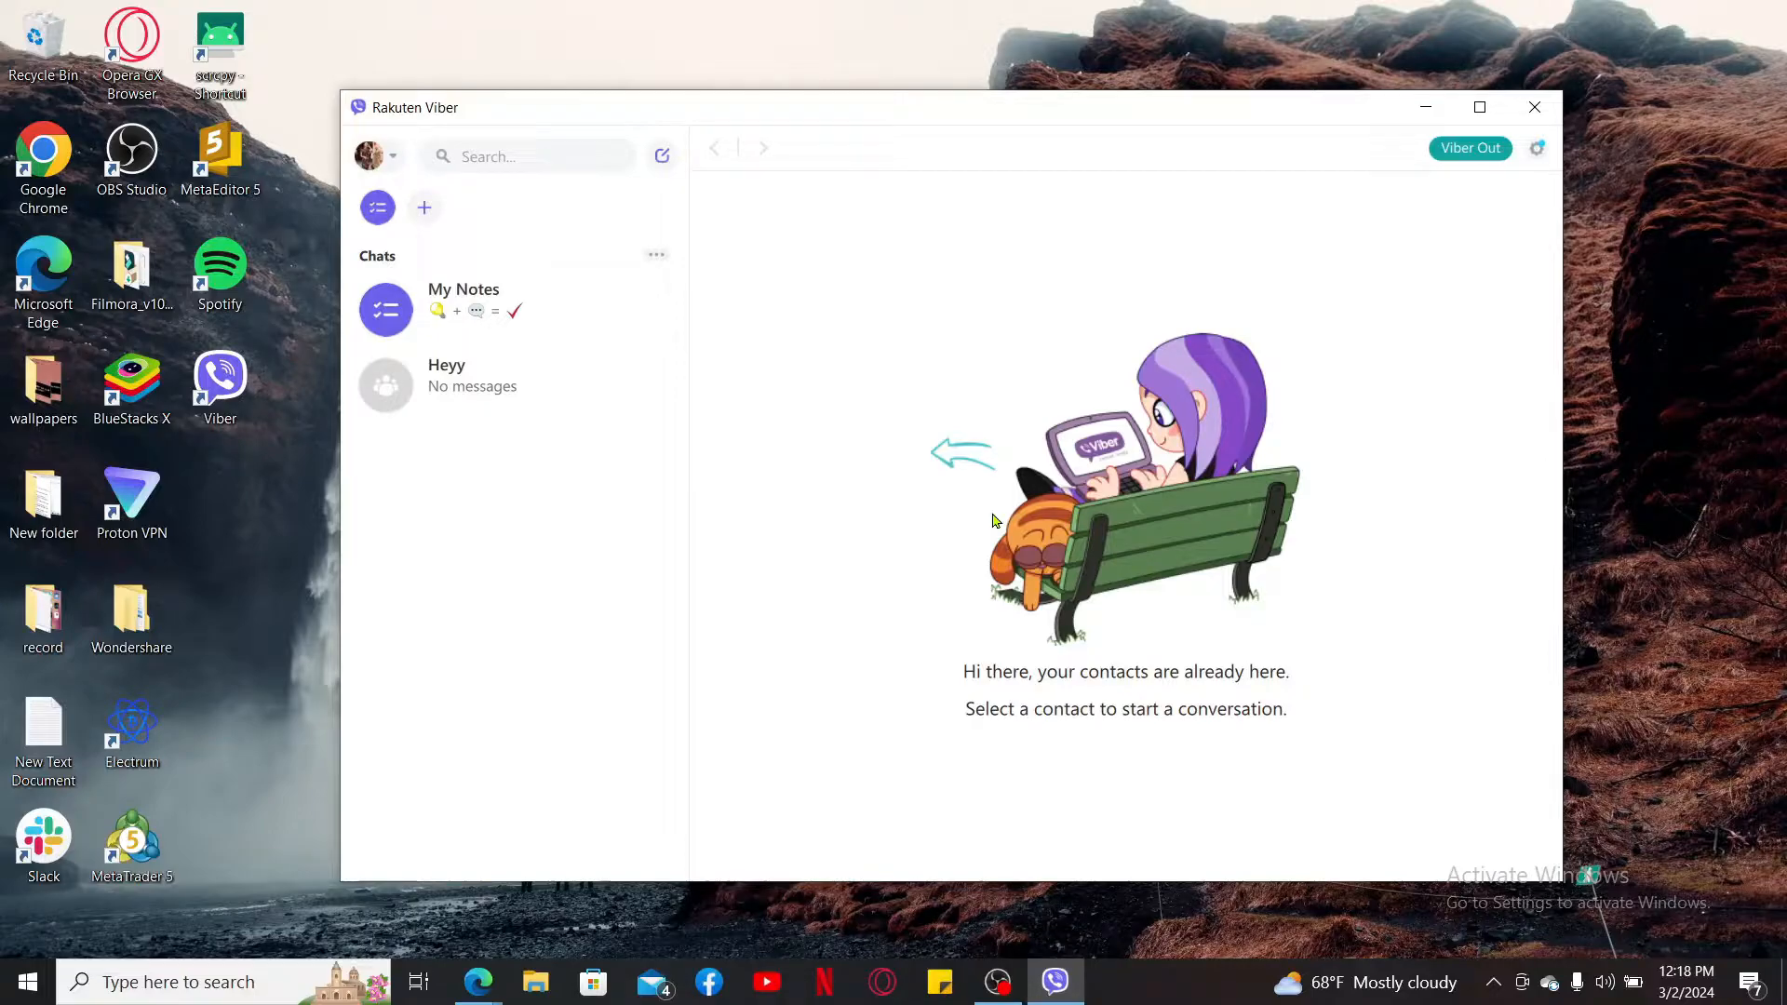
click(470, 385)
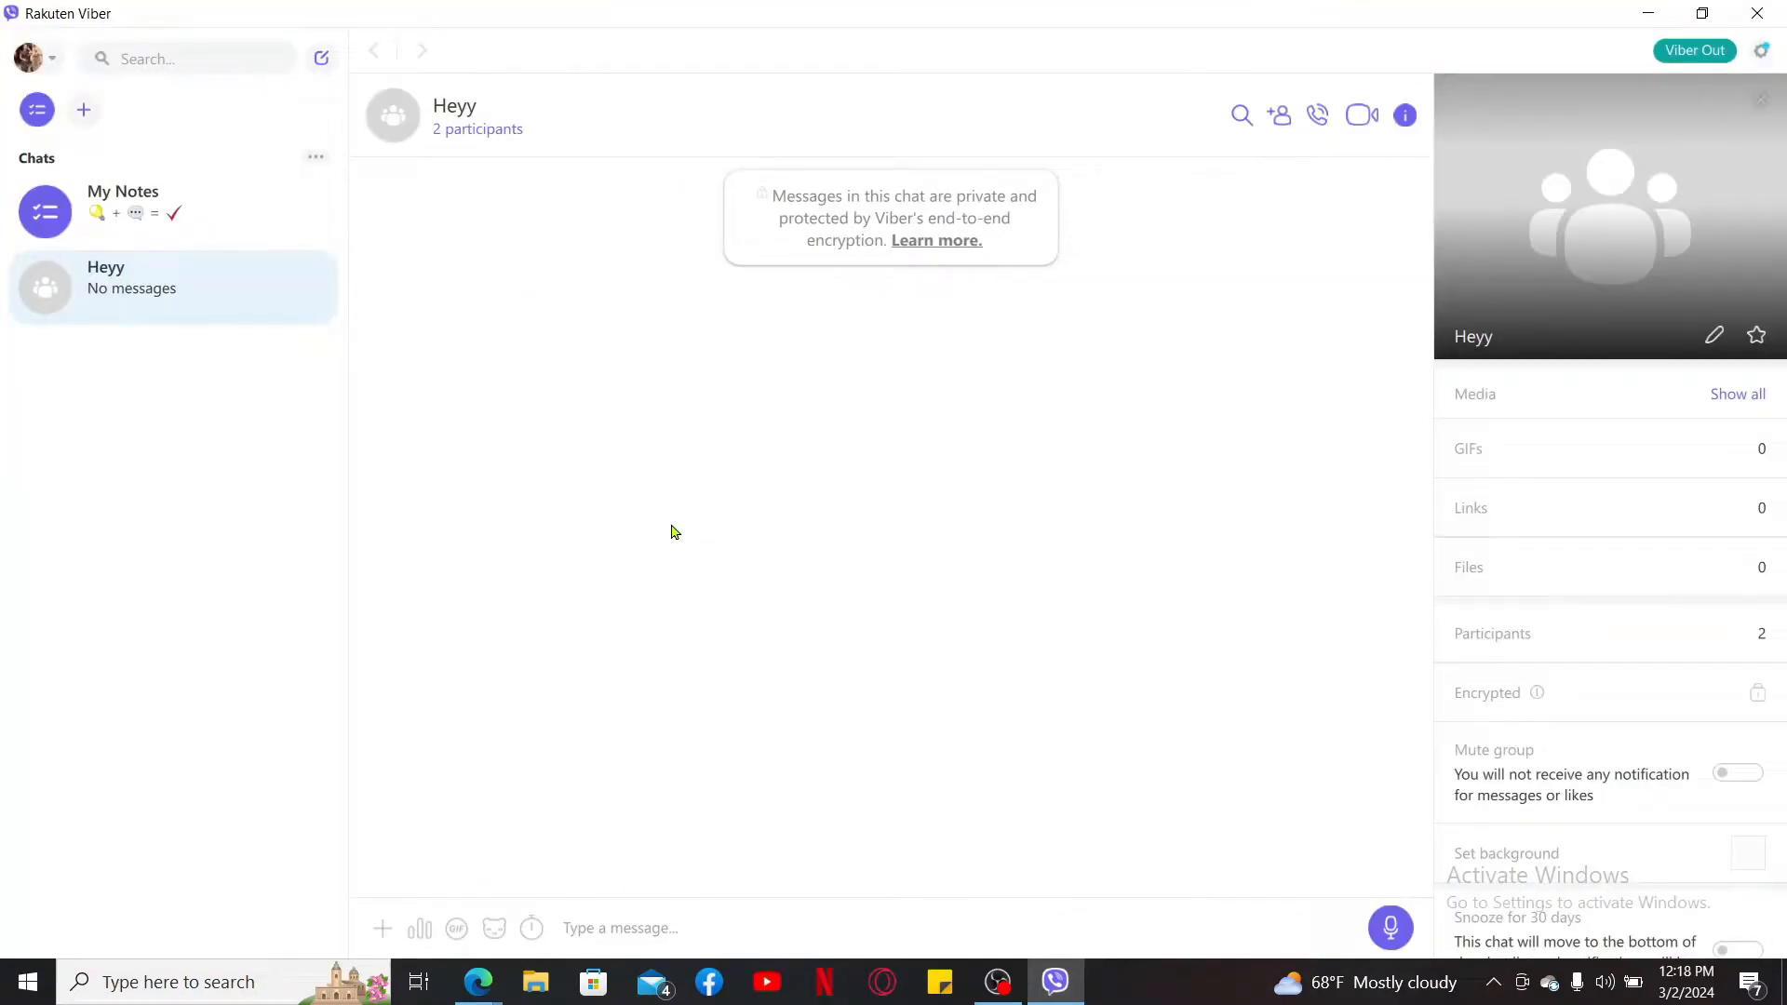
mouse_move(145, 374)
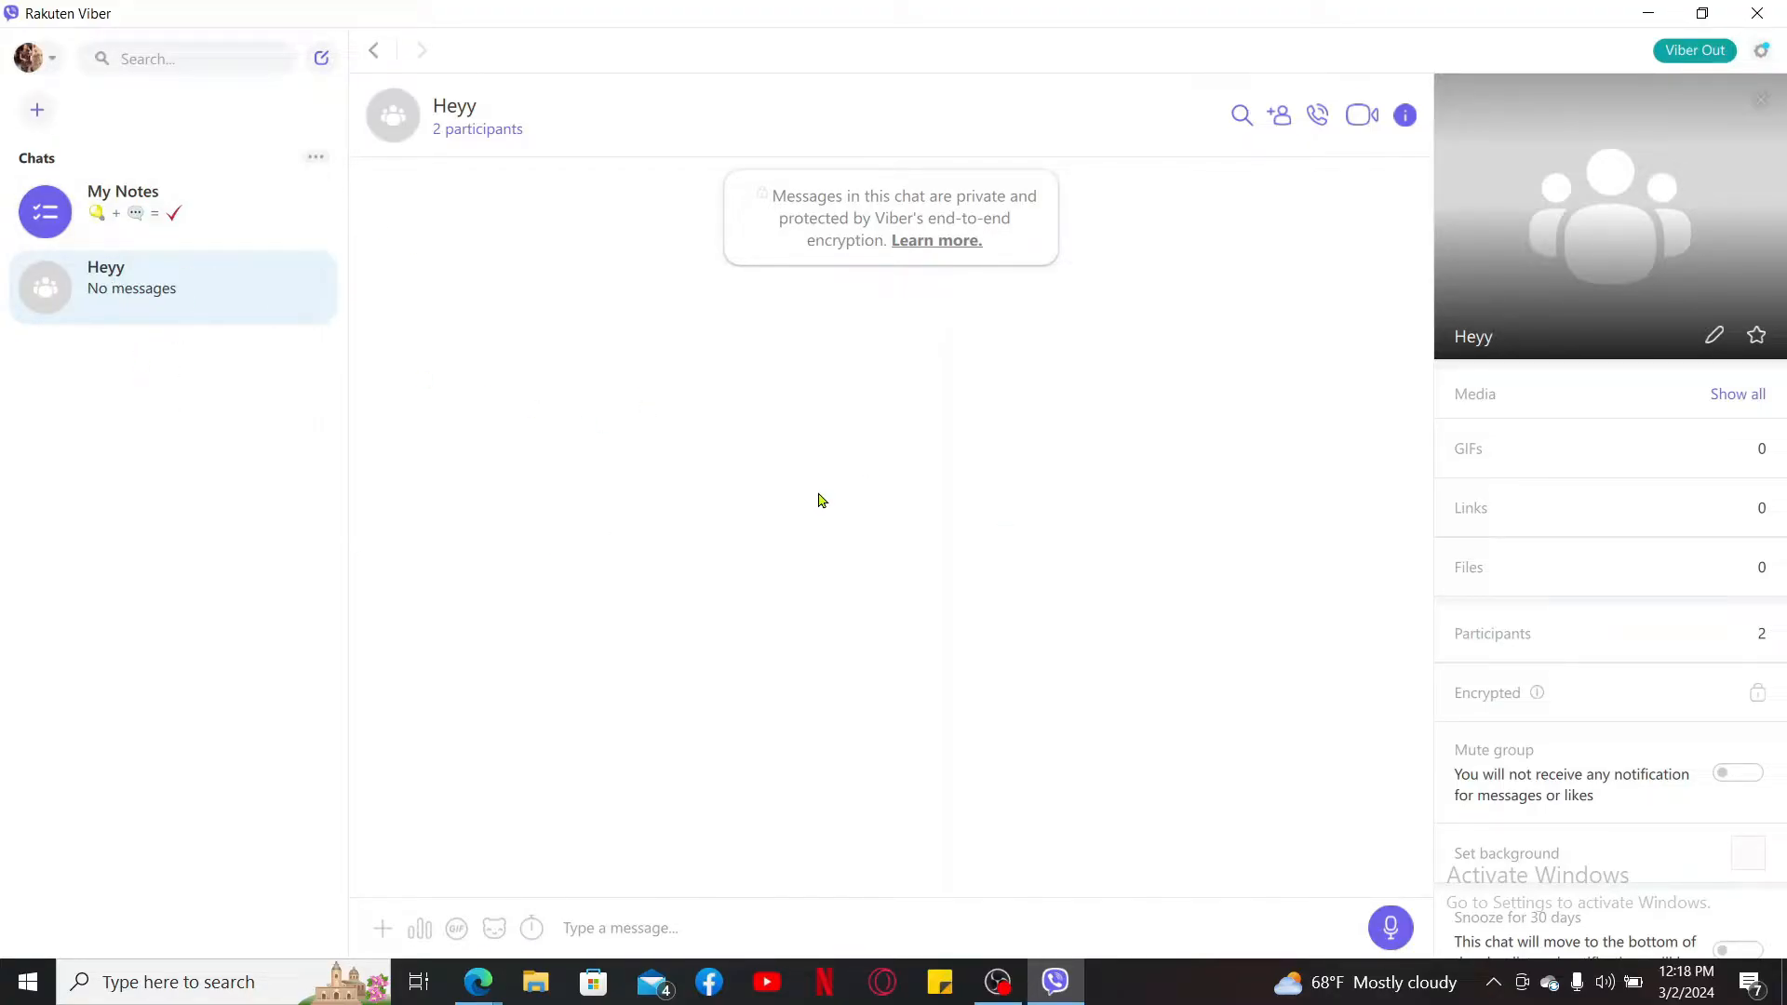
- Send the message 'hiii' in the Heyy group chat
text(h)
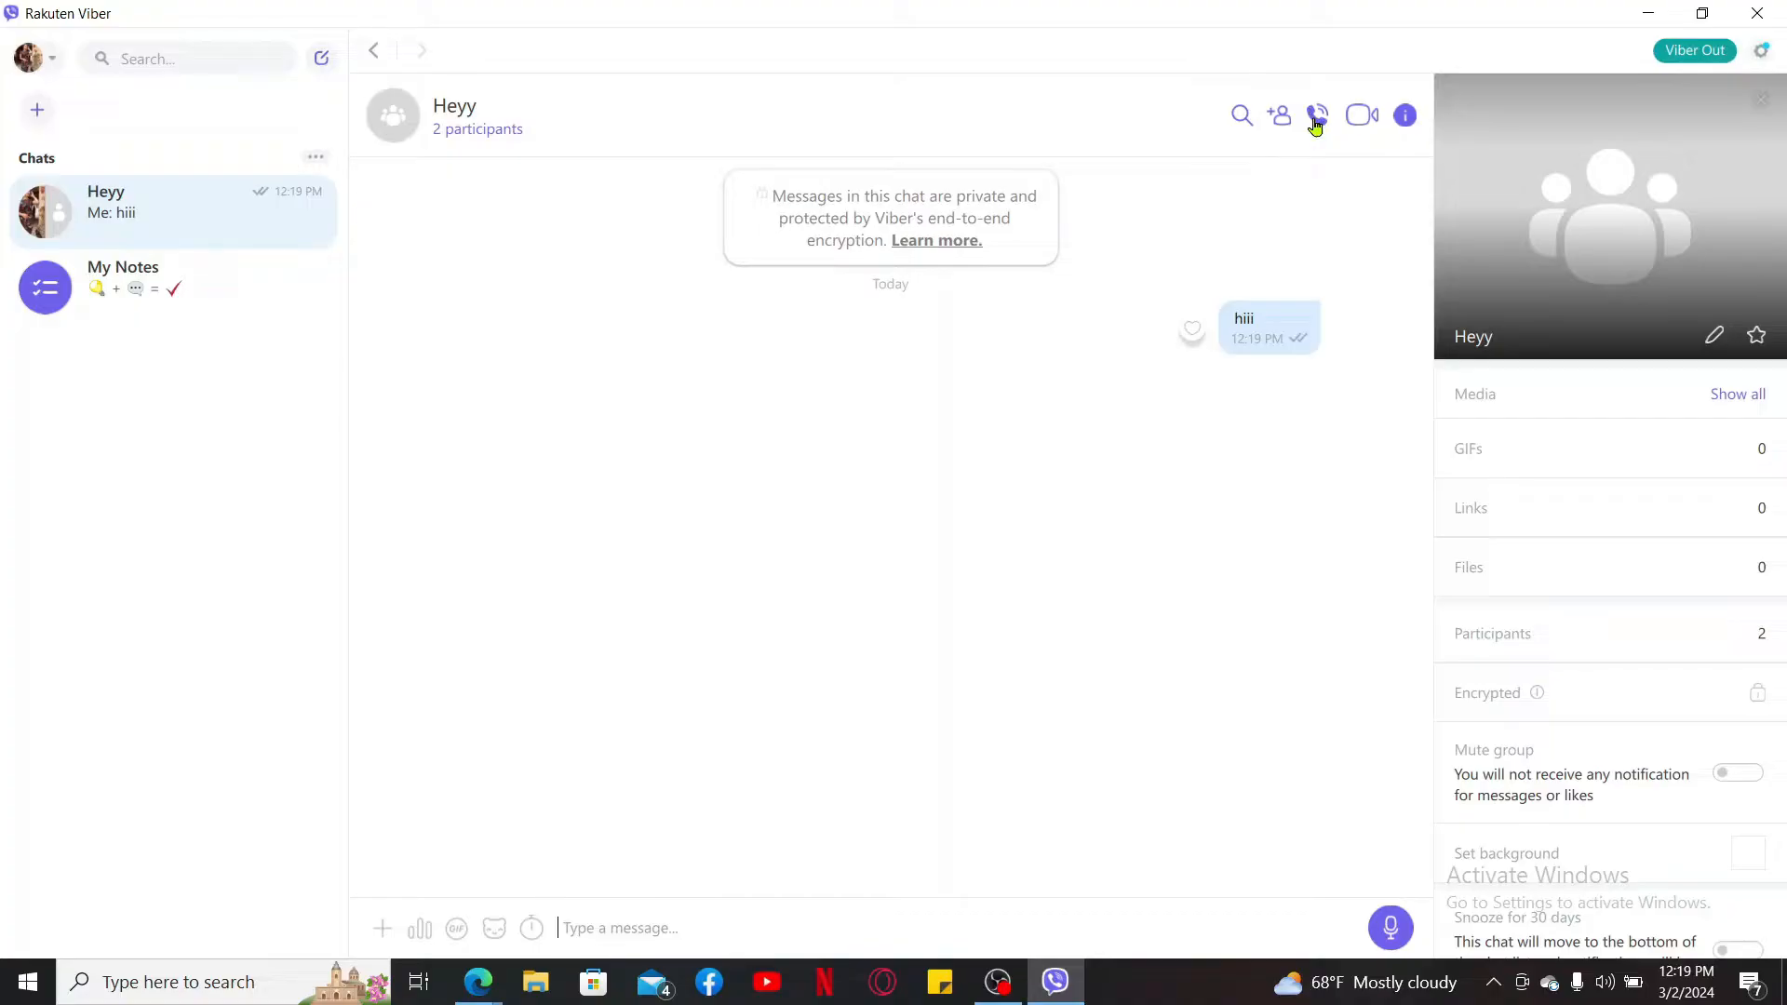
mouse_move(1317, 115)
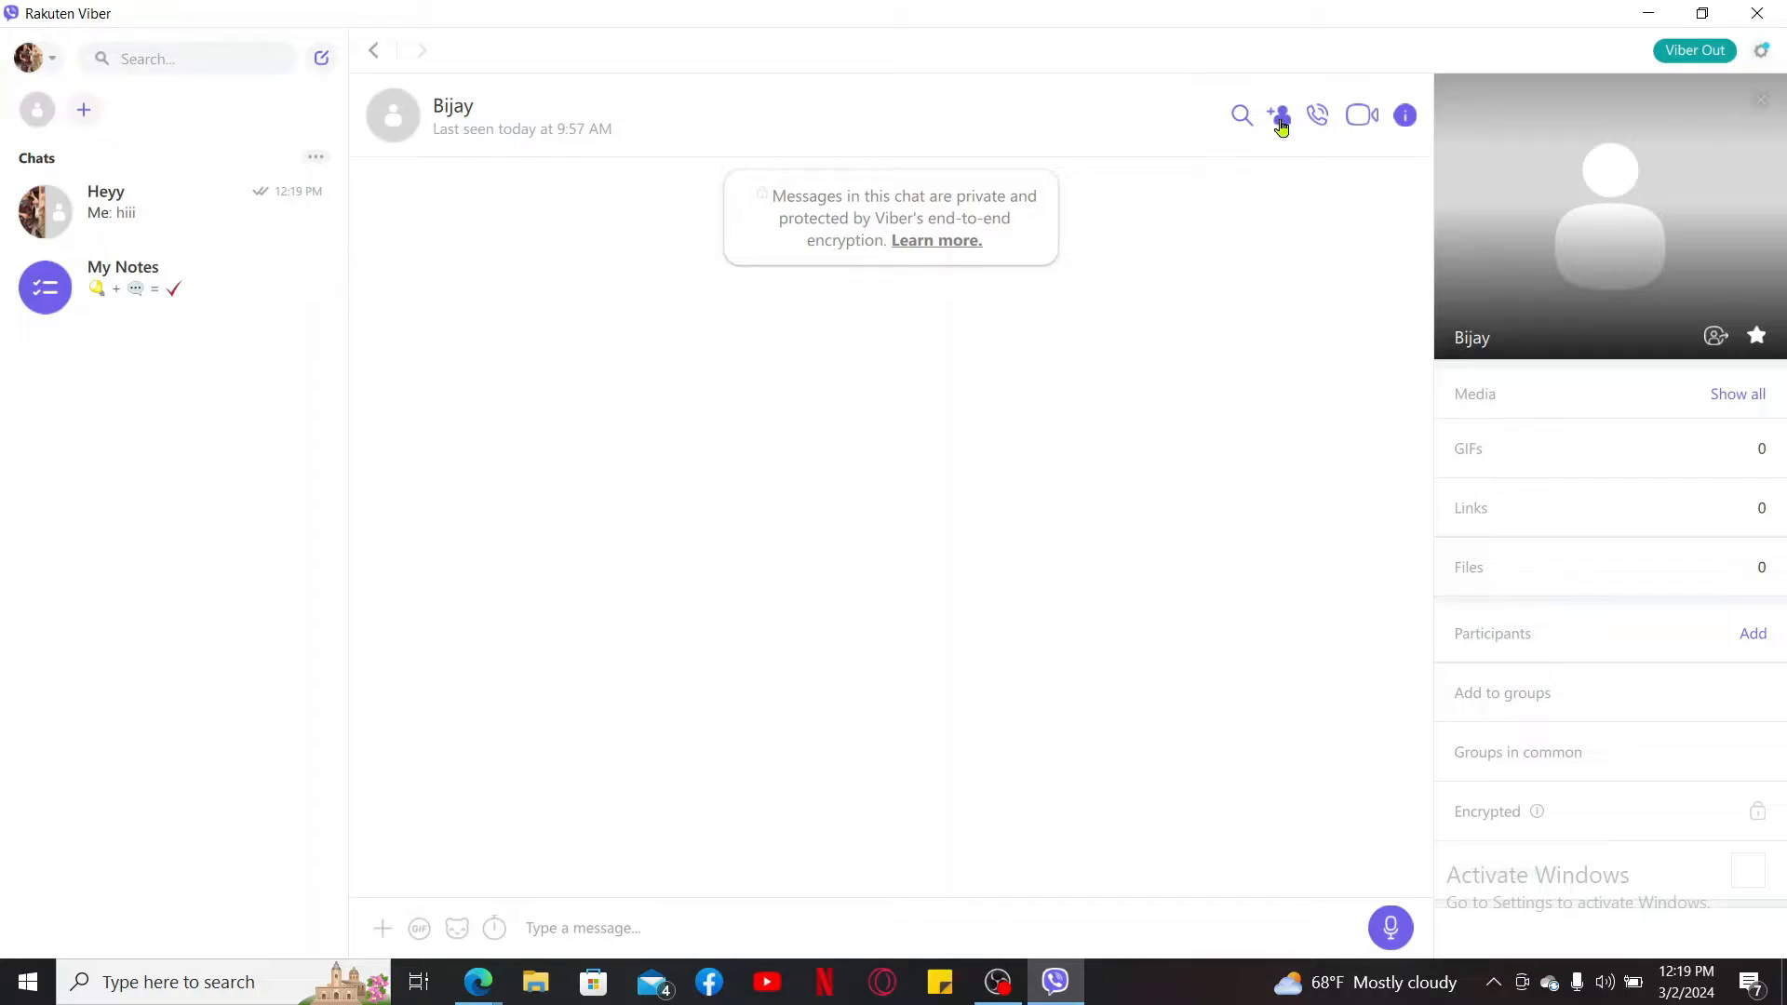
mouse_move(1279, 115)
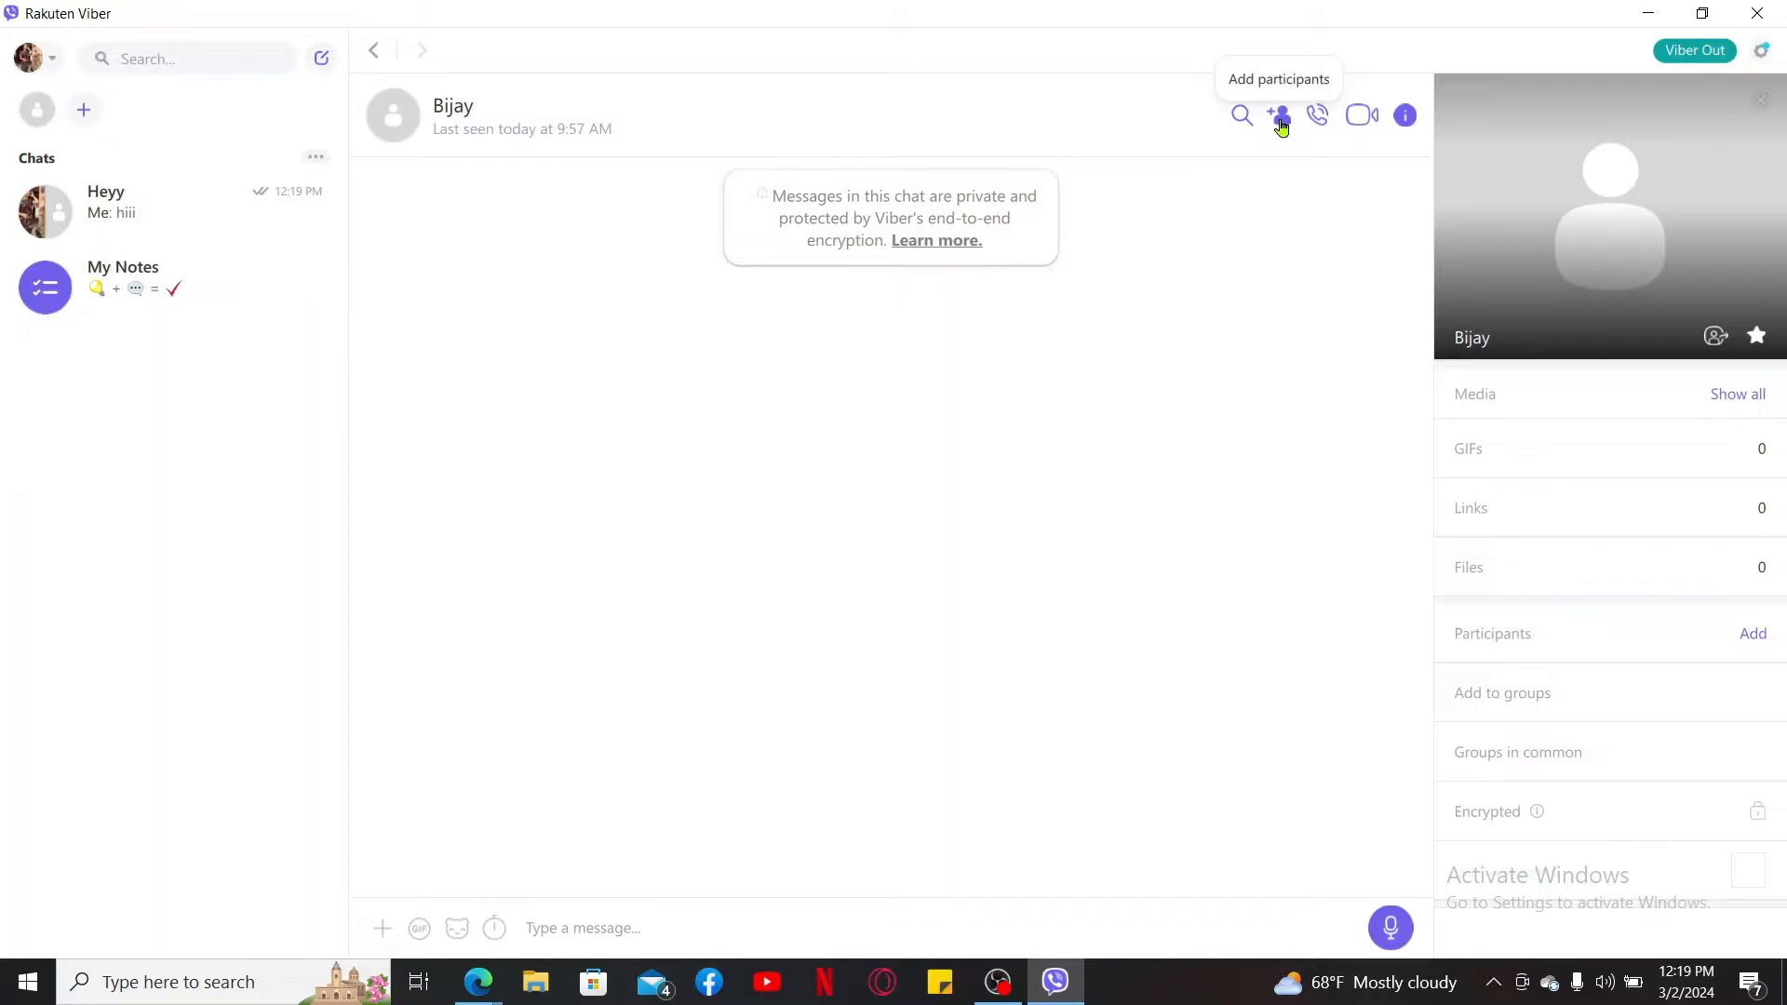
- Show the Select contacts picker for adding participants to the chat
click(1279, 115)
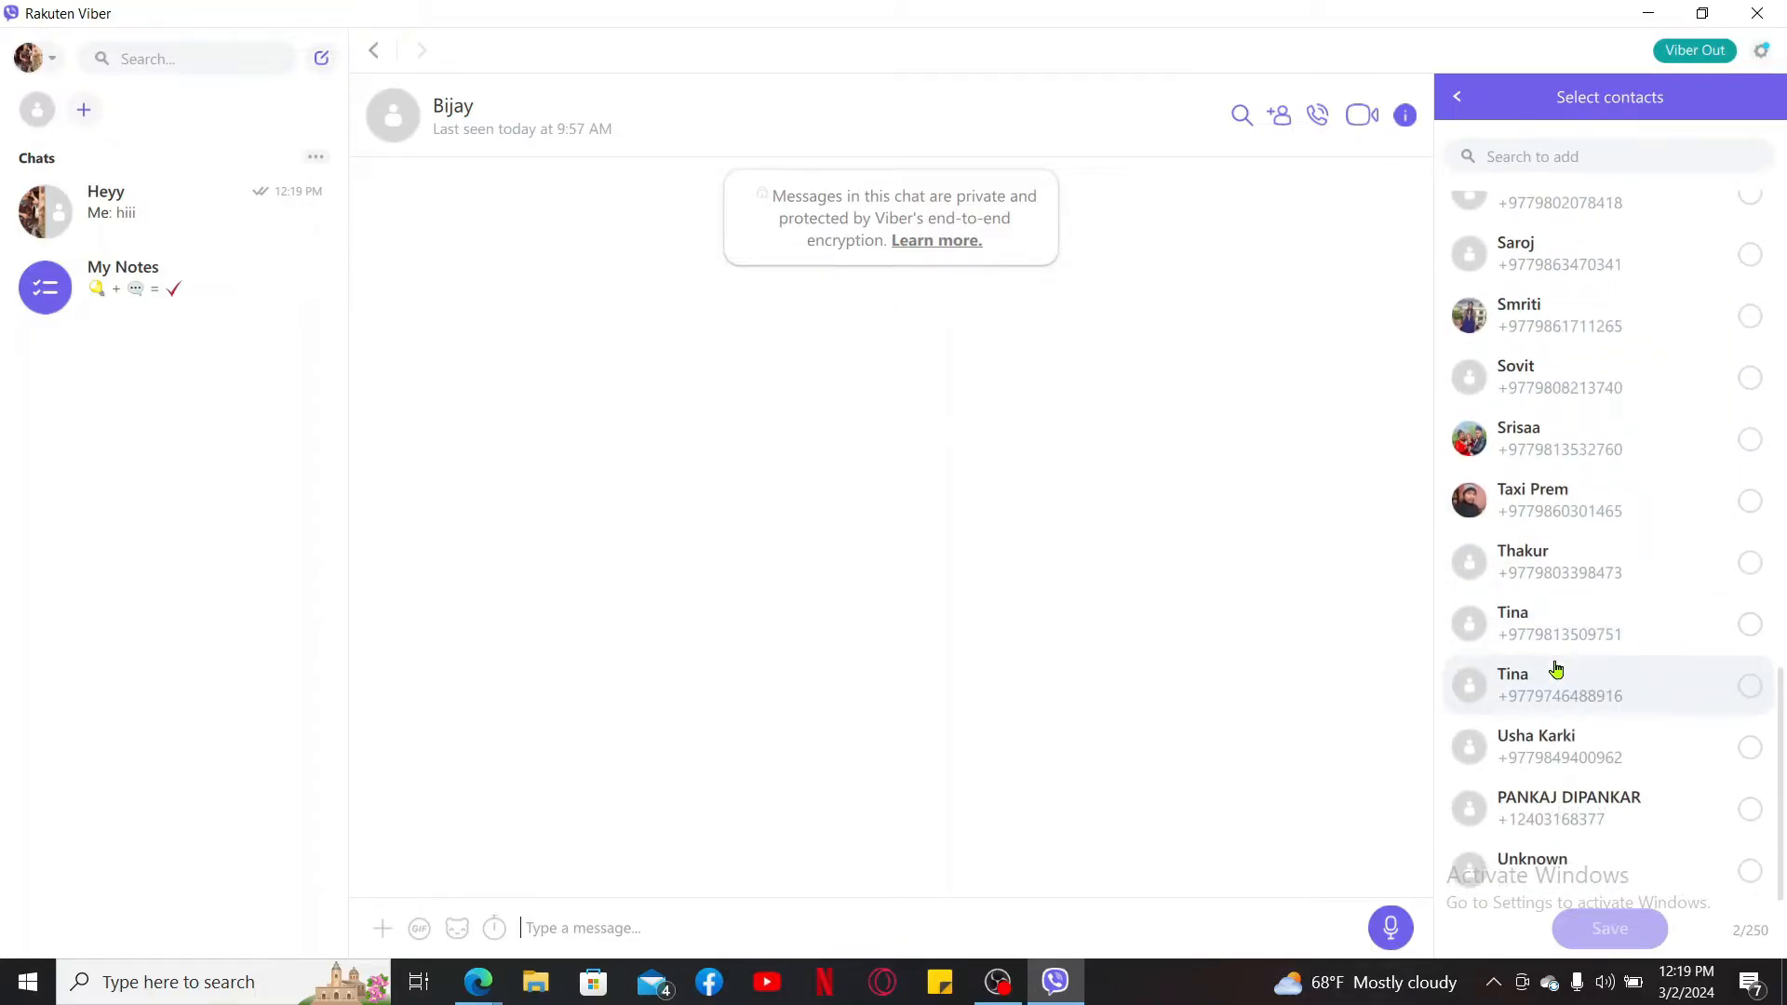
mouse_move(1603, 750)
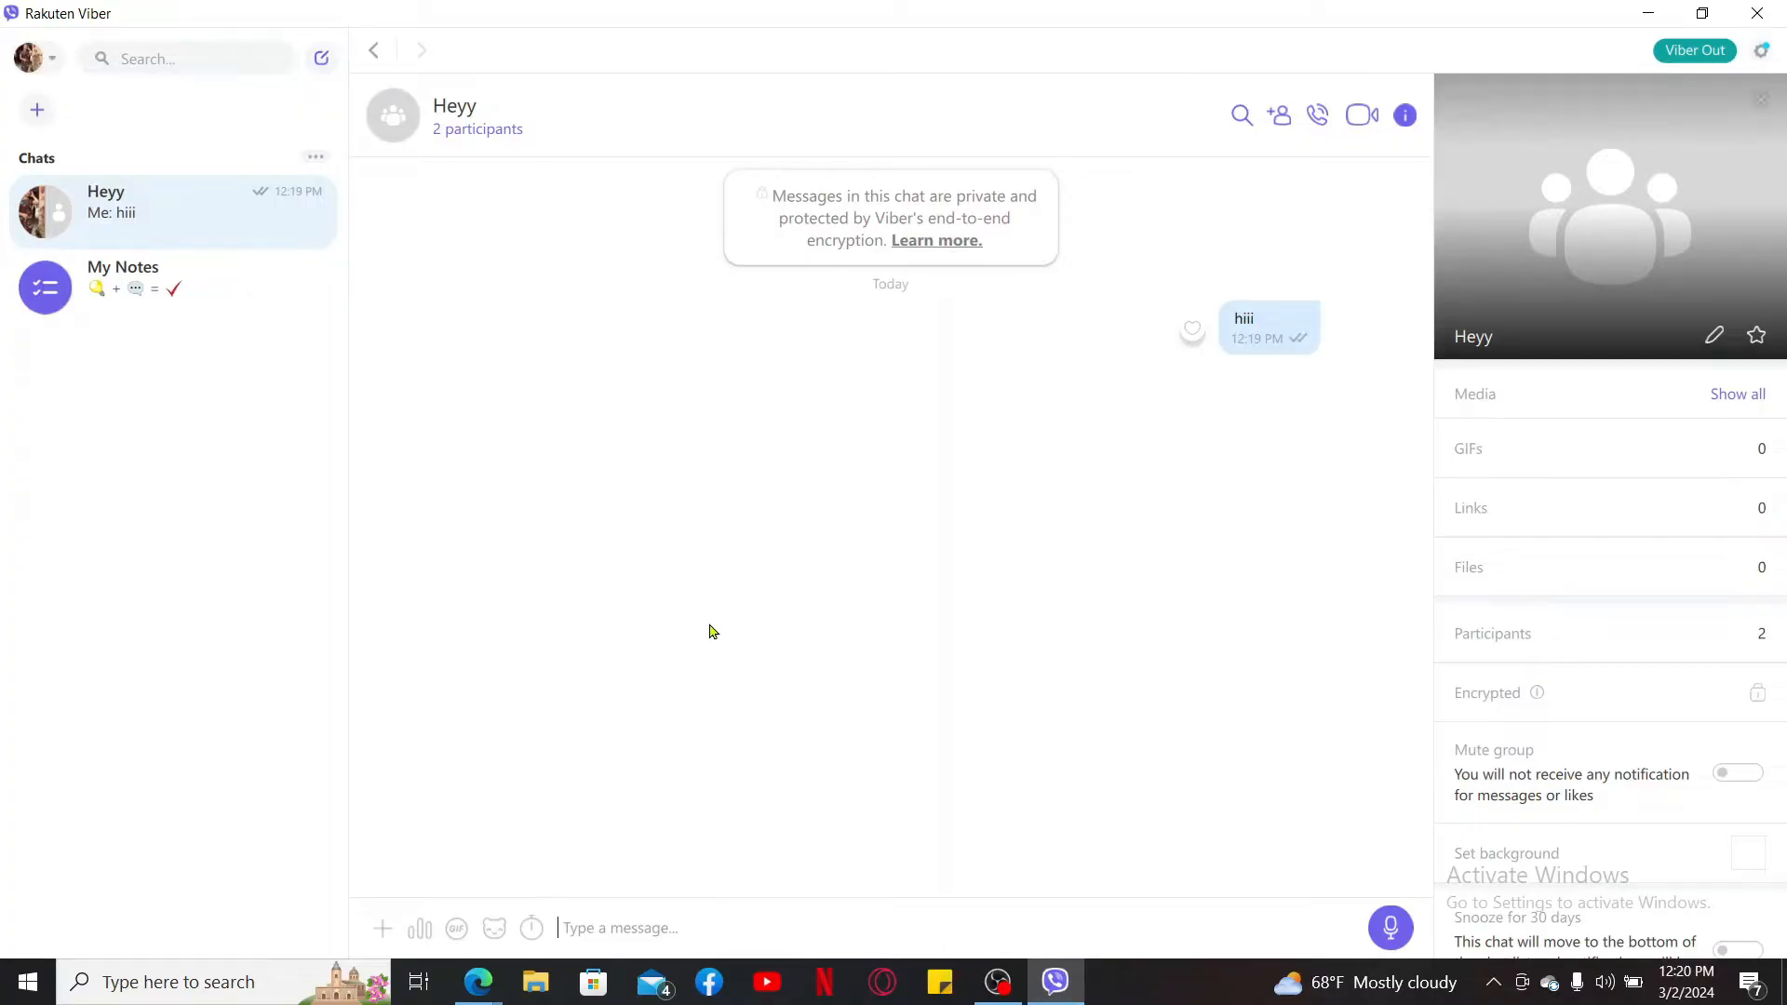
mouse_move(51, 57)
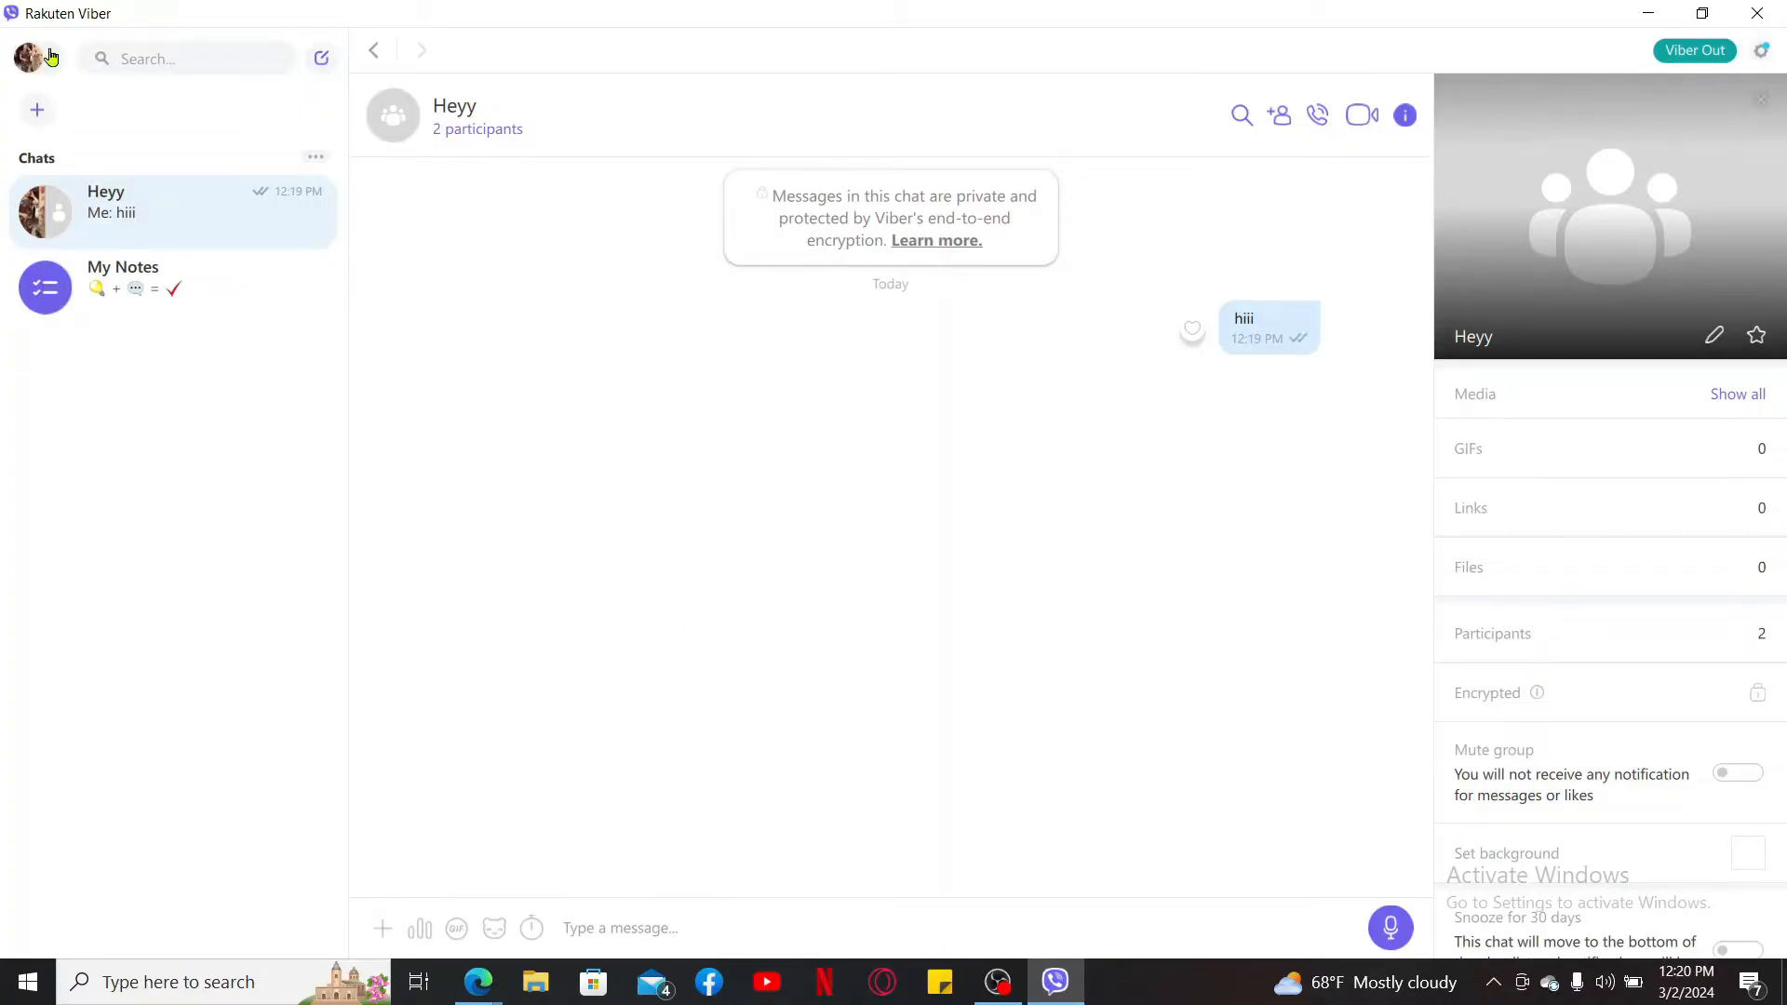
- From the profile avatar menu, enter Viber Settings on the Account section
click(28, 58)
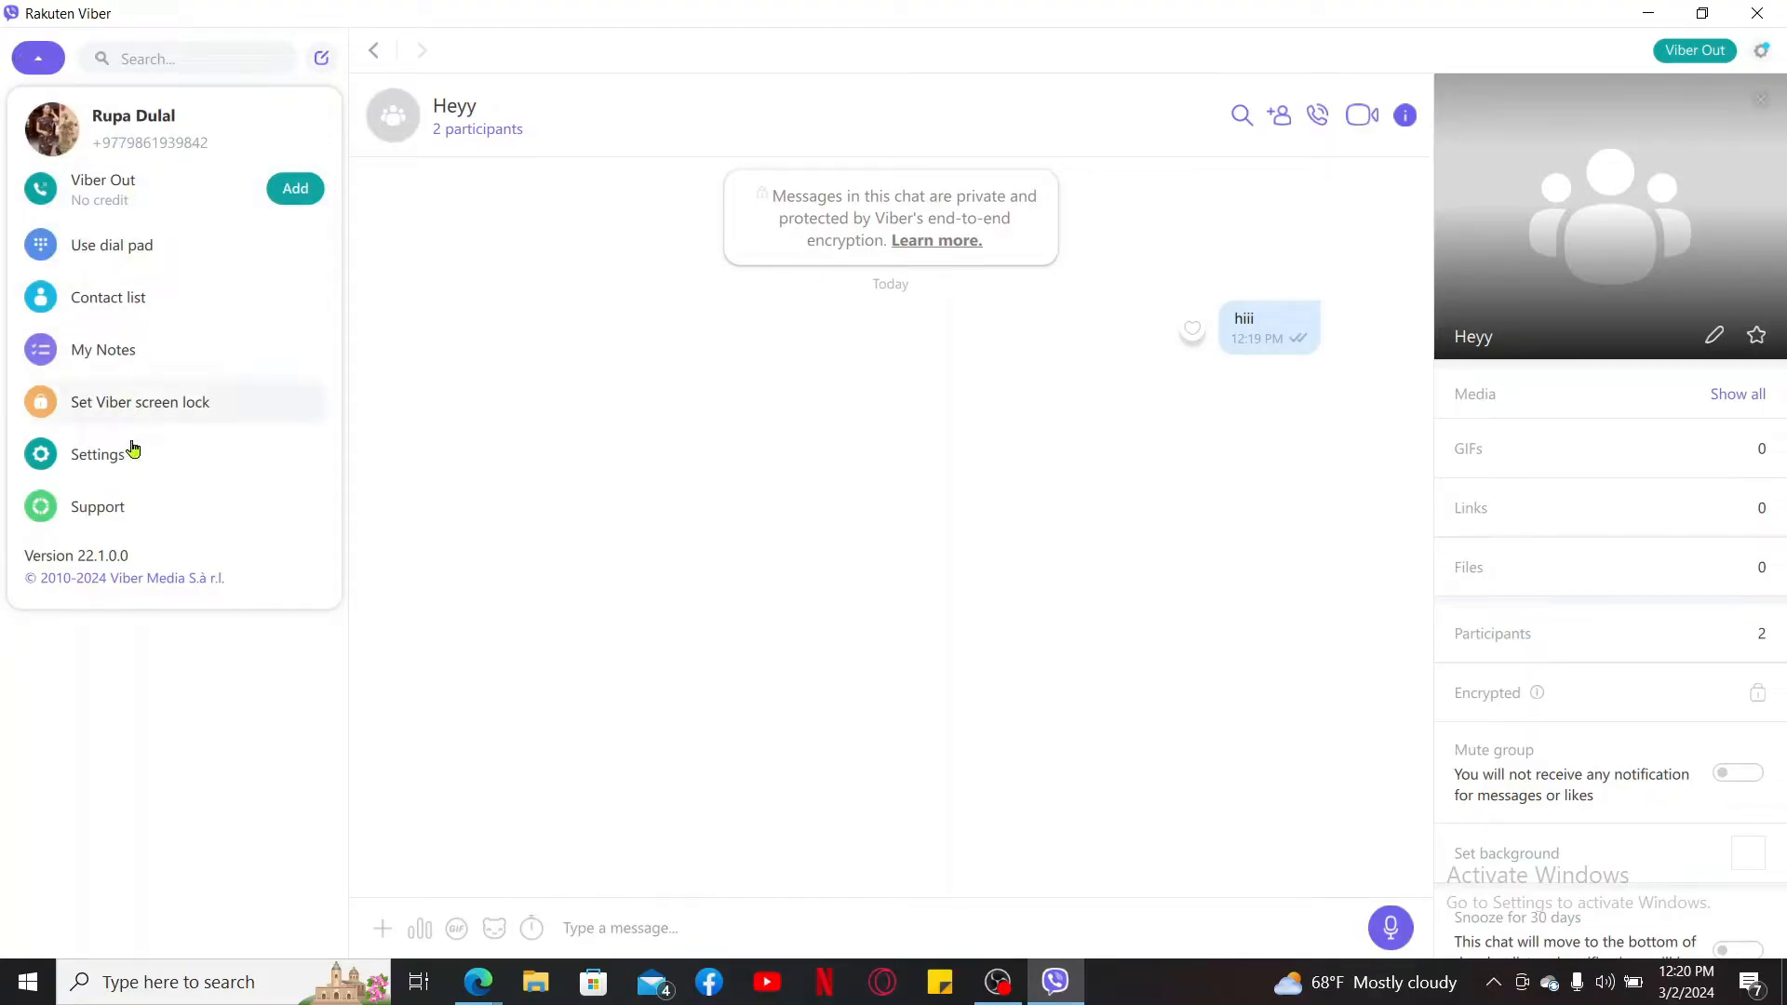
mouse_move(160, 207)
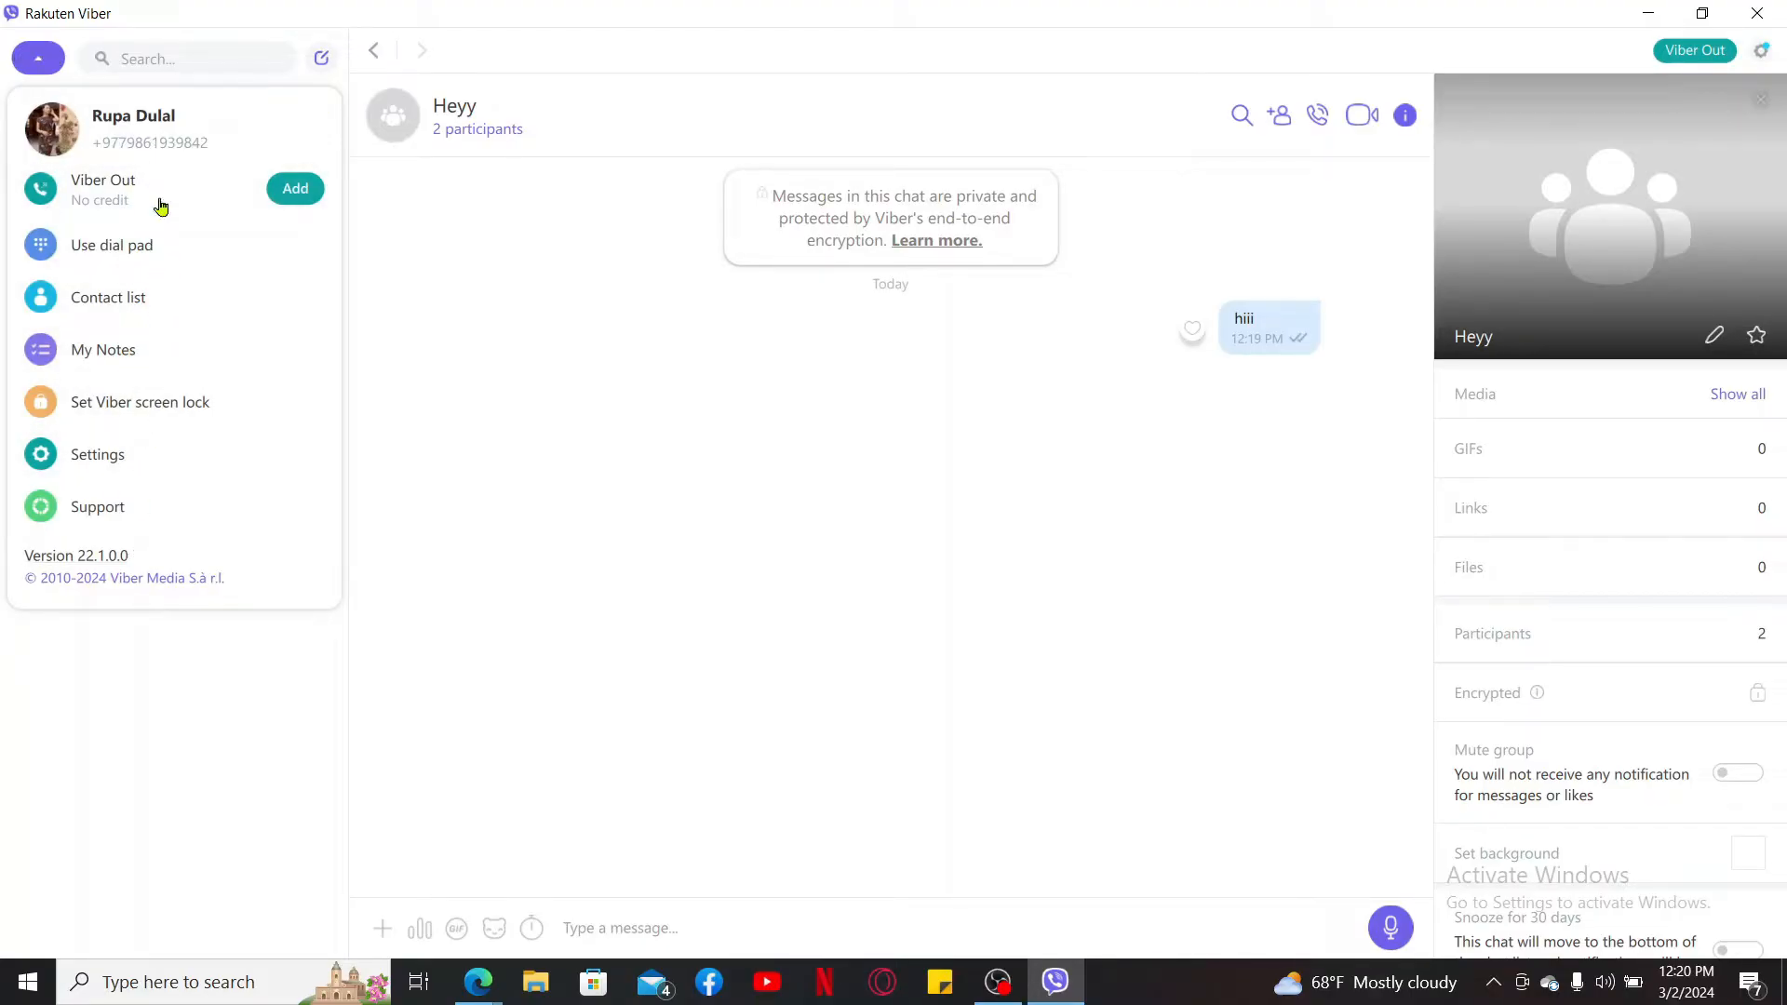
mouse_move(150, 454)
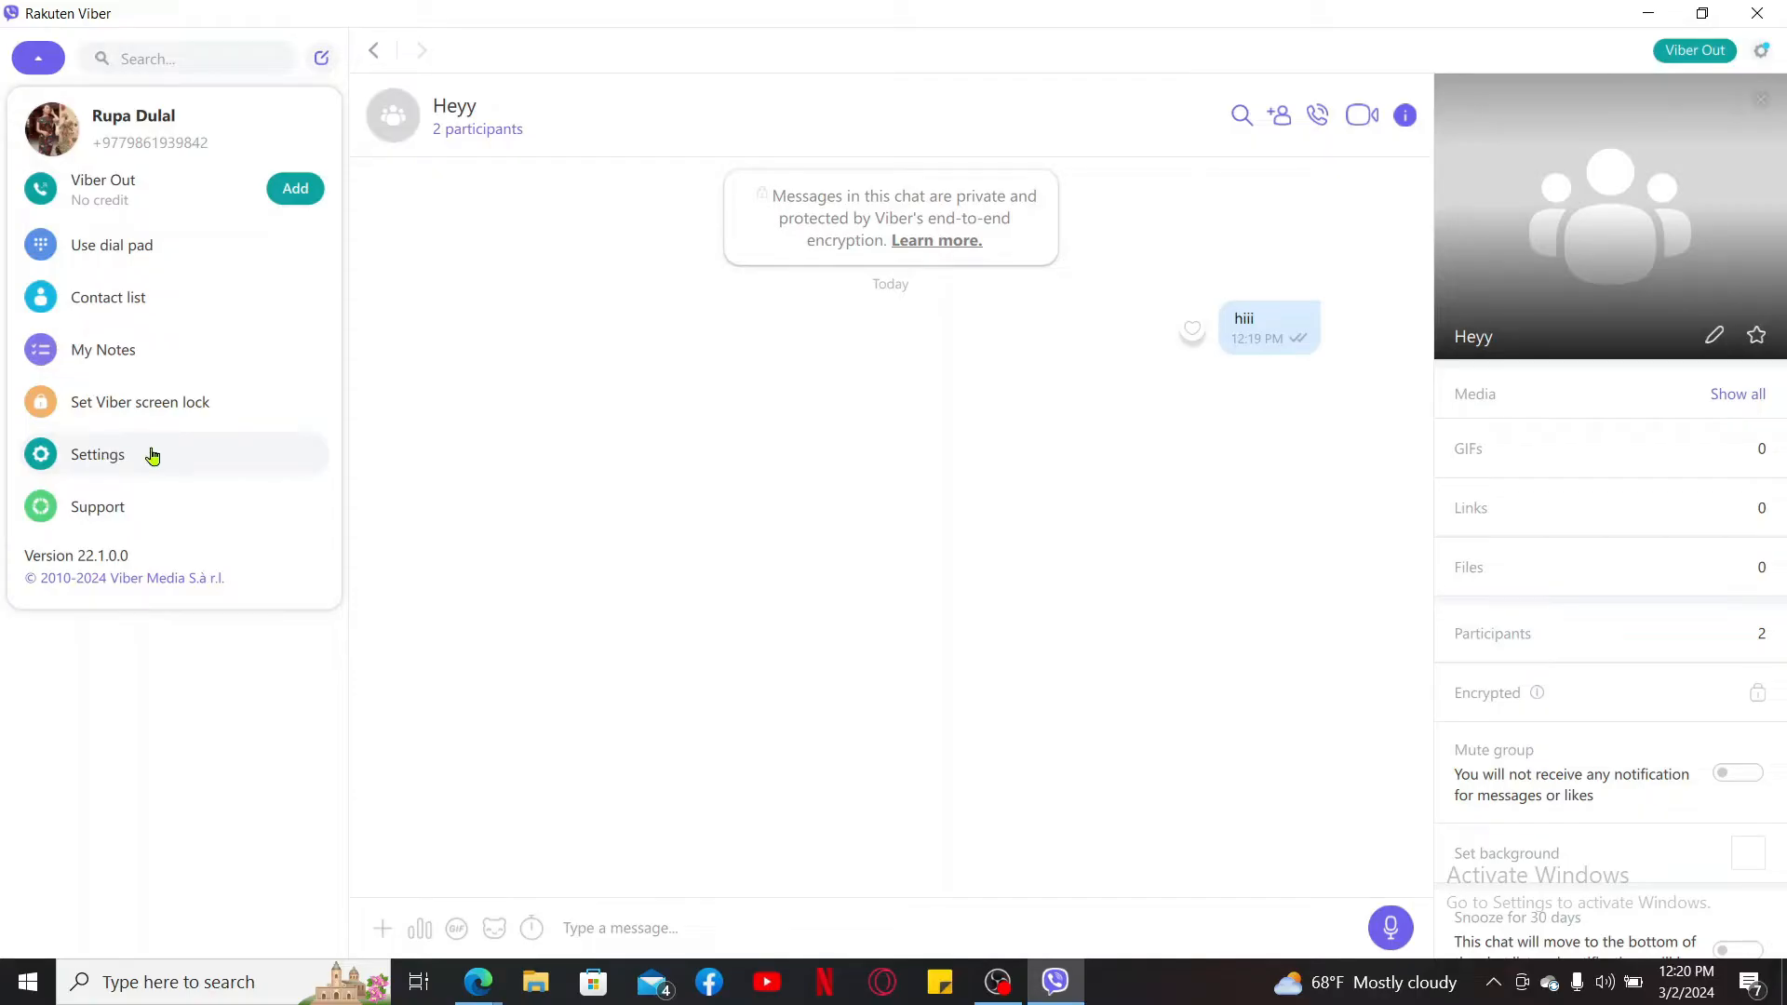
click(97, 454)
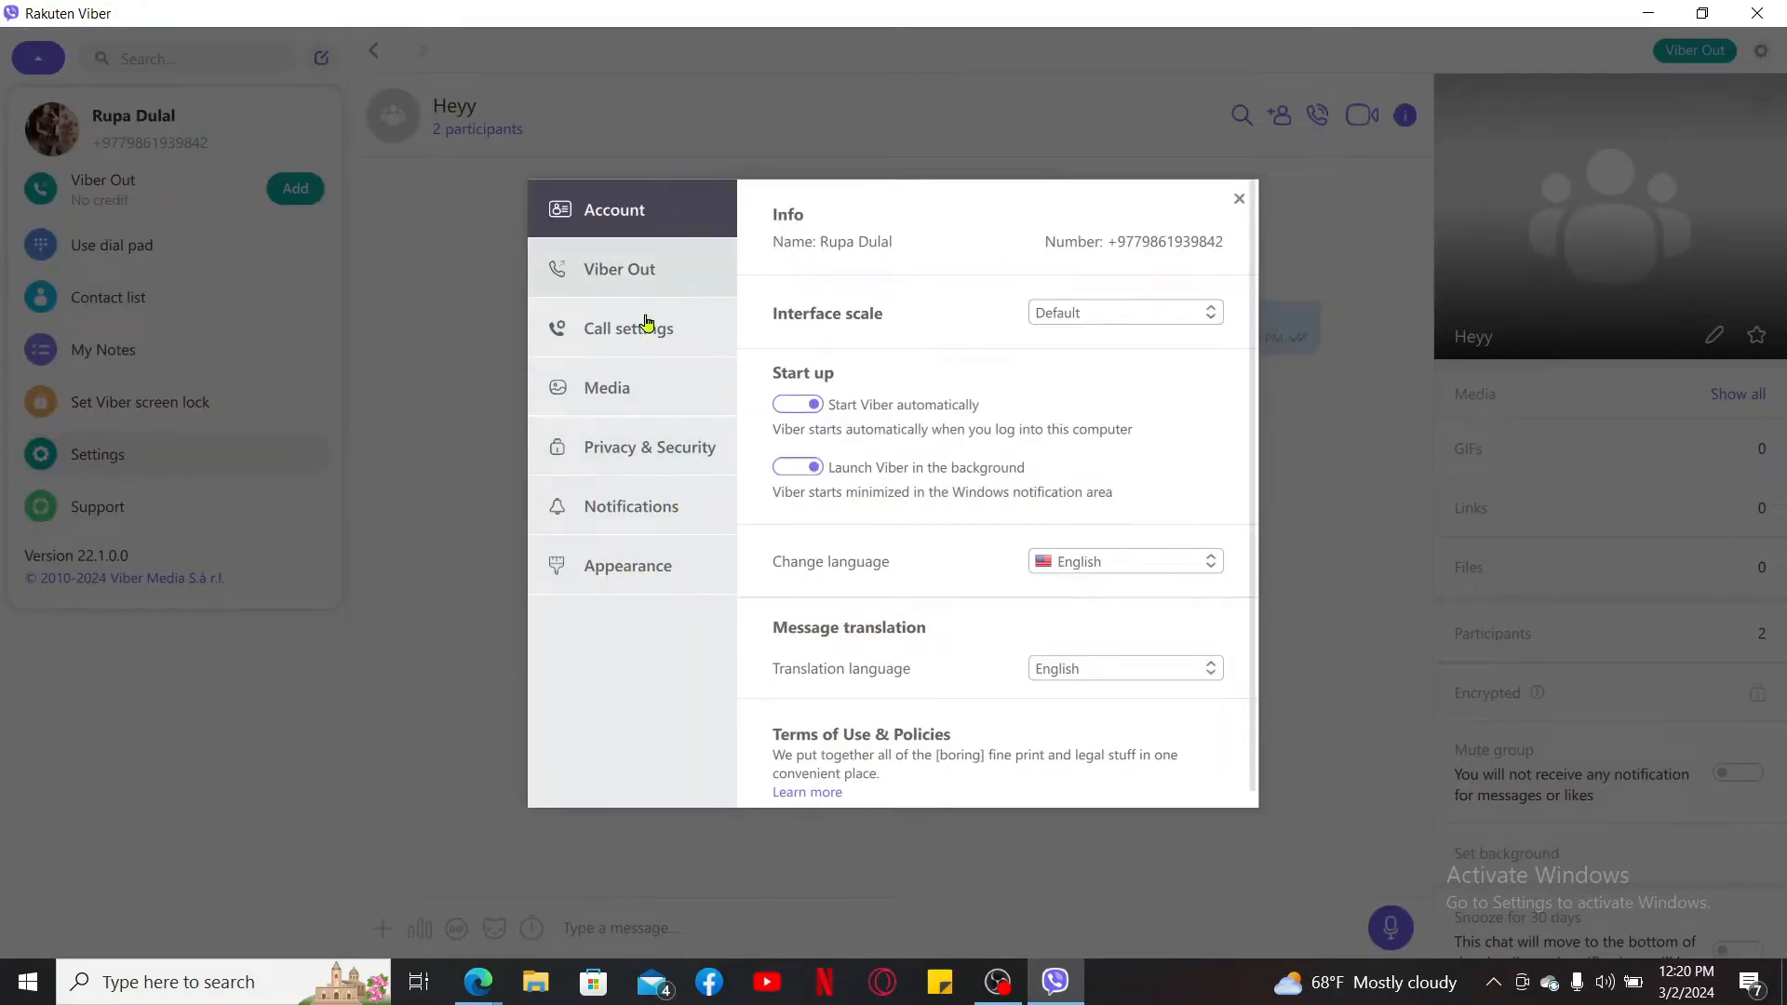
- Browse the Media, Account, Viber Out, Call, Privacy & Security, Notifications and Appearance settings sections
click(606, 387)
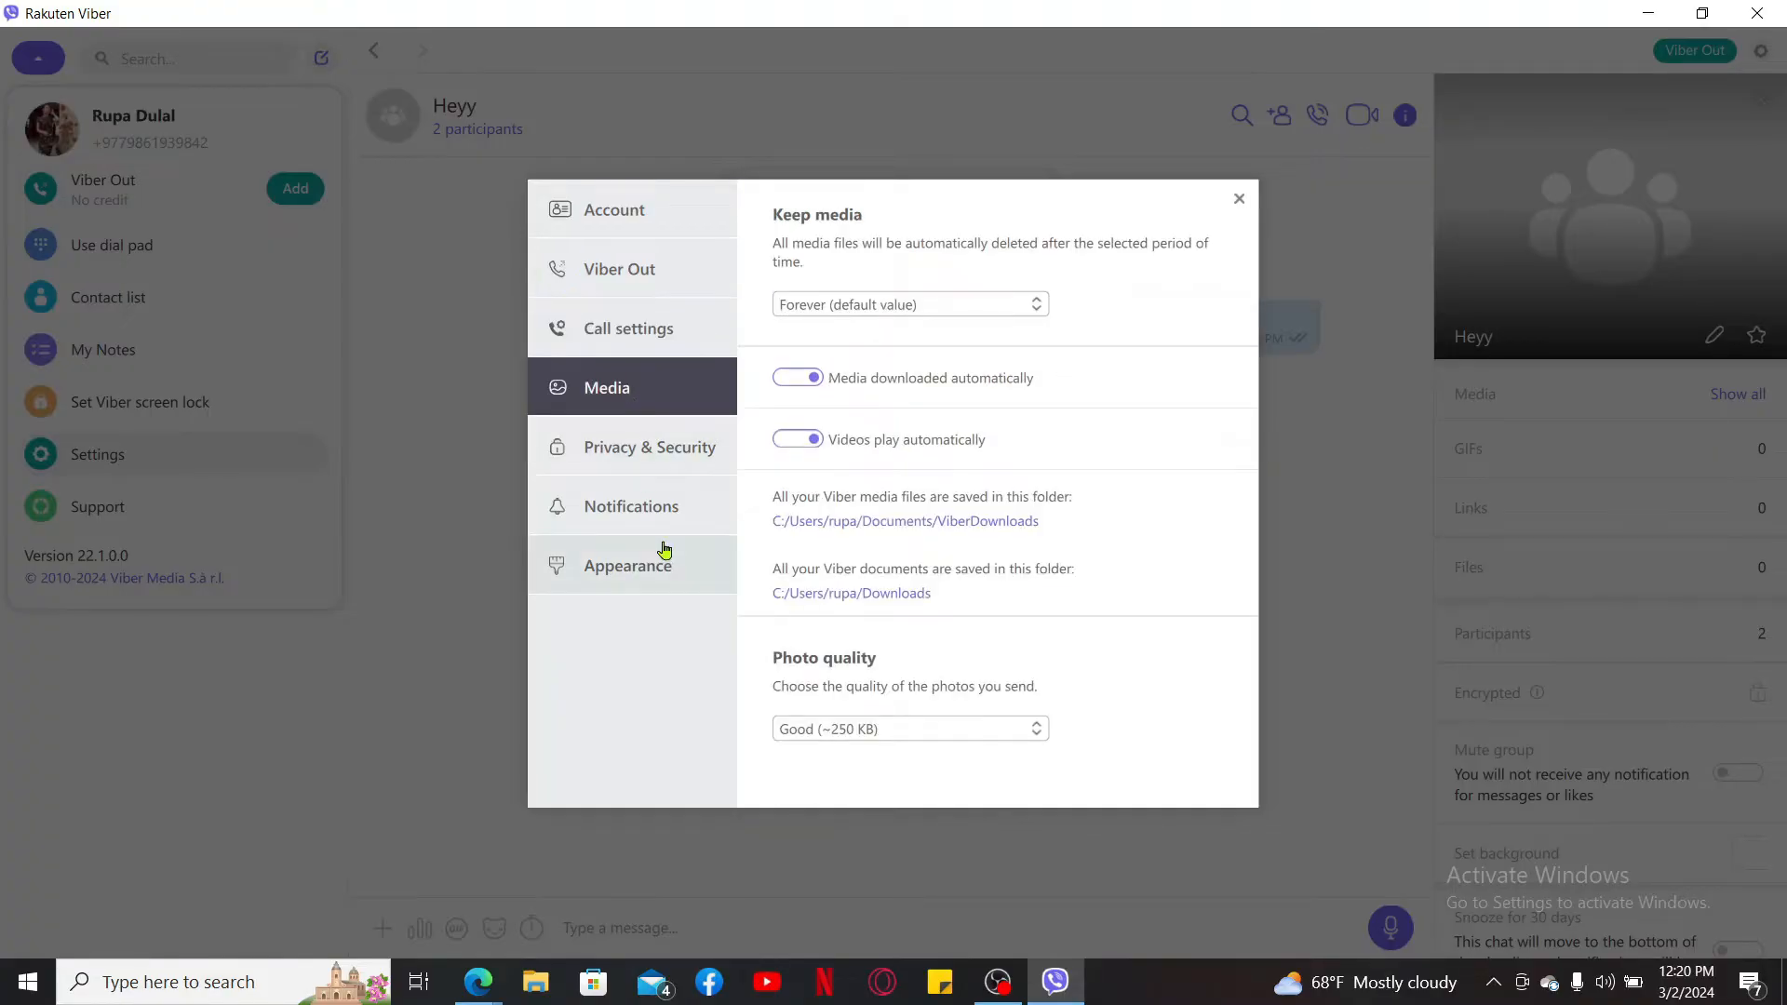
click(613, 208)
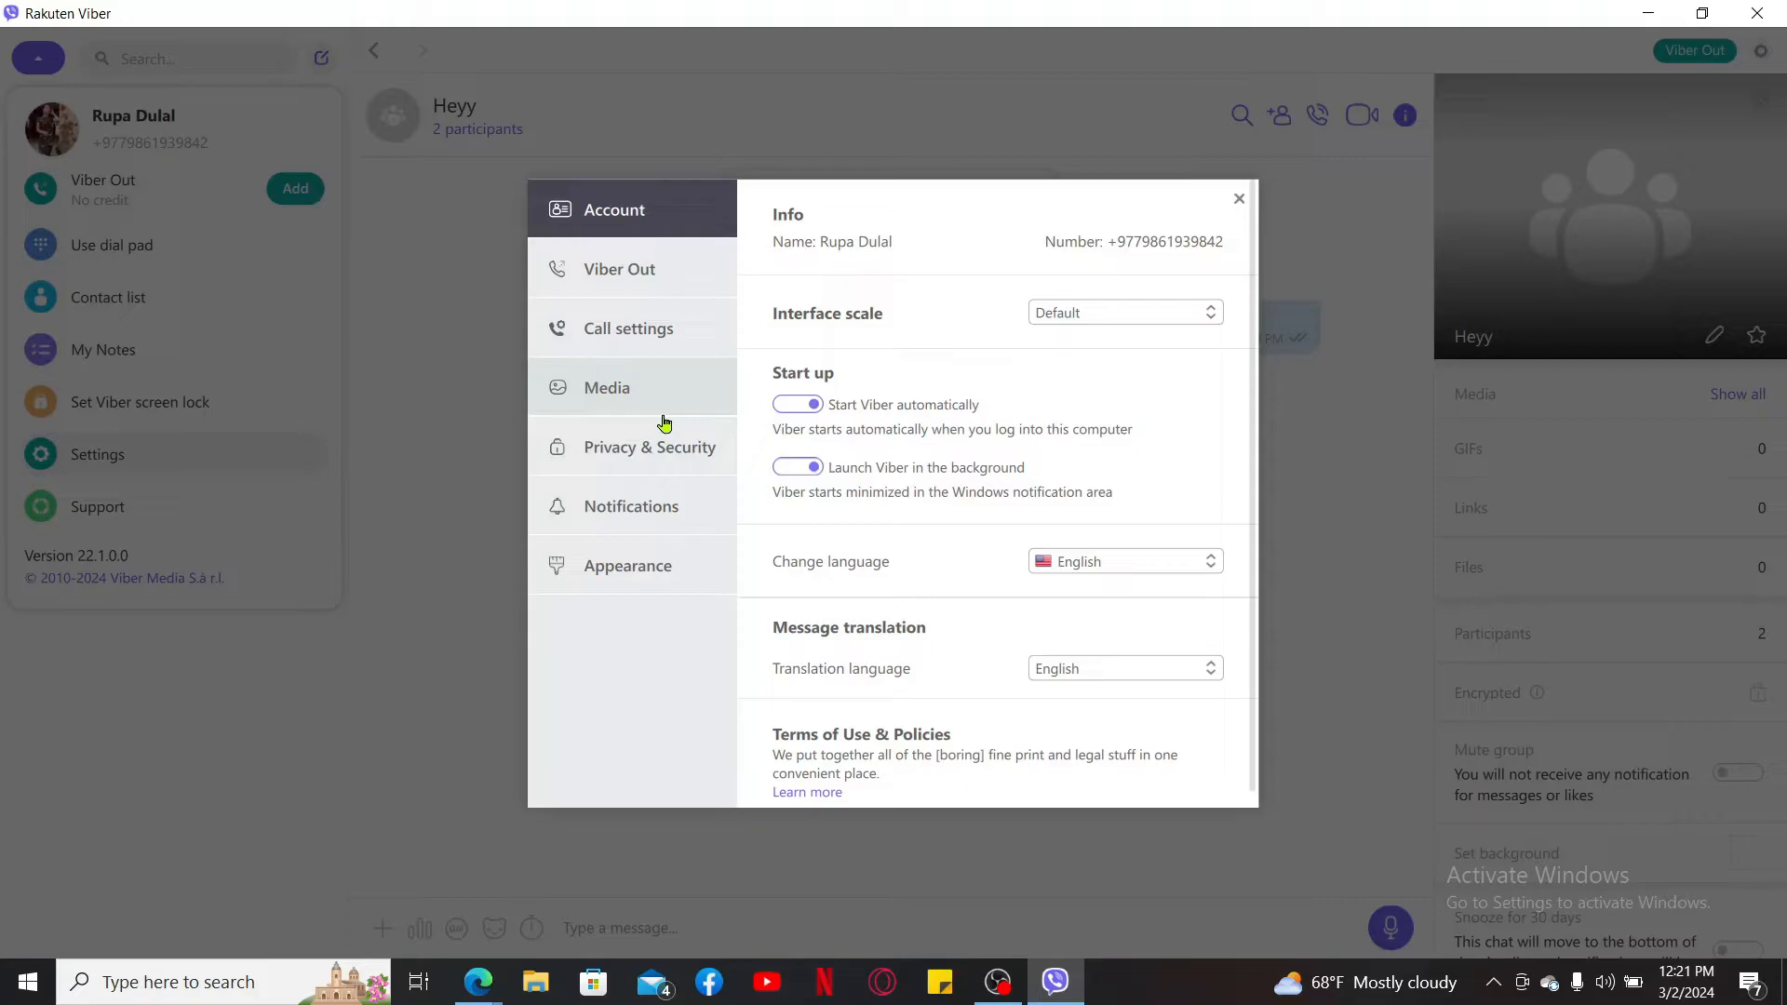
click(620, 268)
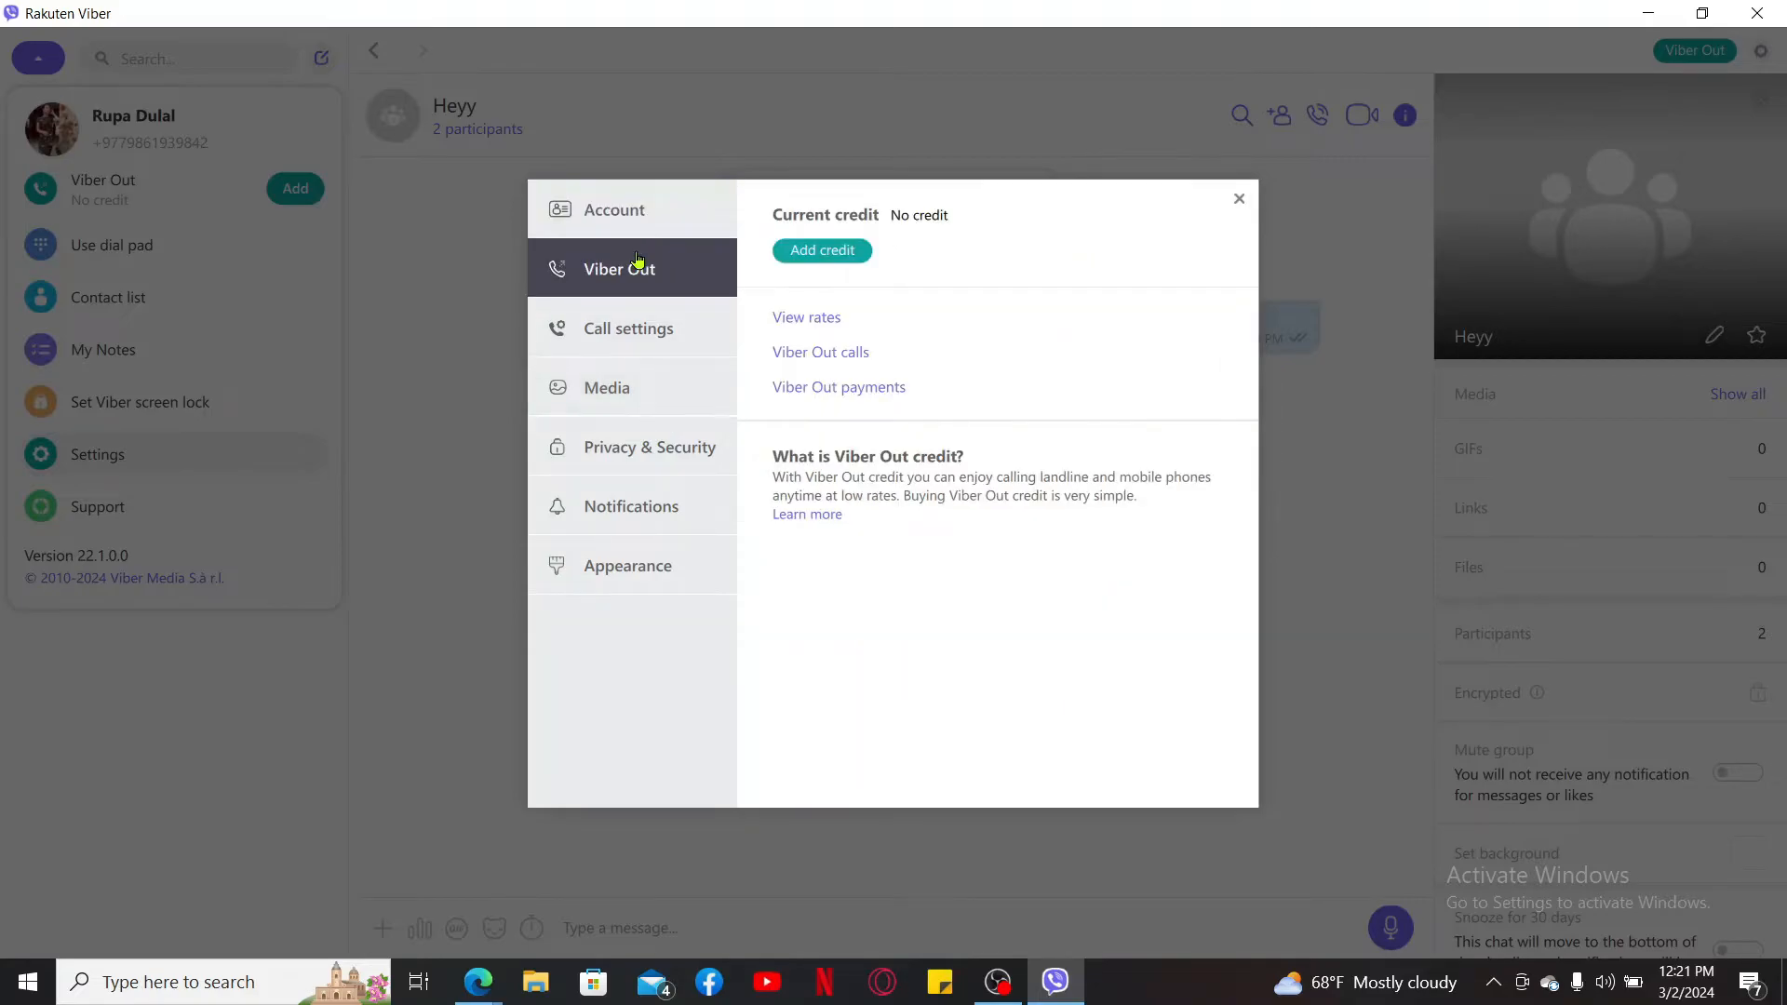
click(627, 327)
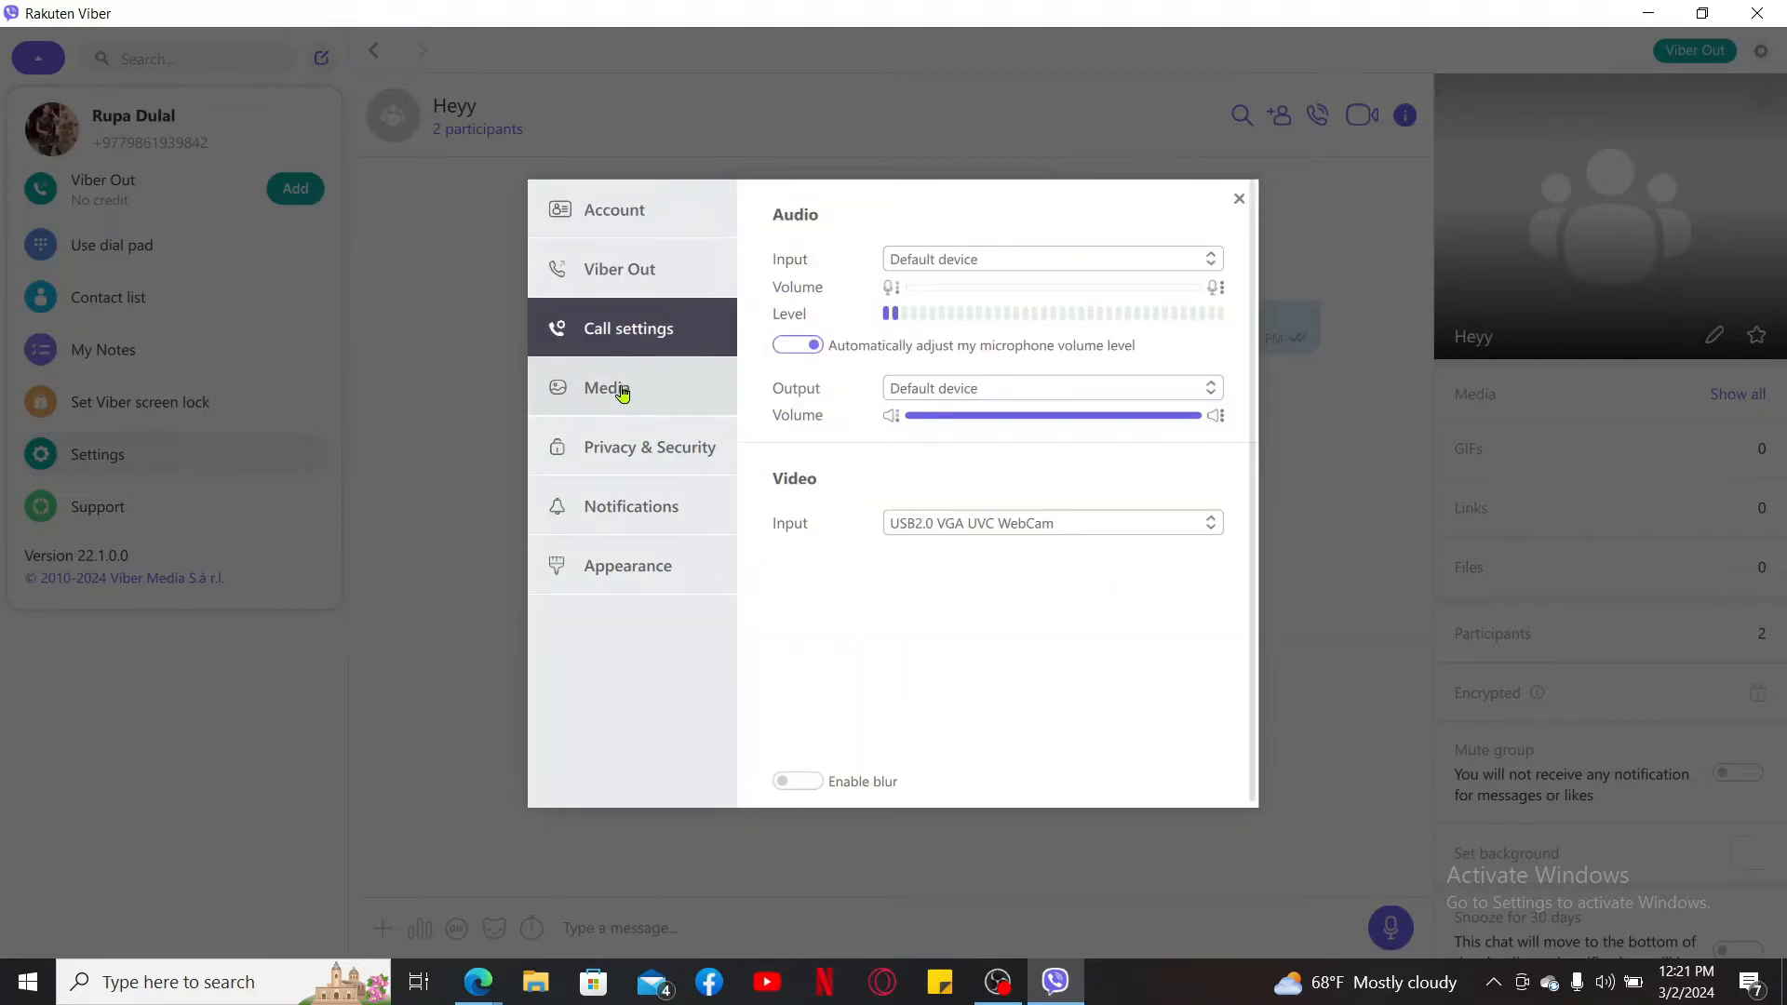
click(650, 447)
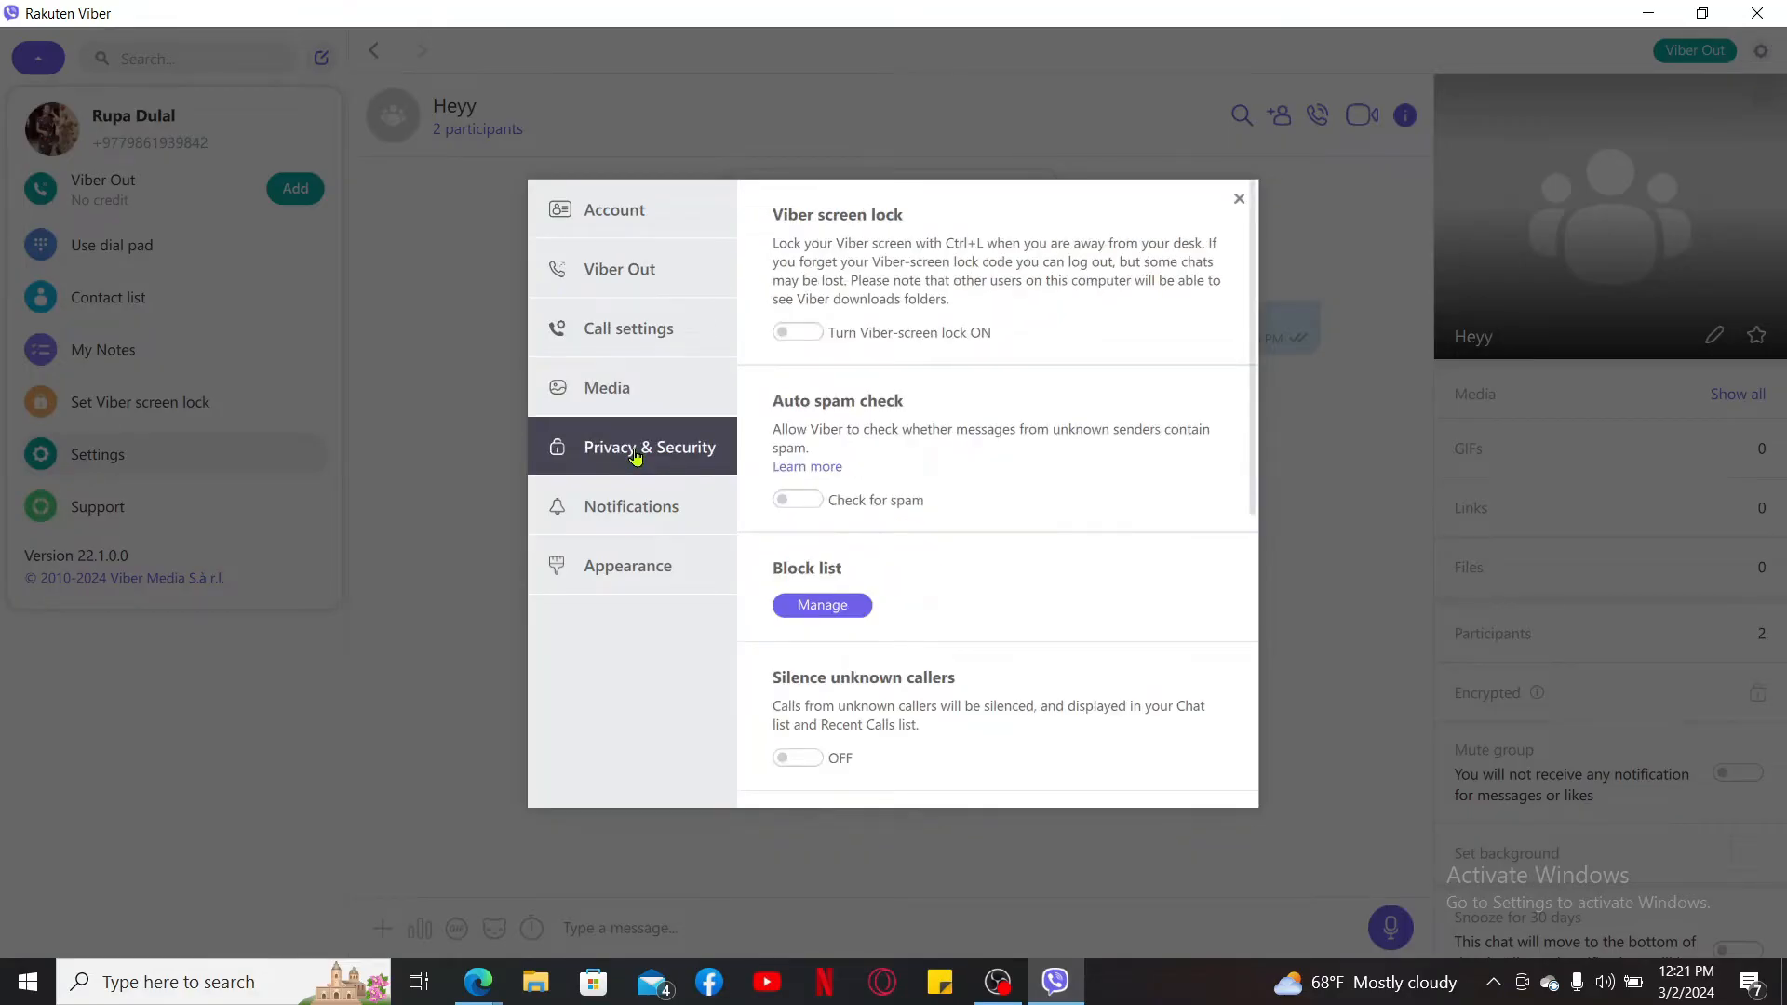
click(631, 506)
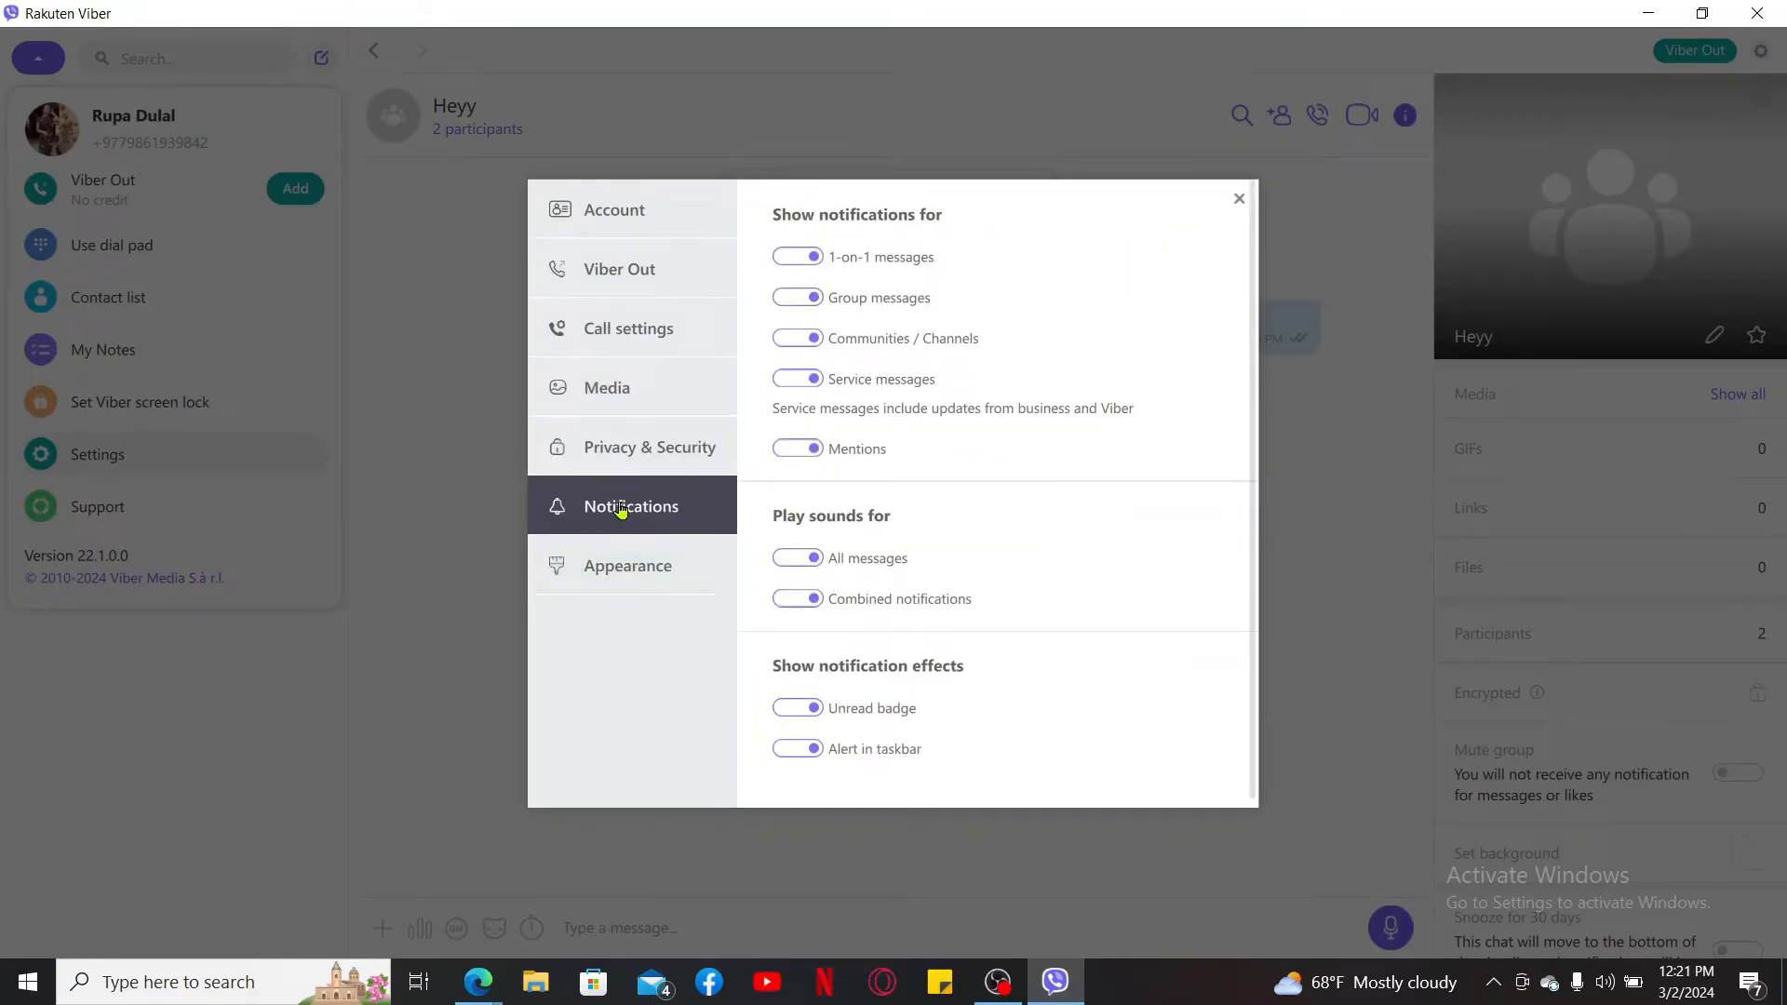
click(627, 566)
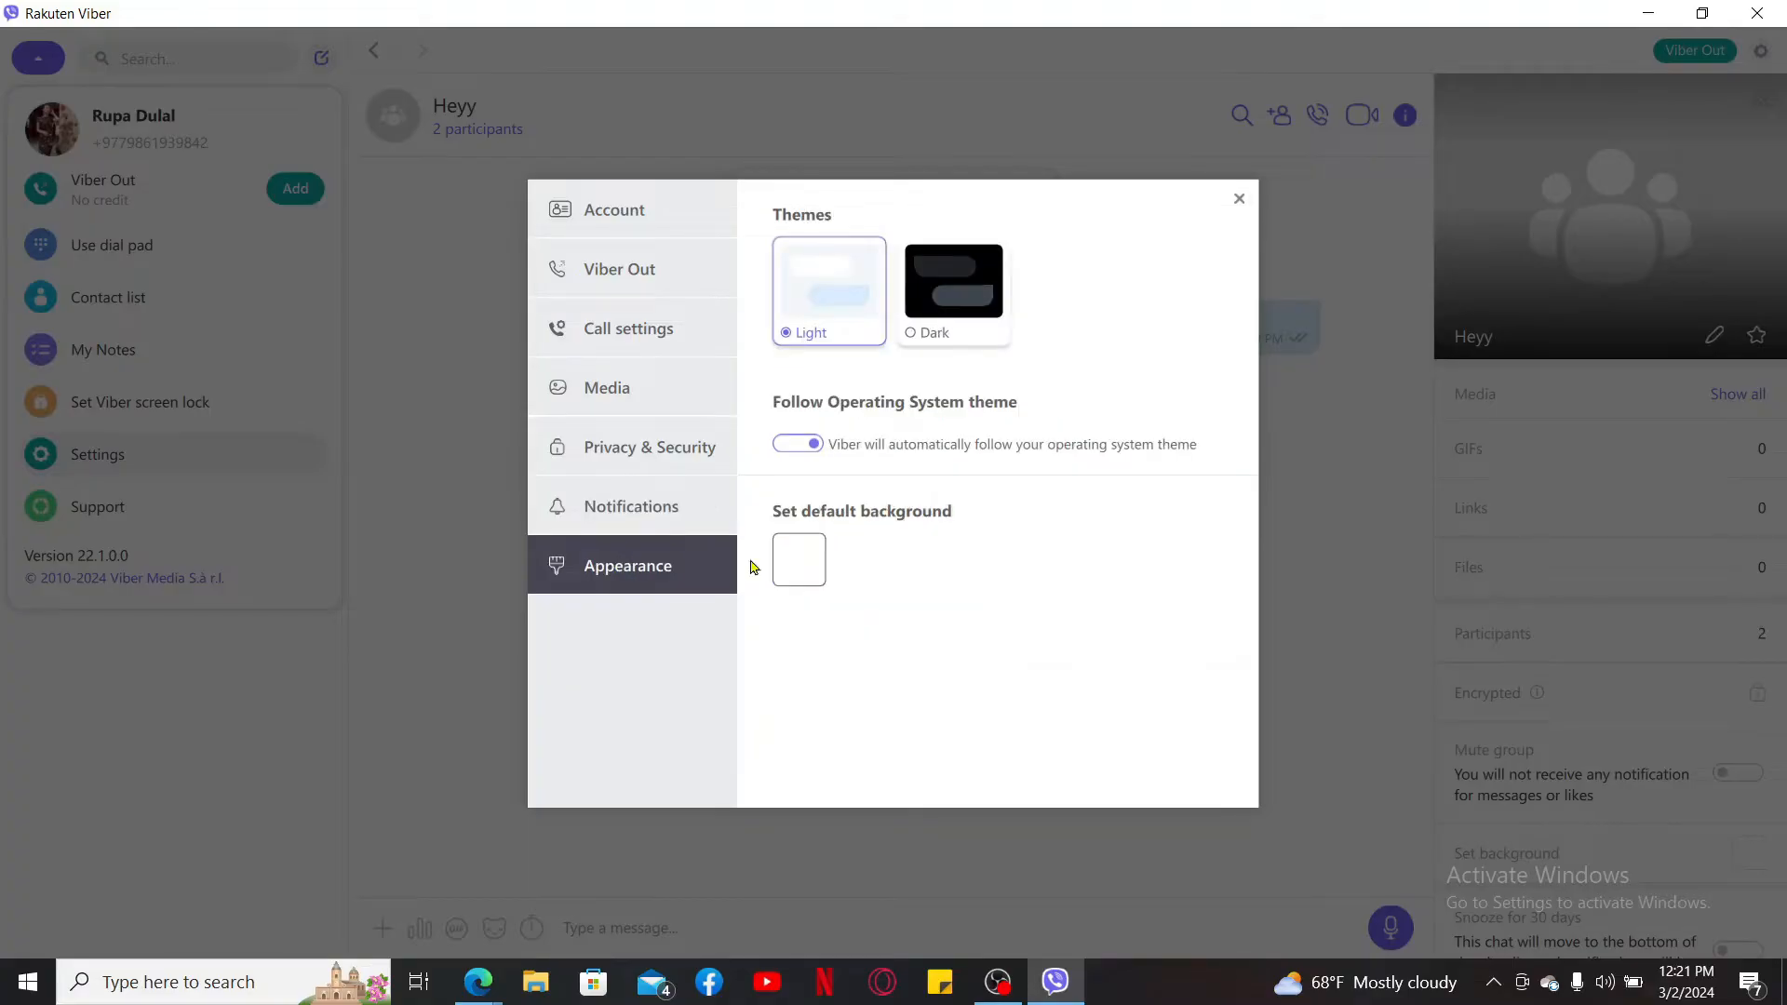
- Switch to the Dark theme, revert to Light, and close Settings
click(953, 290)
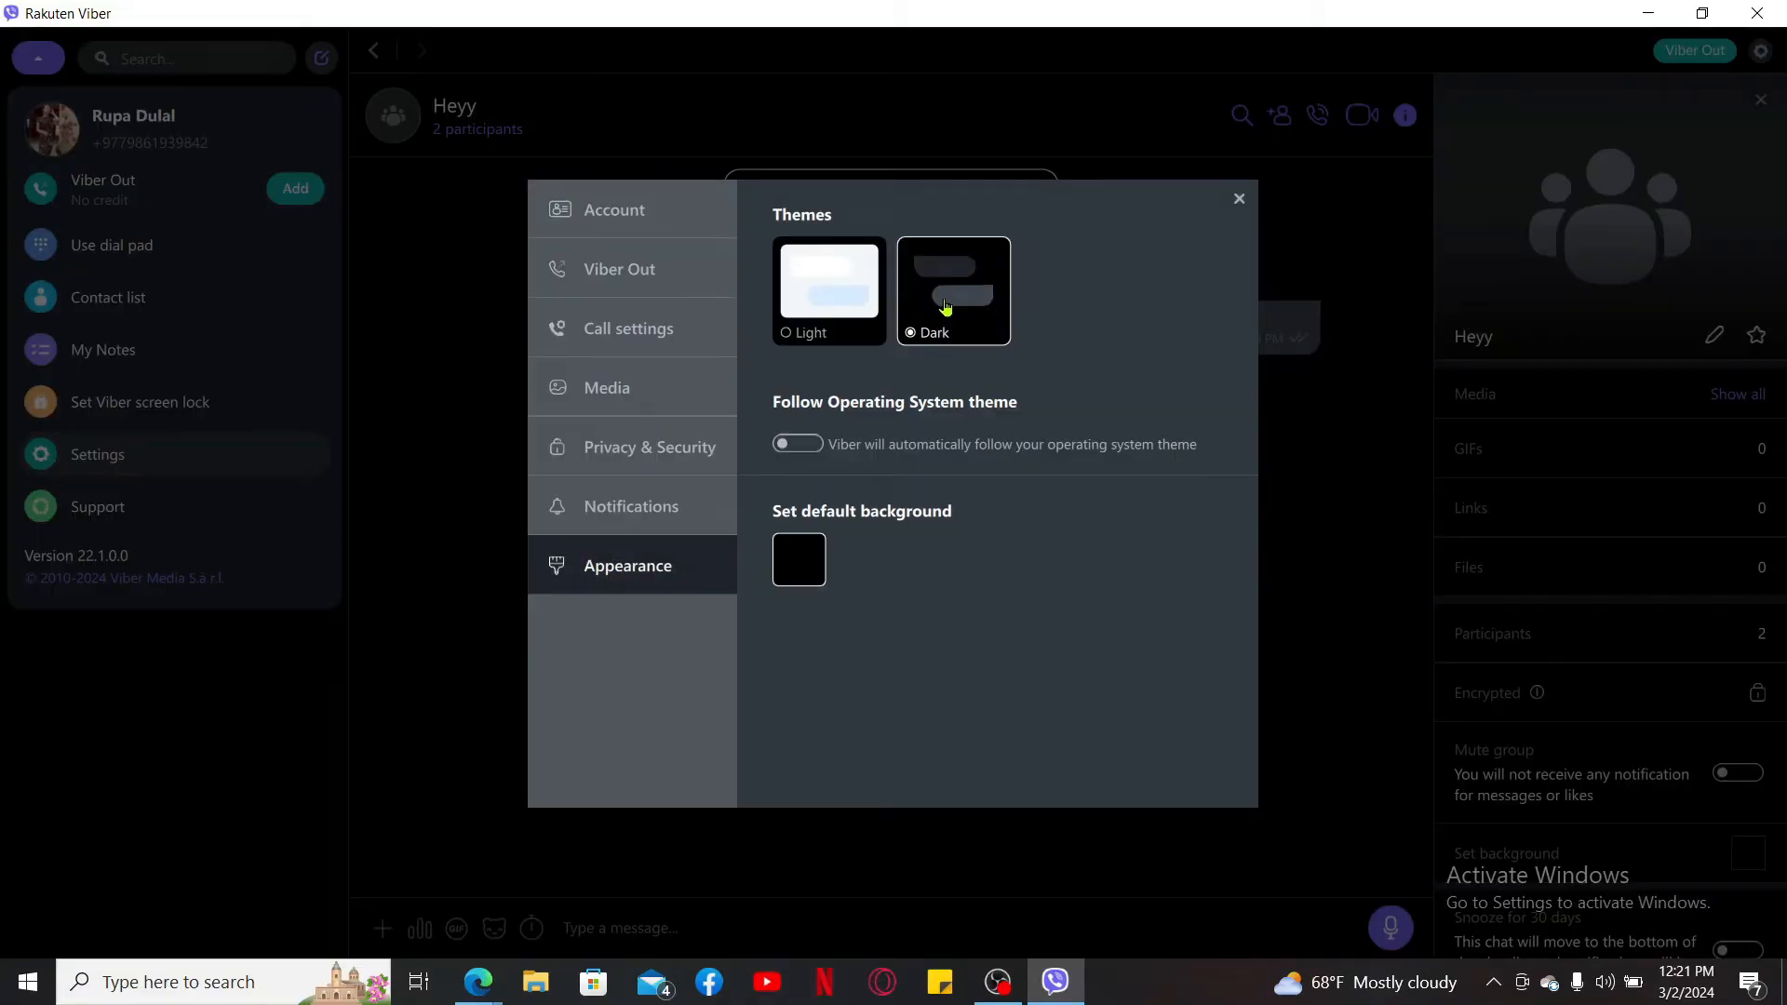
click(828, 293)
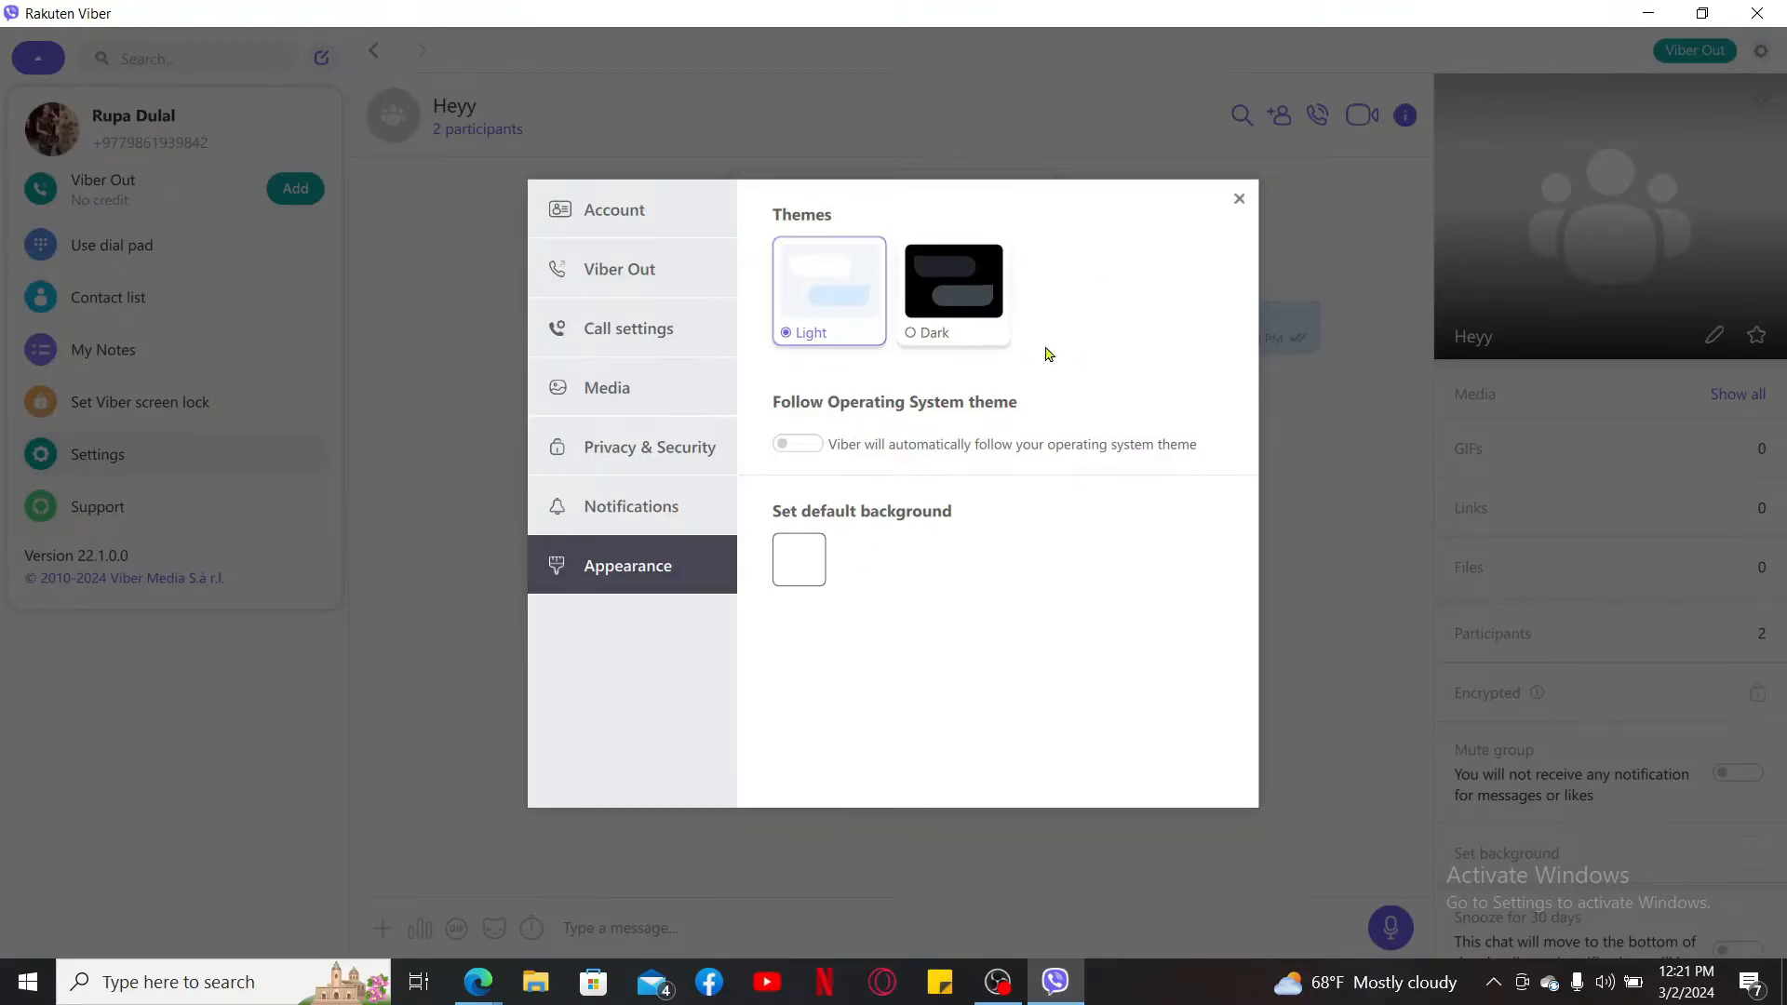
click(1237, 199)
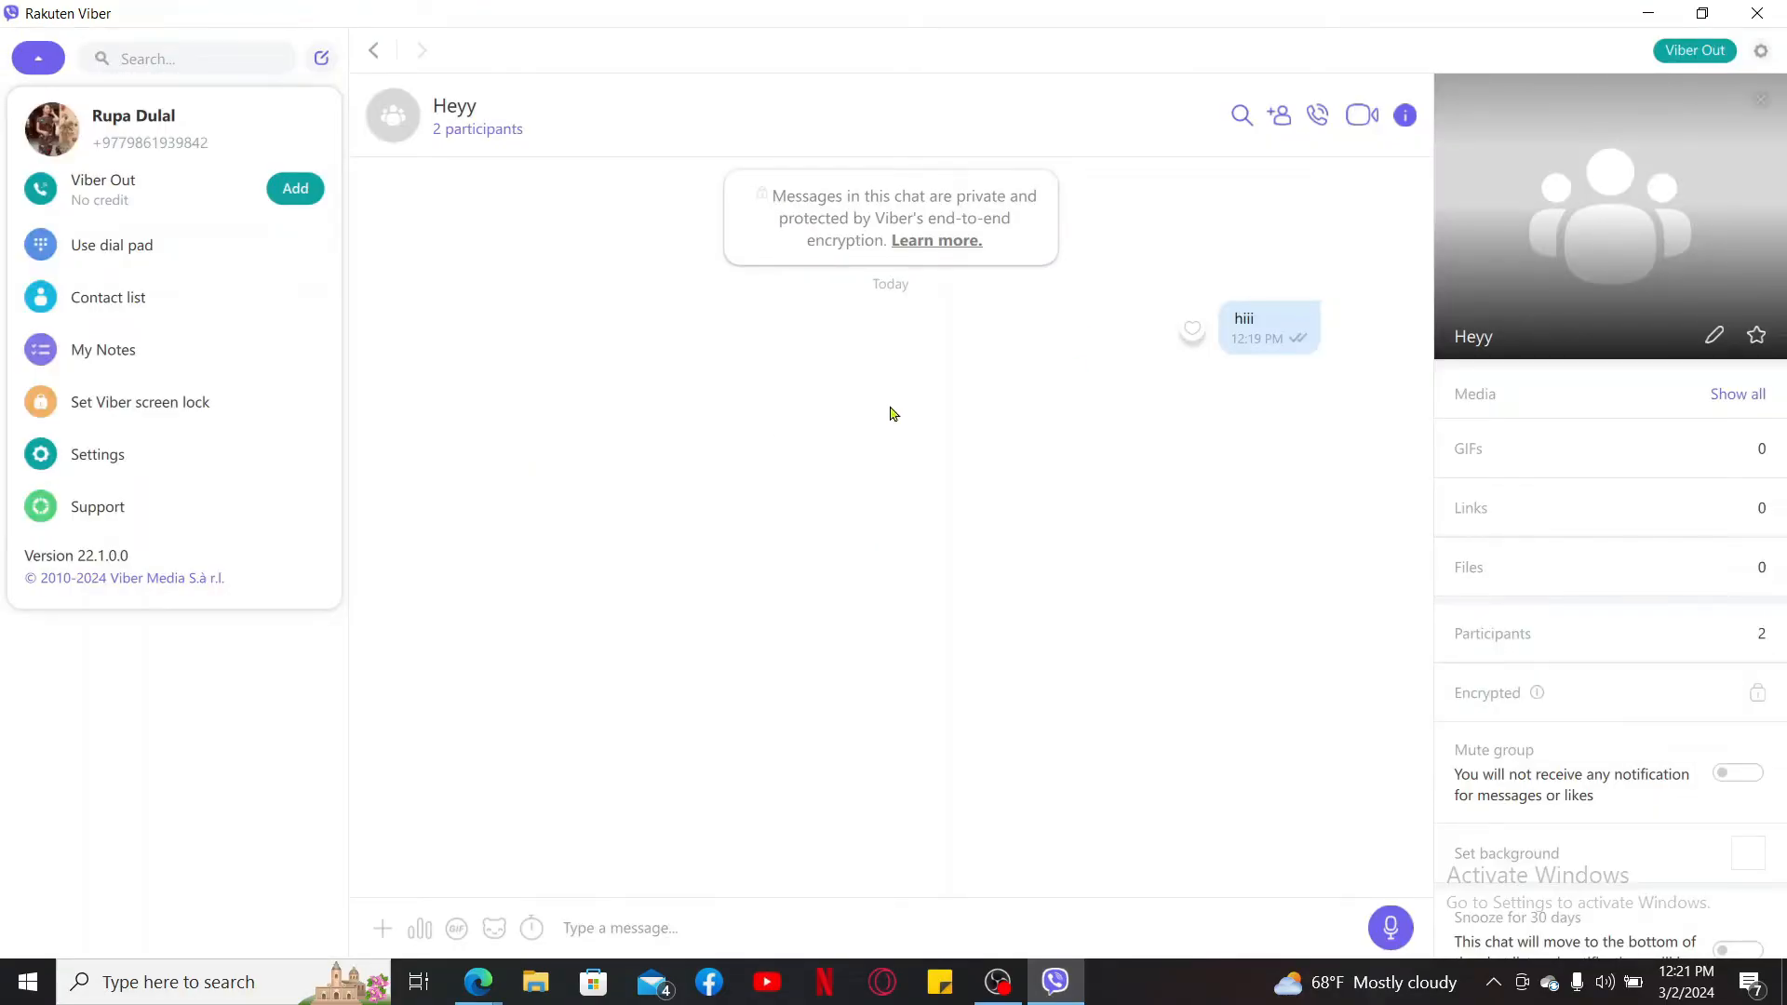
mouse_move(849, 521)
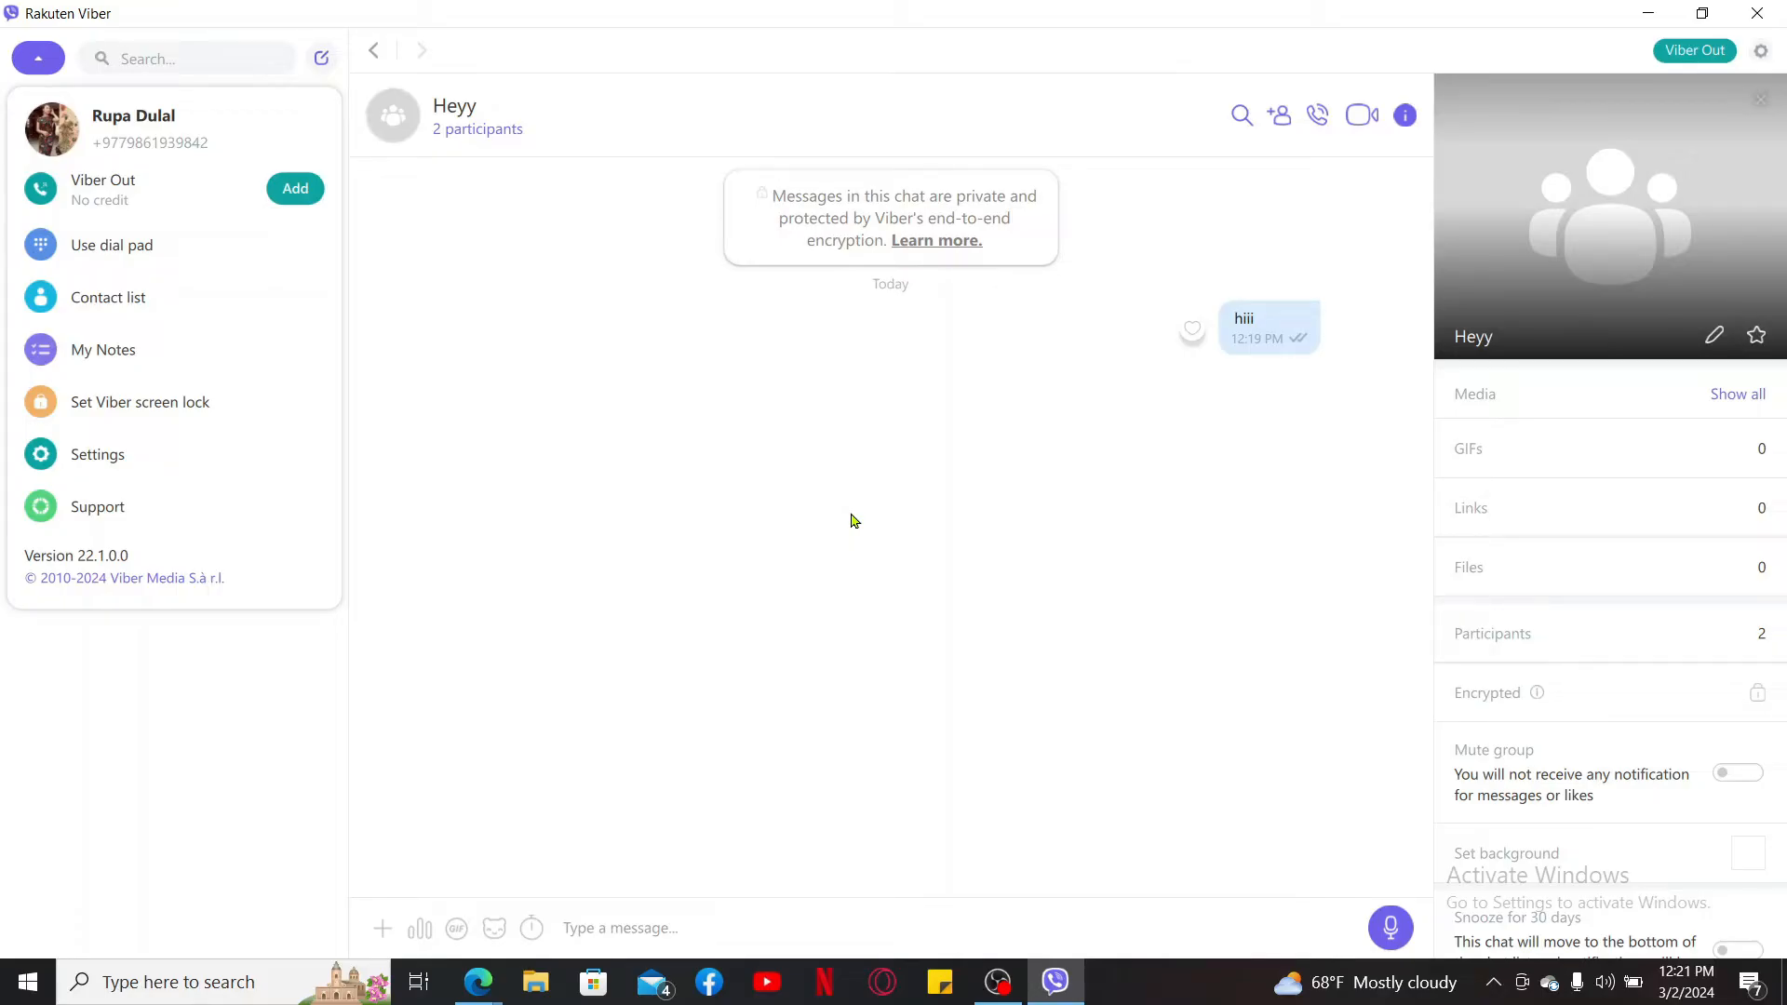
mouse_move(268, 374)
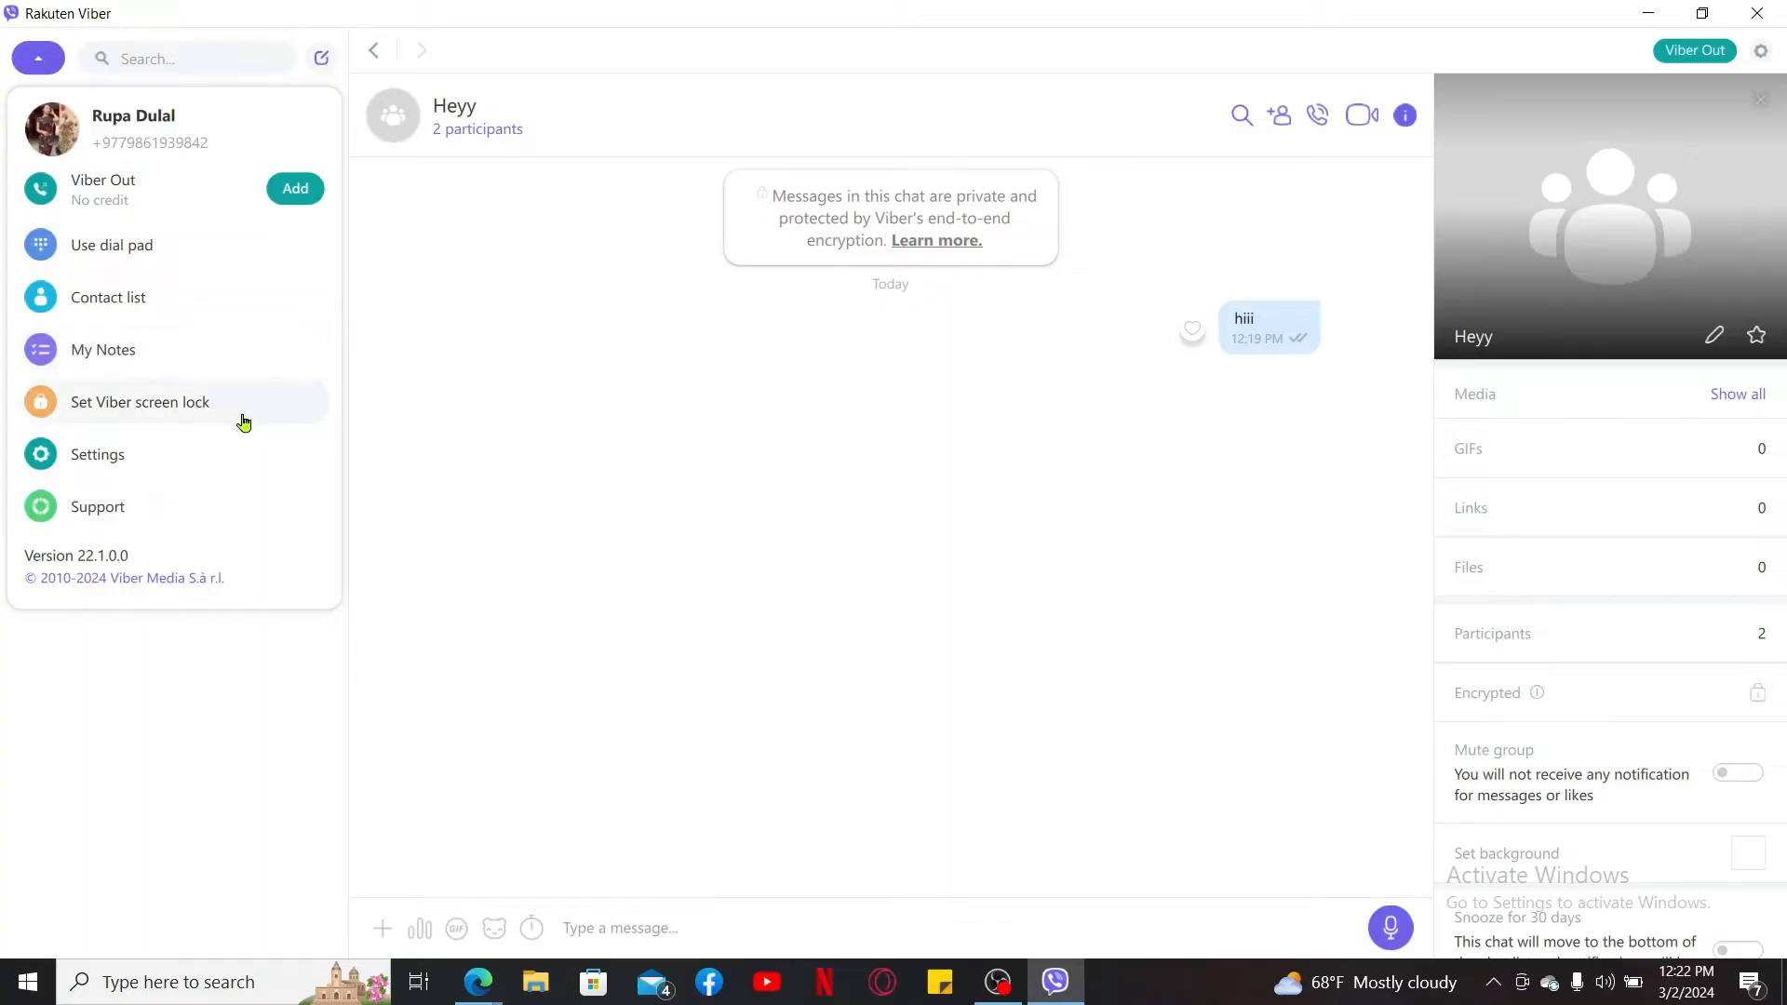
click(35, 58)
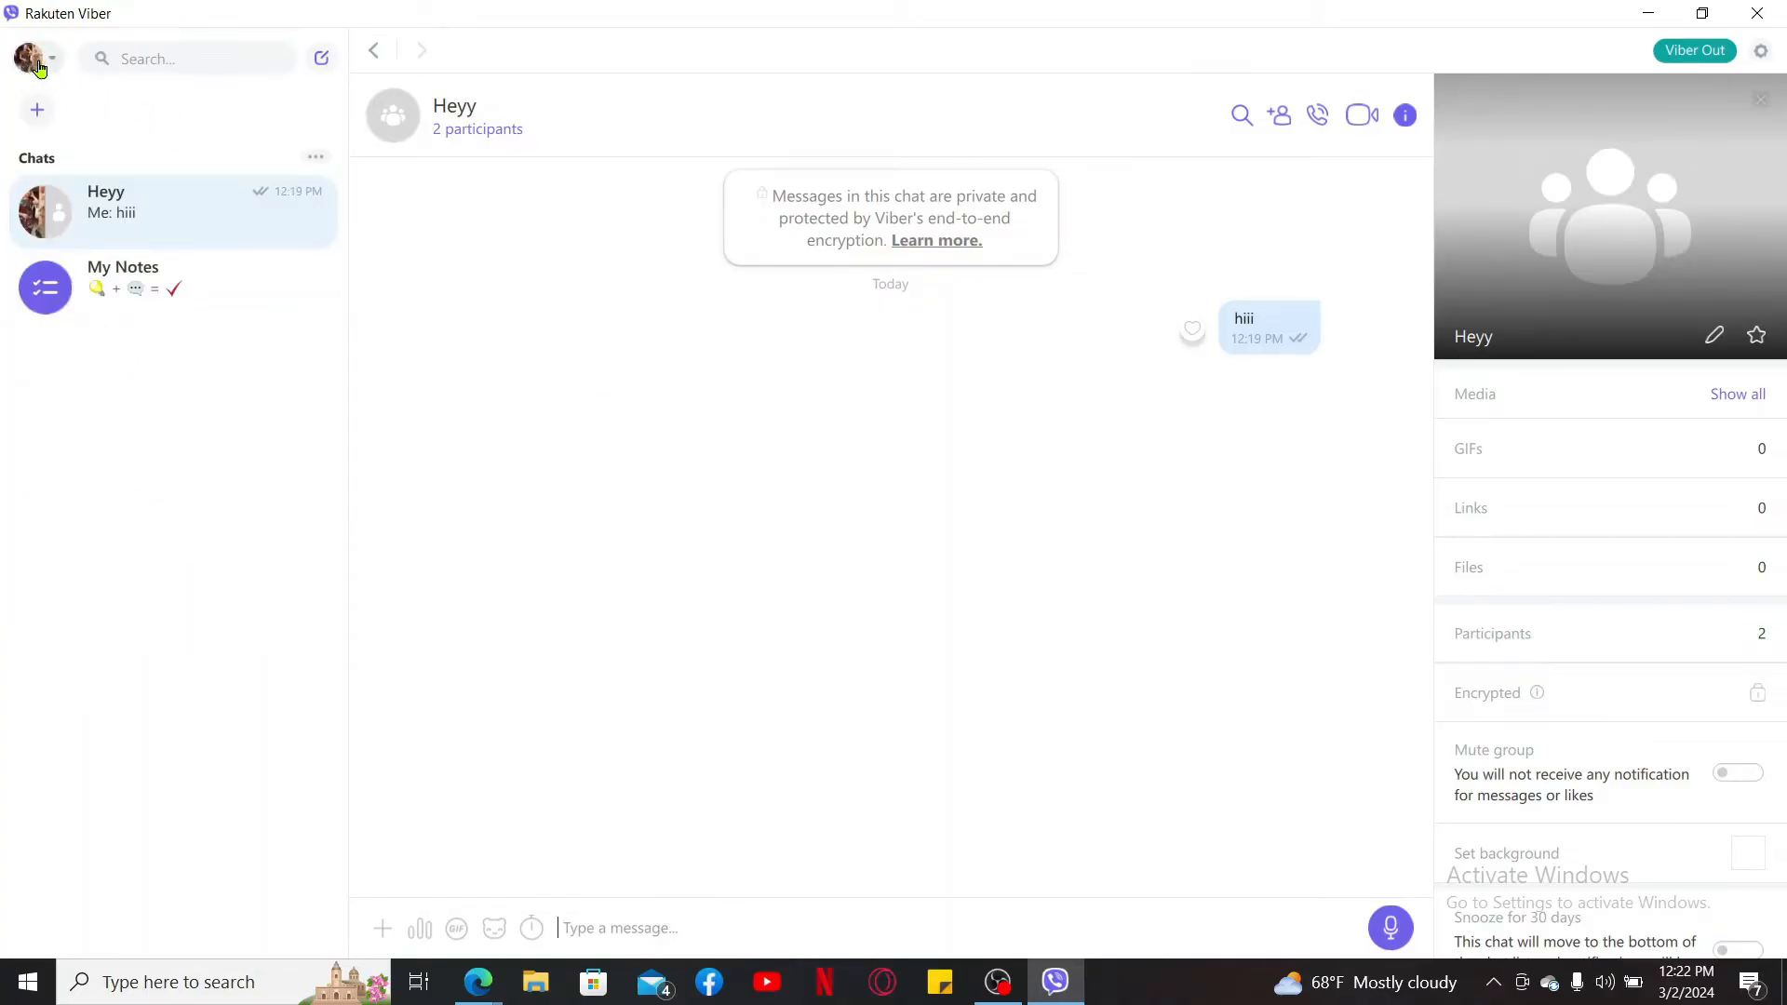
click(32, 58)
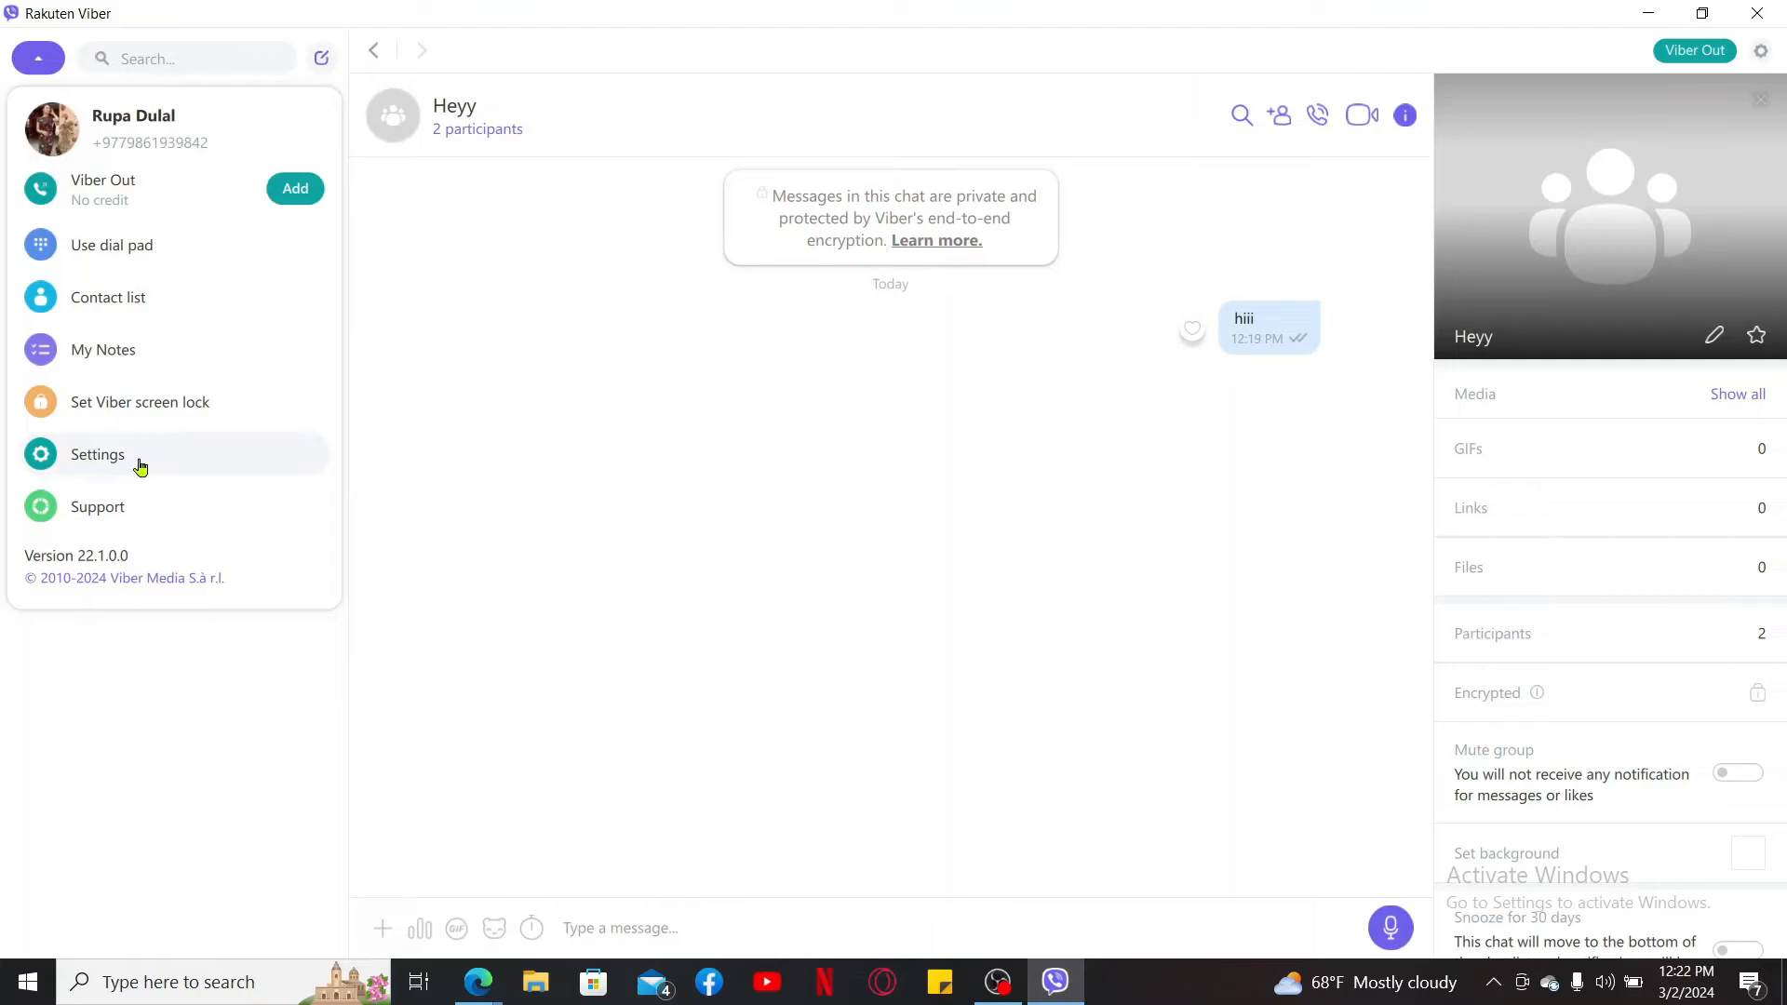
- Deactivate Viber from Privacy & Security, confirming data removal and returning to the QR code login screen
click(97, 454)
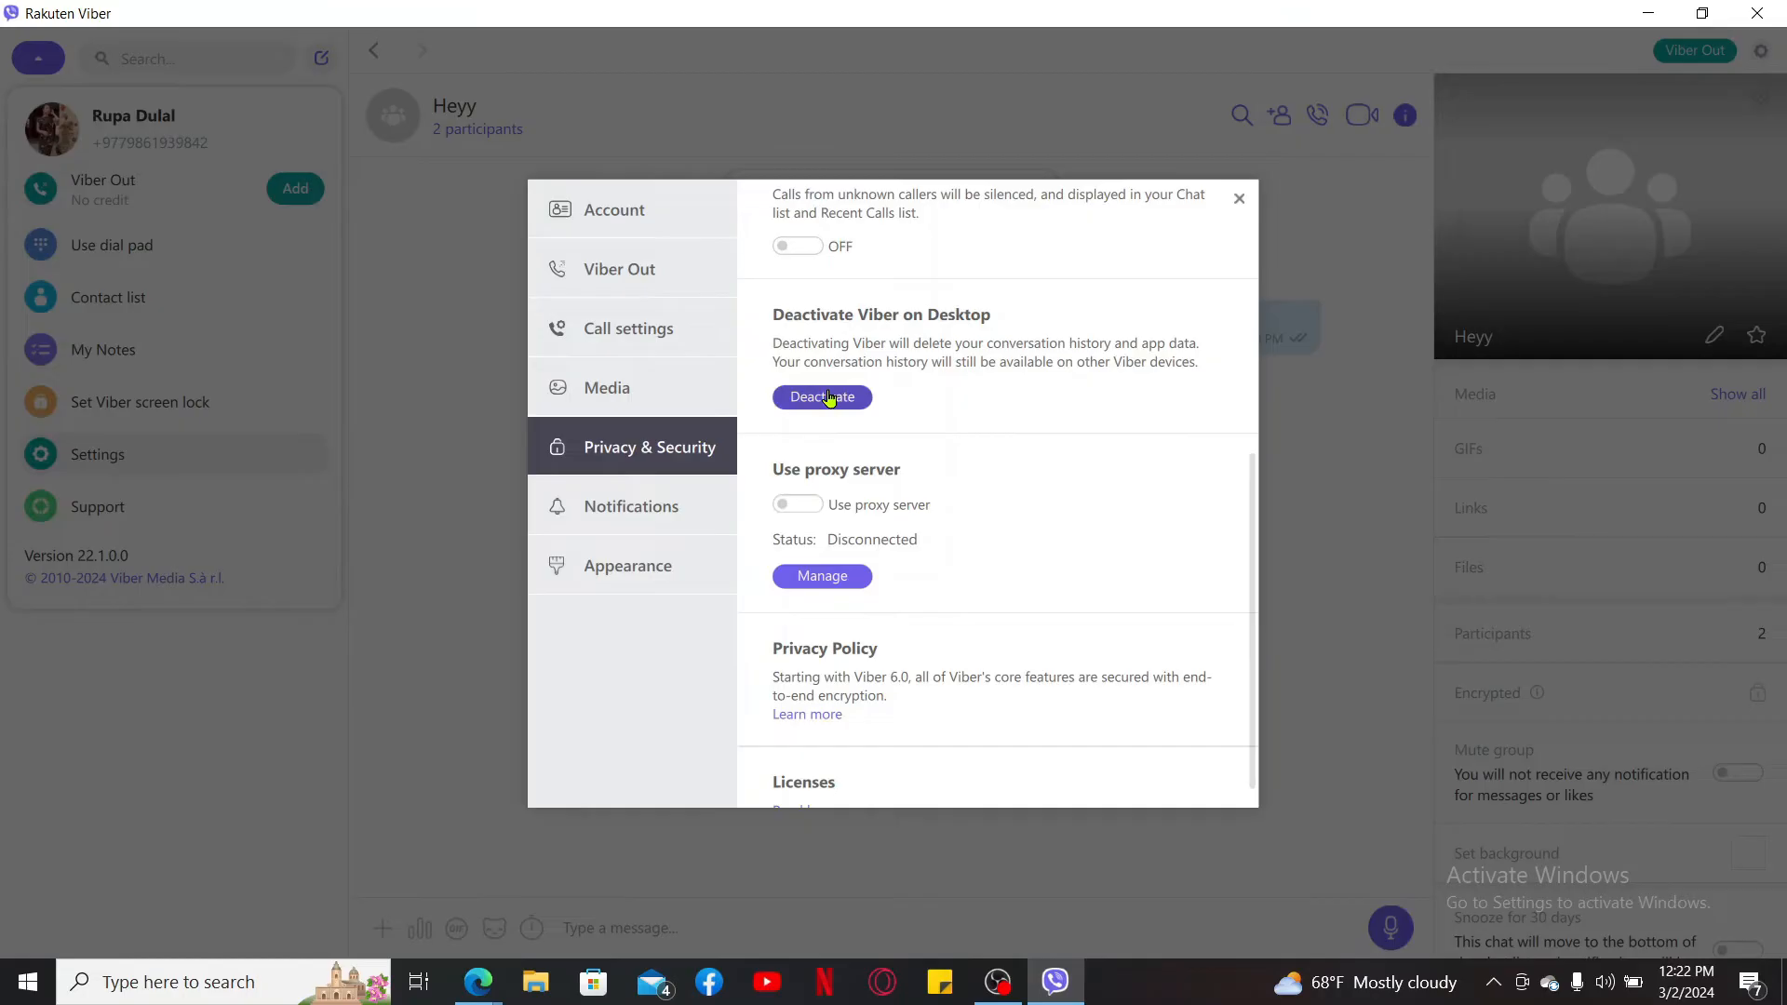
click(820, 396)
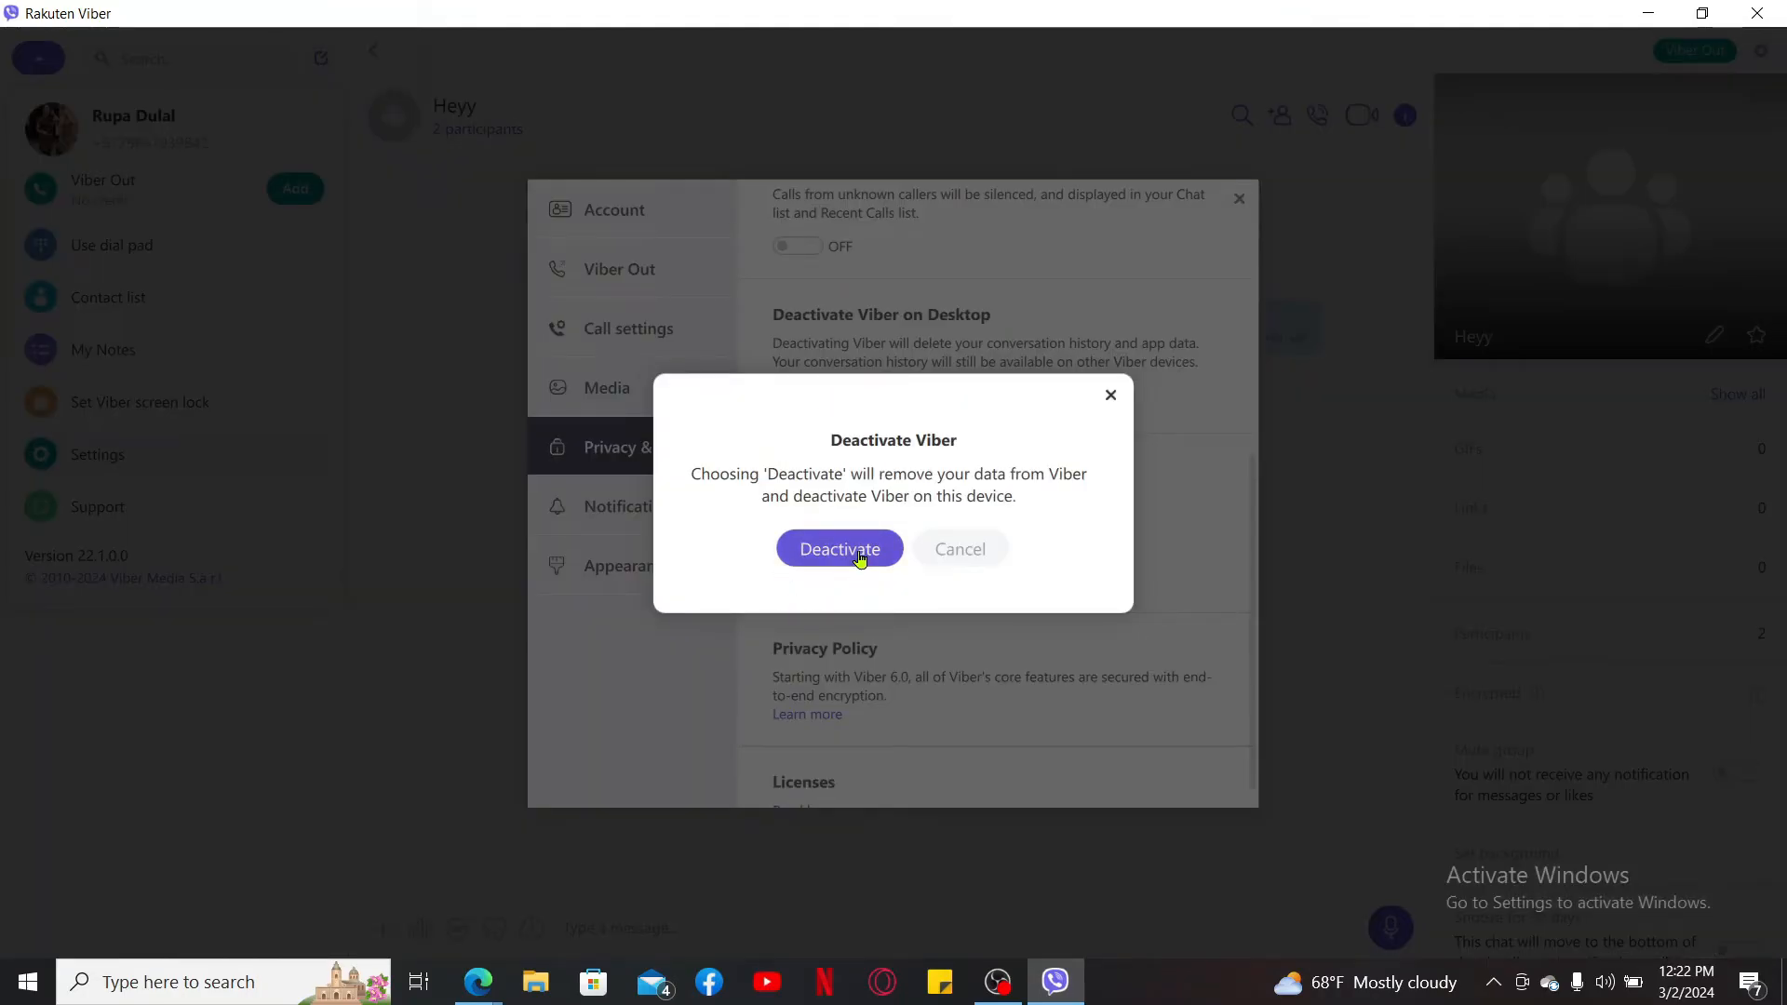
click(839, 547)
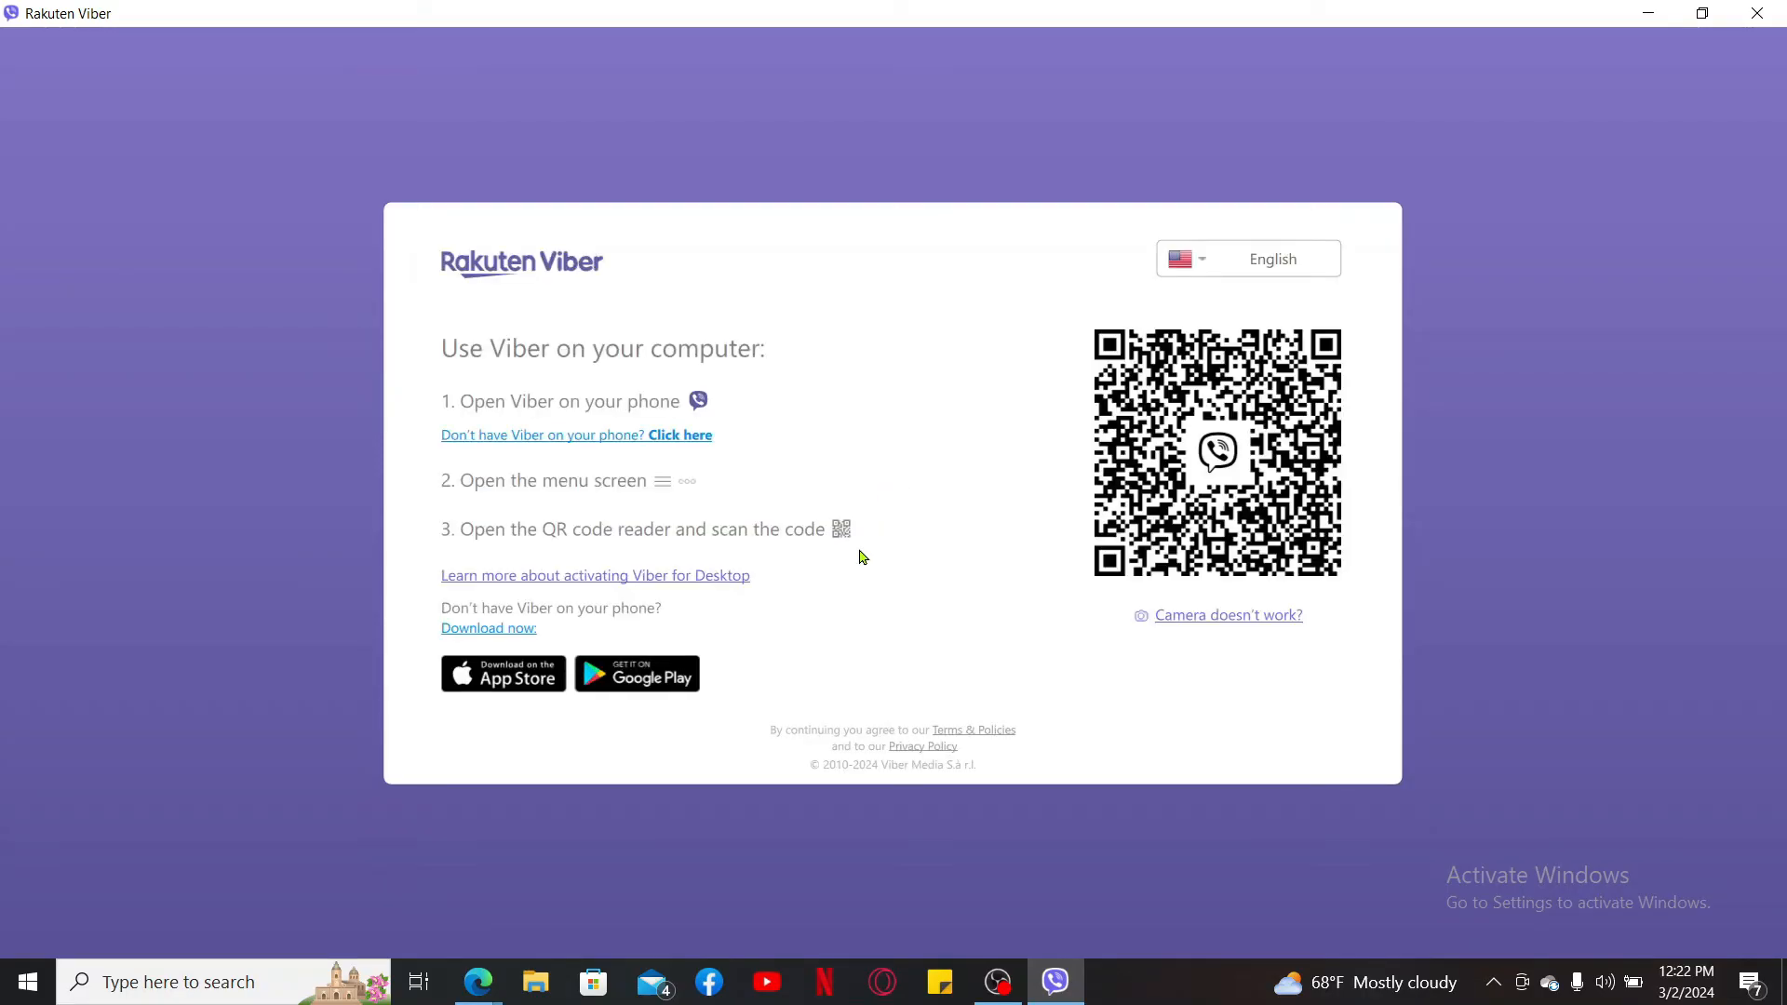
mouse_move(1527, 539)
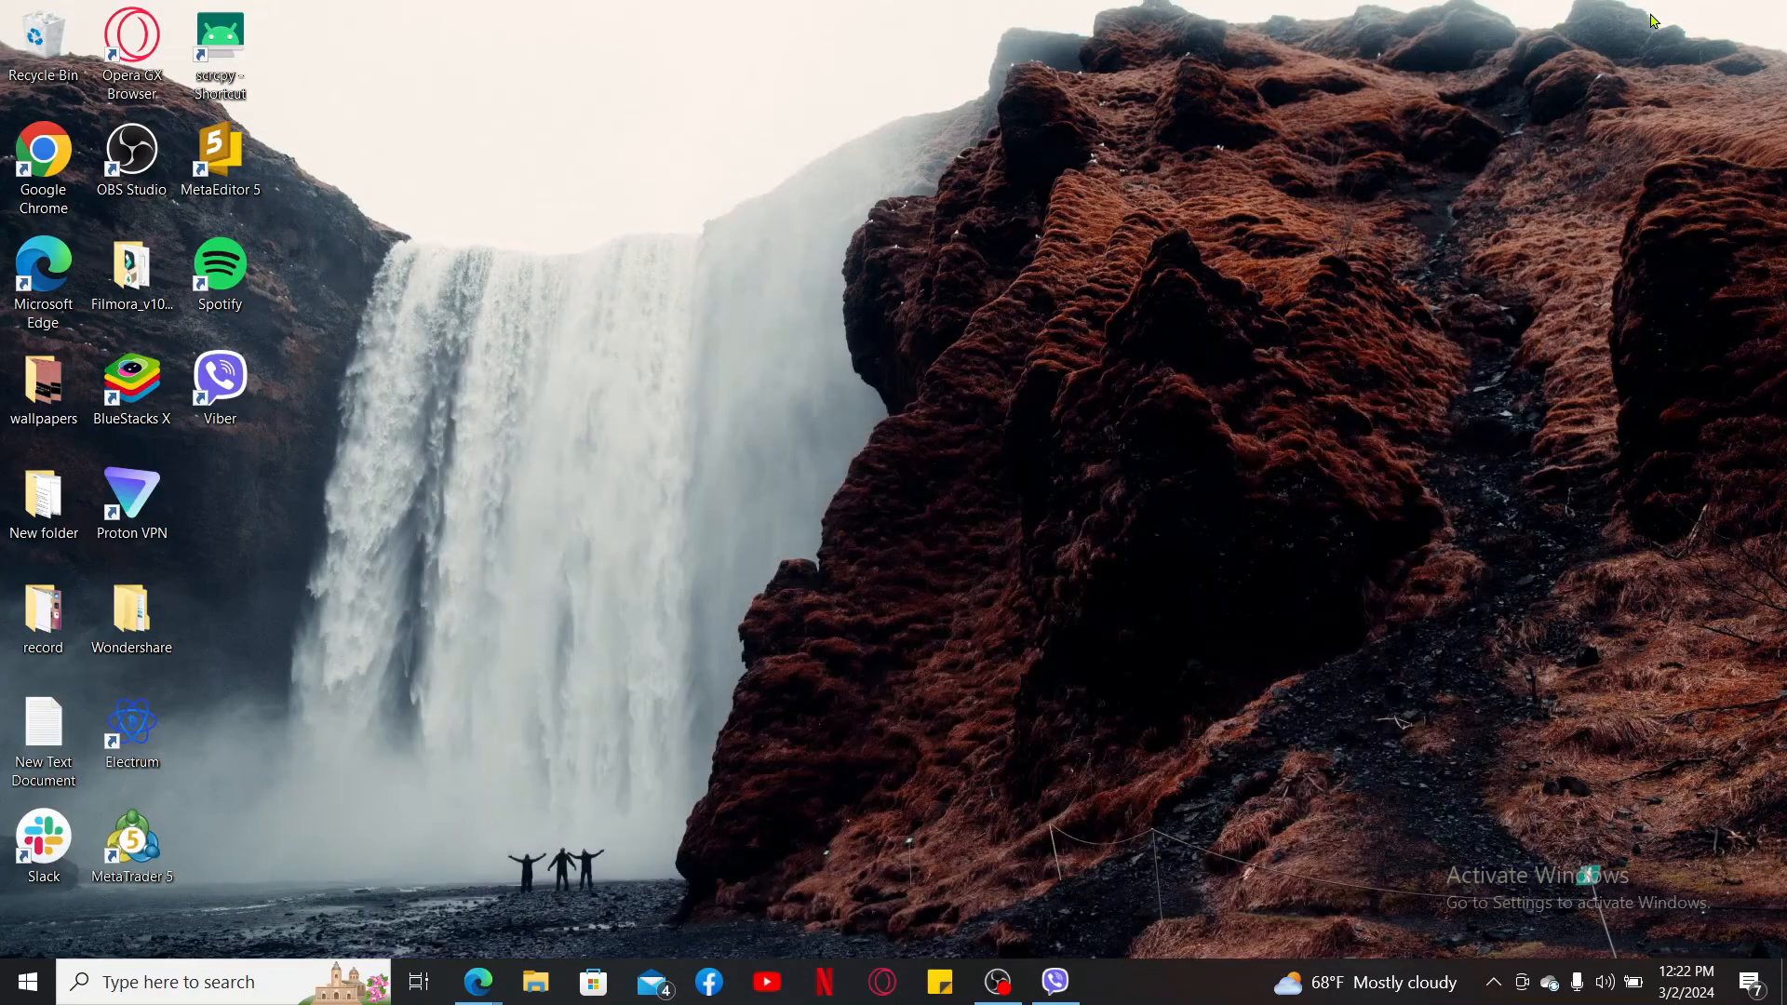
mouse_move(981, 376)
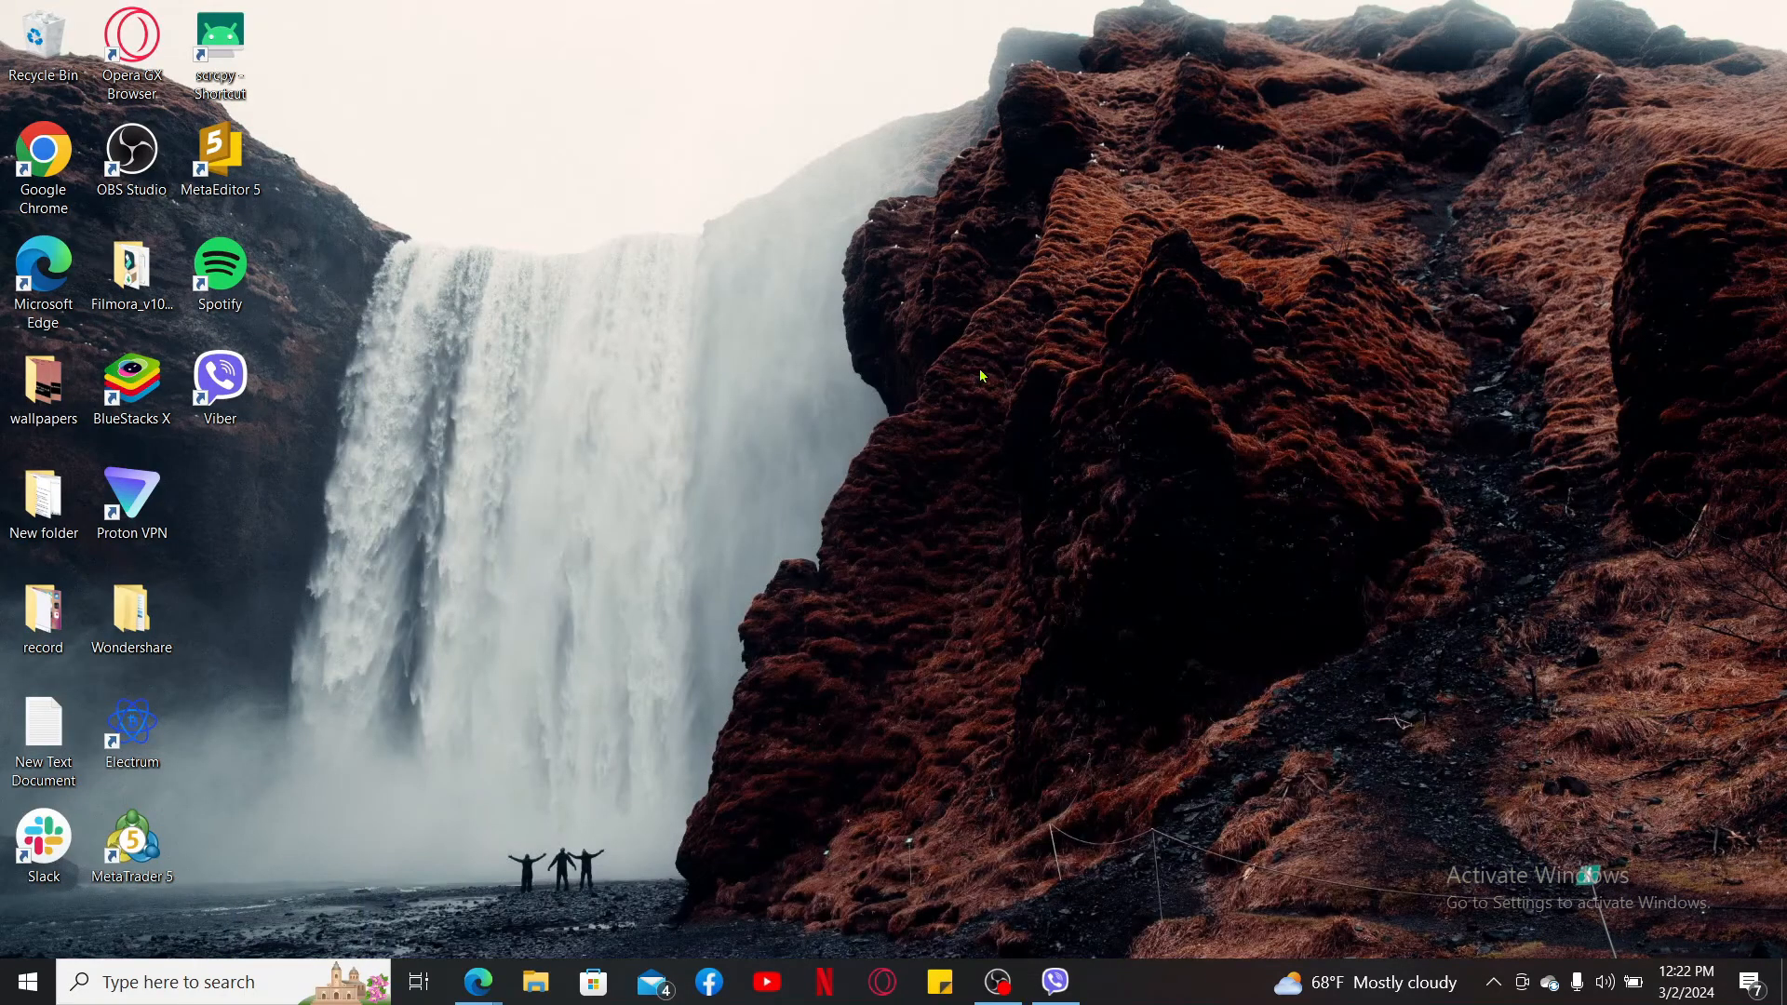